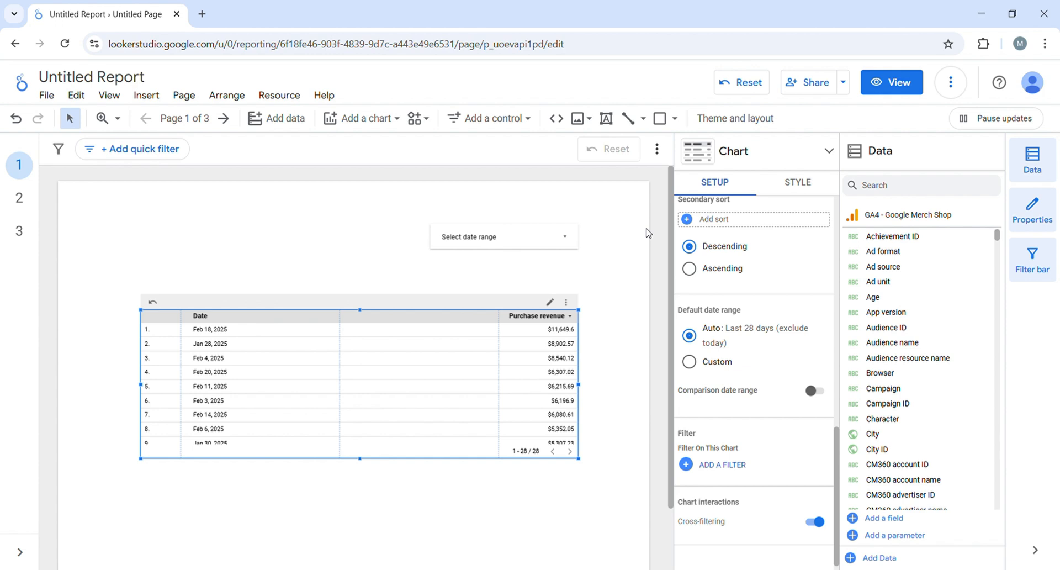
mouse_move(735, 118)
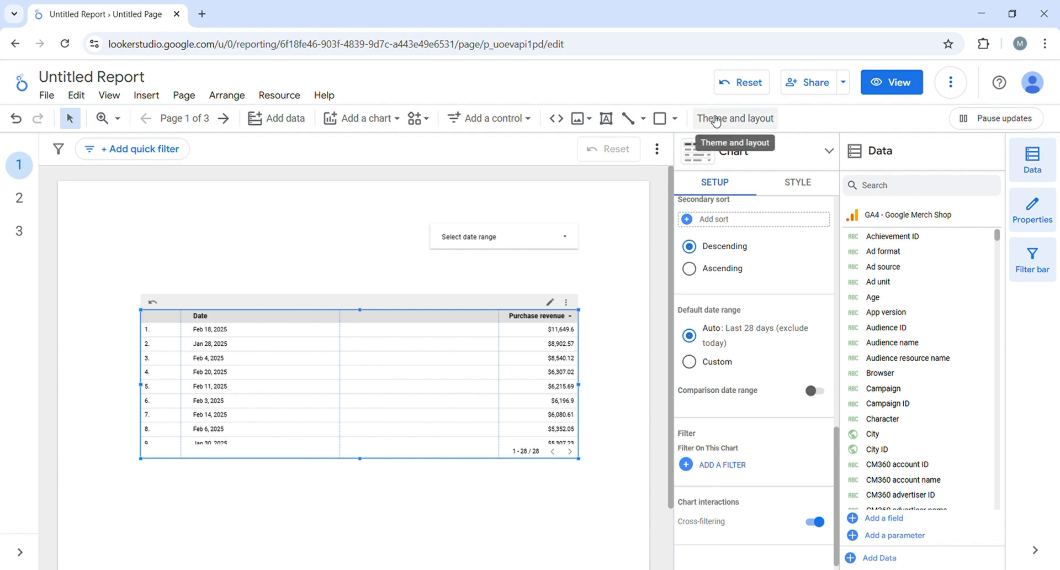
mouse_move(567, 196)
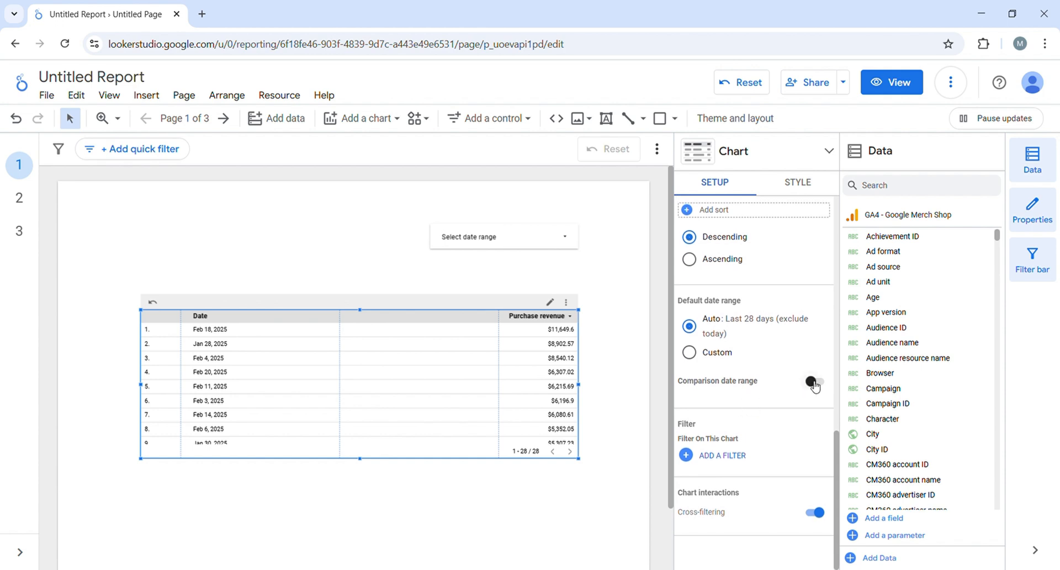
- Turn on the table's comparison date range, pick Previous year, then cancel out of the picker
click(815, 381)
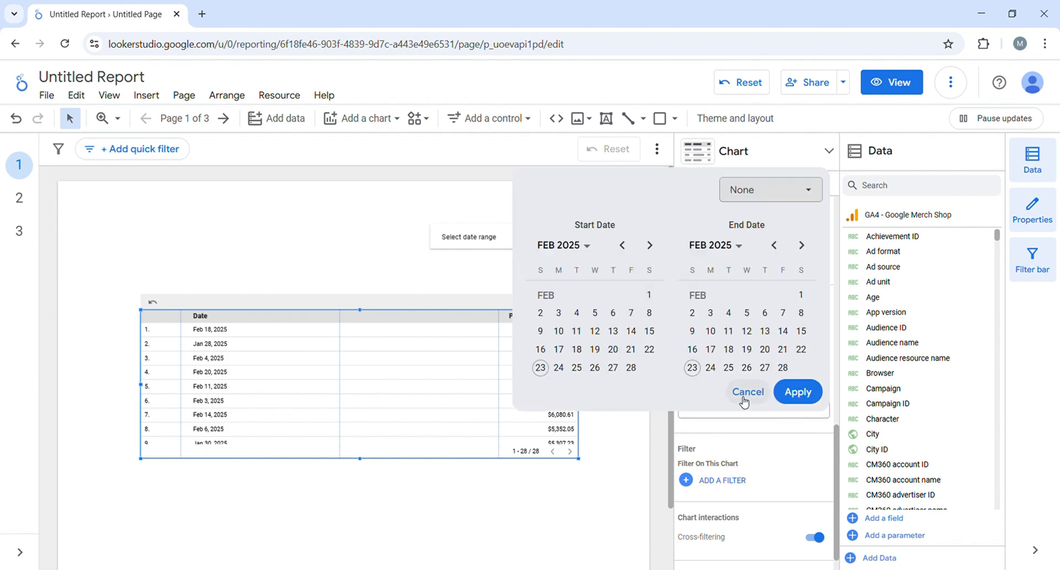
click(770, 189)
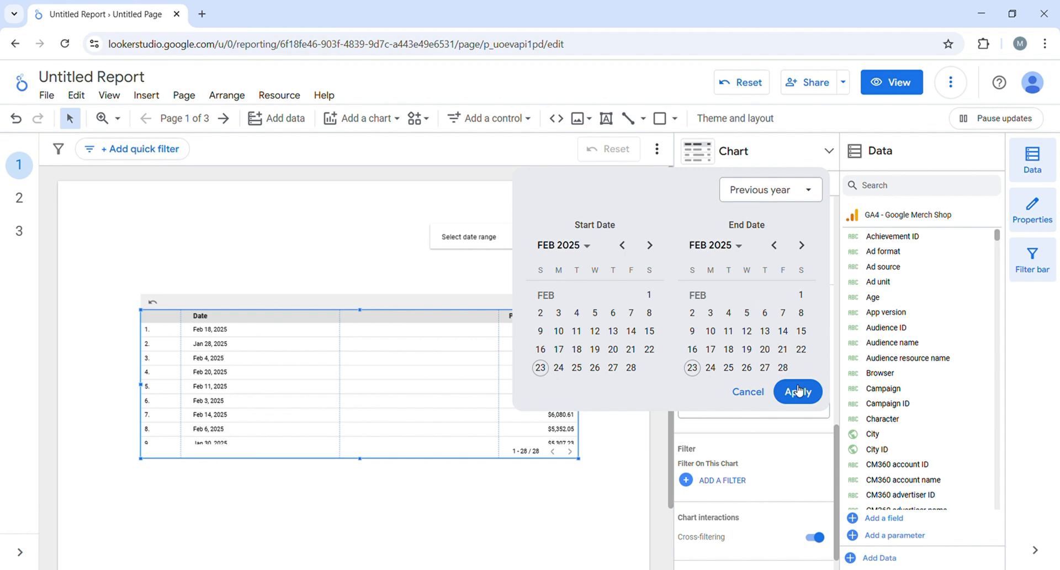
mouse_move(797, 397)
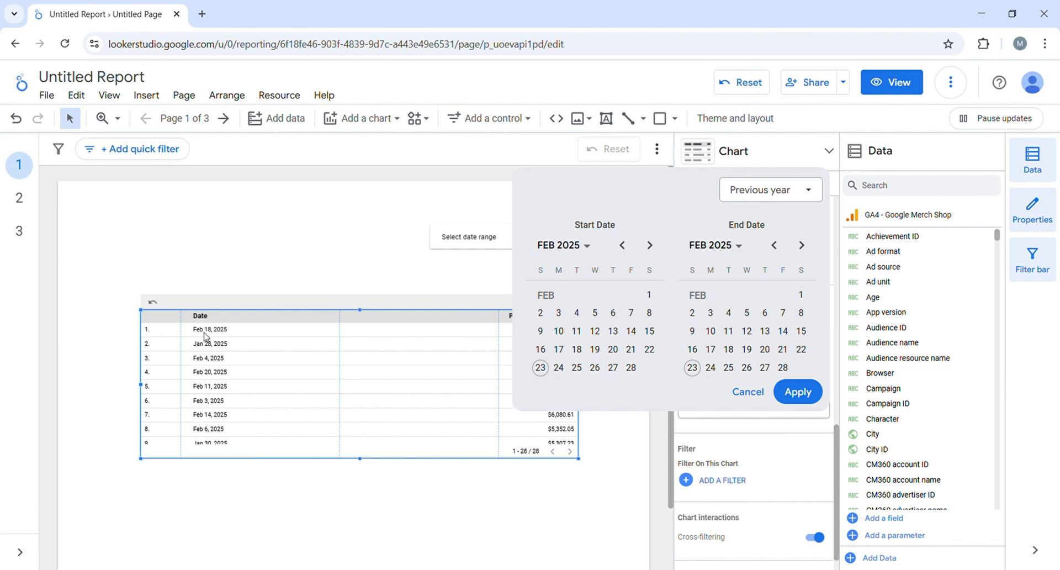
mouse_move(326, 309)
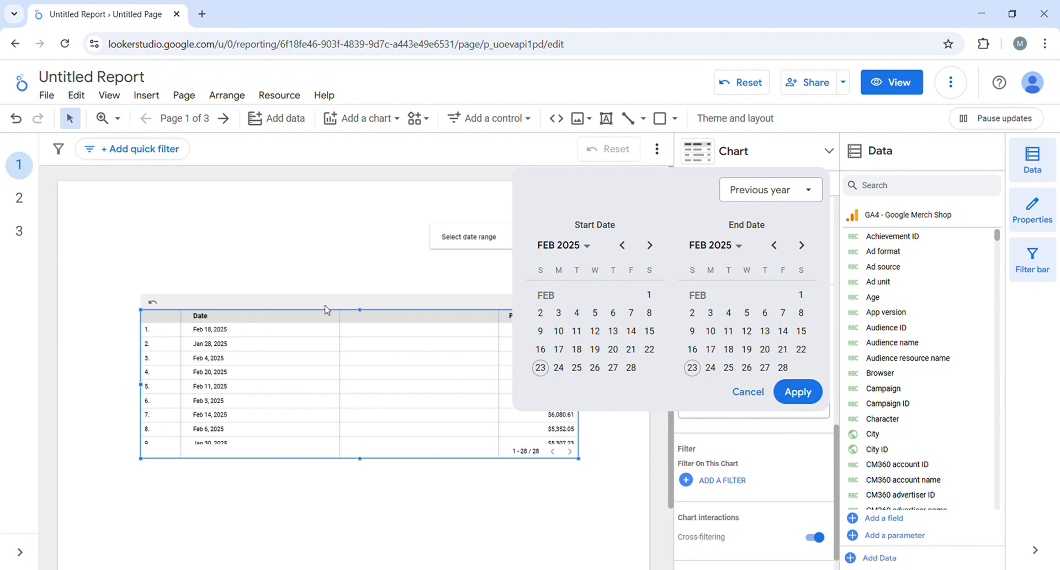
mouse_move(802, 200)
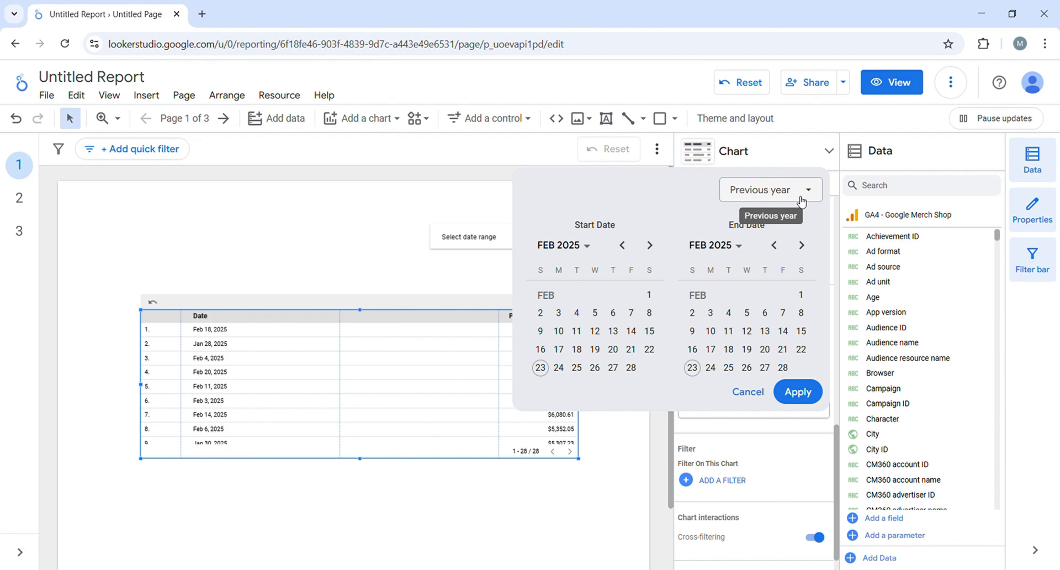
mouse_move(867, 141)
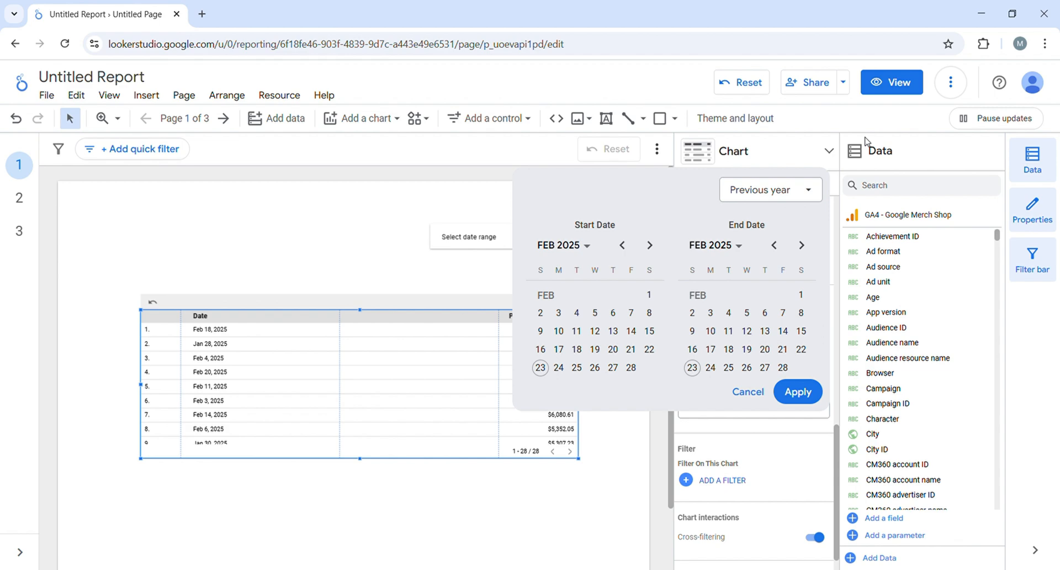
mouse_move(770, 189)
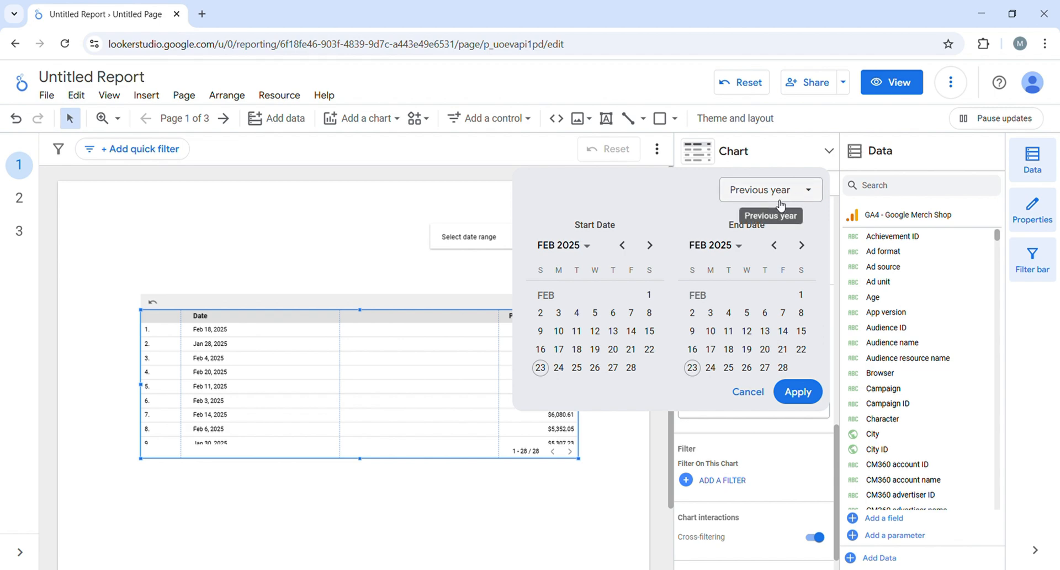
click(747, 391)
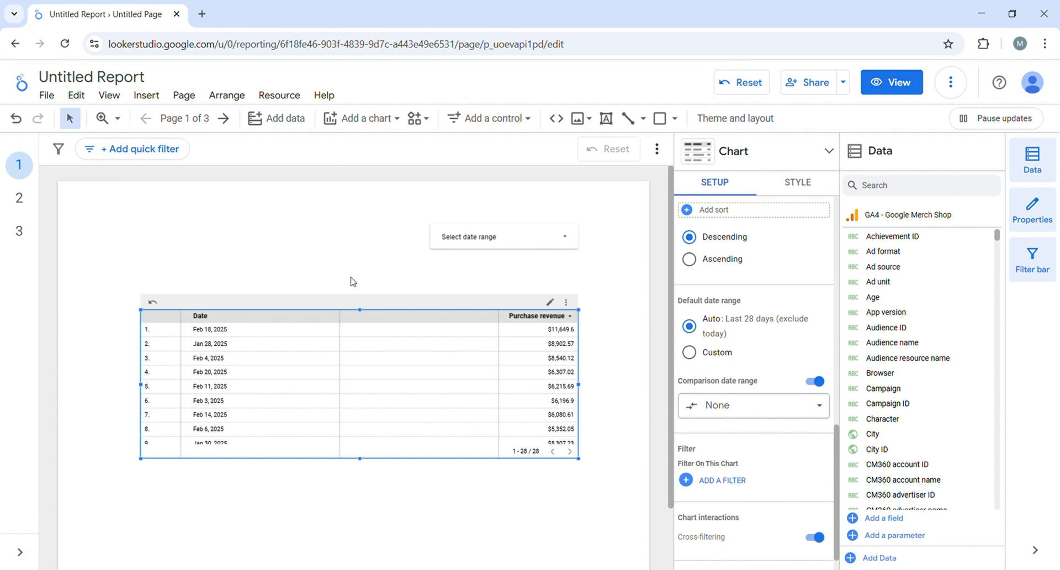
mouse_move(458, 308)
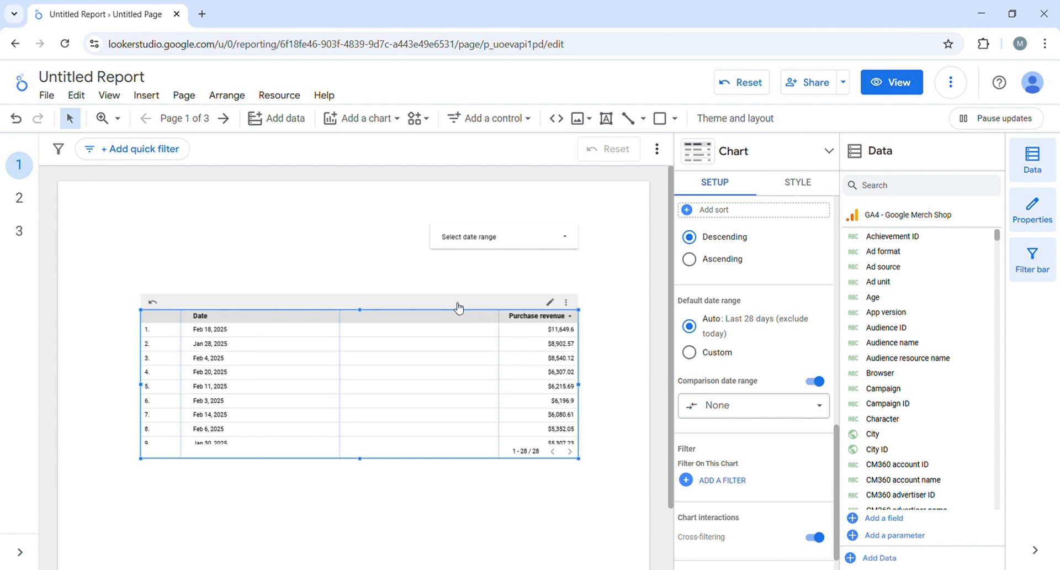
- Duplicate the table and blend both copies into Blended Data (2) via the right-click menu
right_click(458, 307)
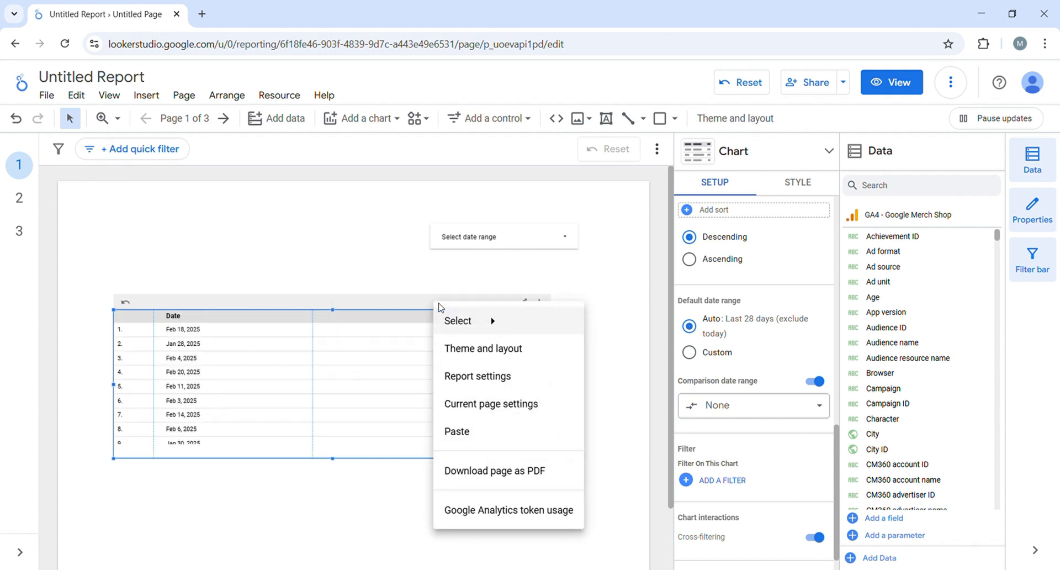
mouse_move(379, 319)
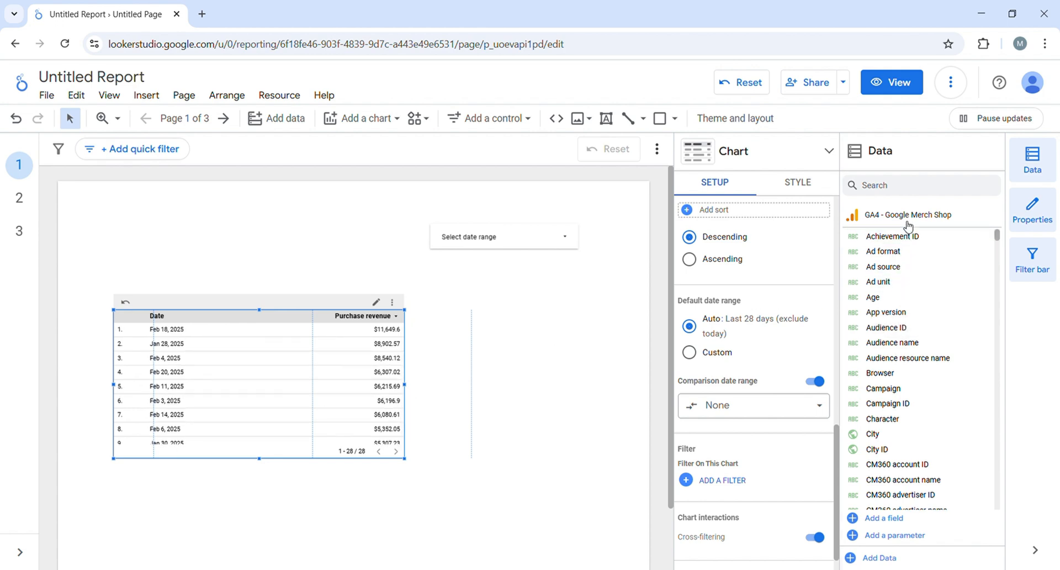
mouse_move(287, 311)
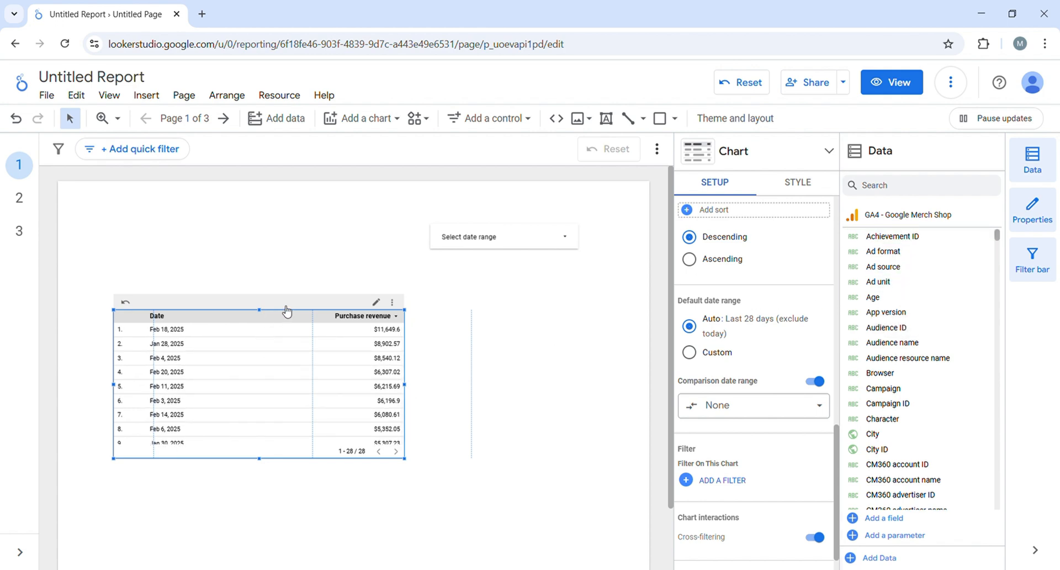
right_click(284, 311)
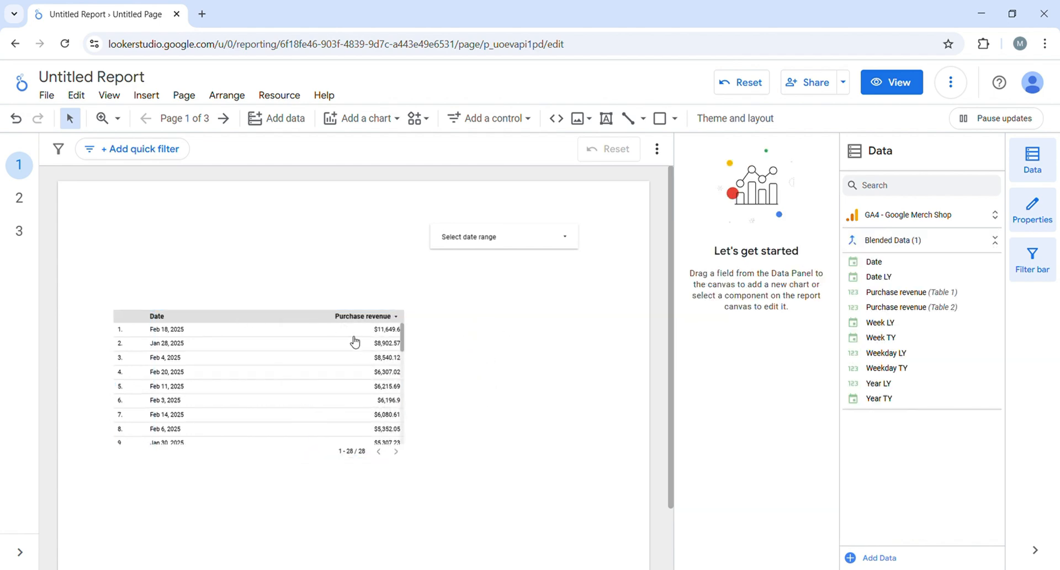
right_click(354, 341)
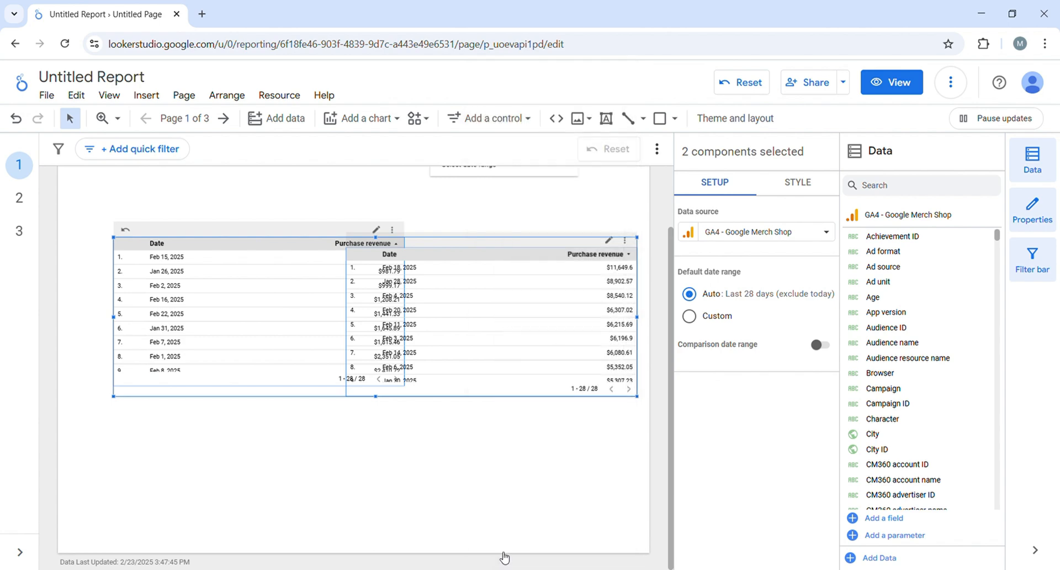
mouse_move(463, 419)
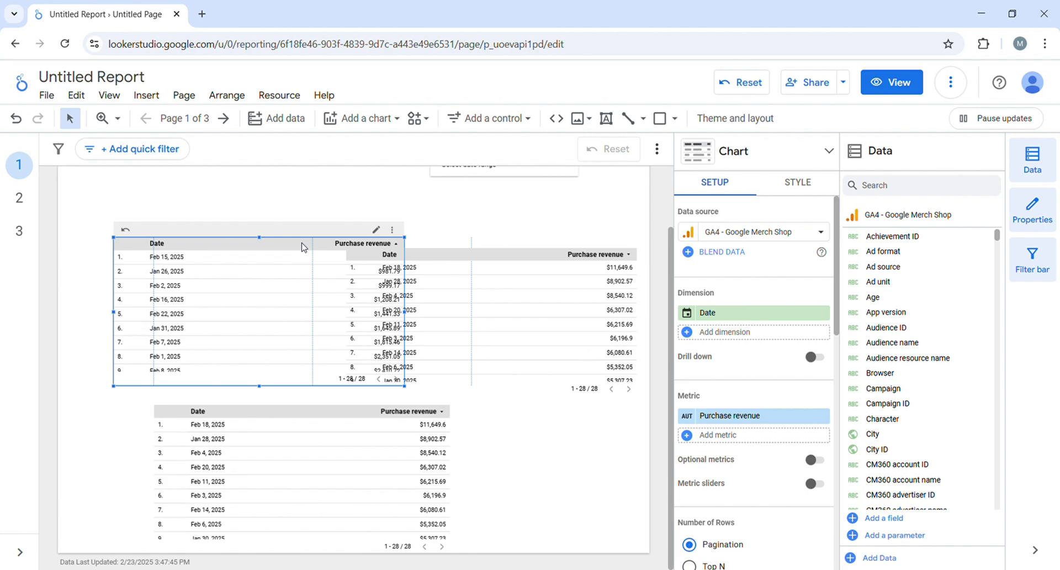
mouse_move(238, 242)
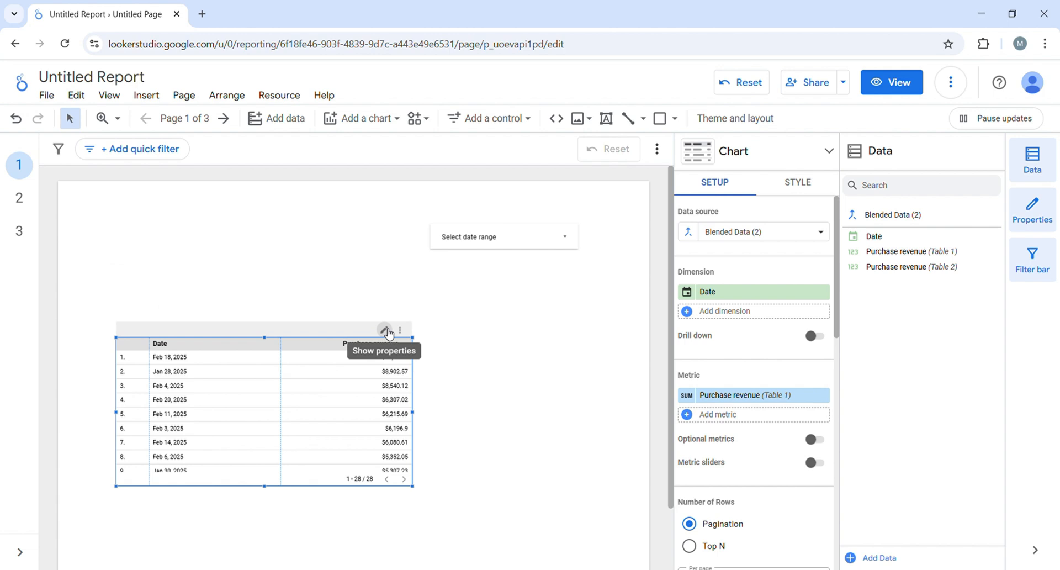
mouse_move(689, 232)
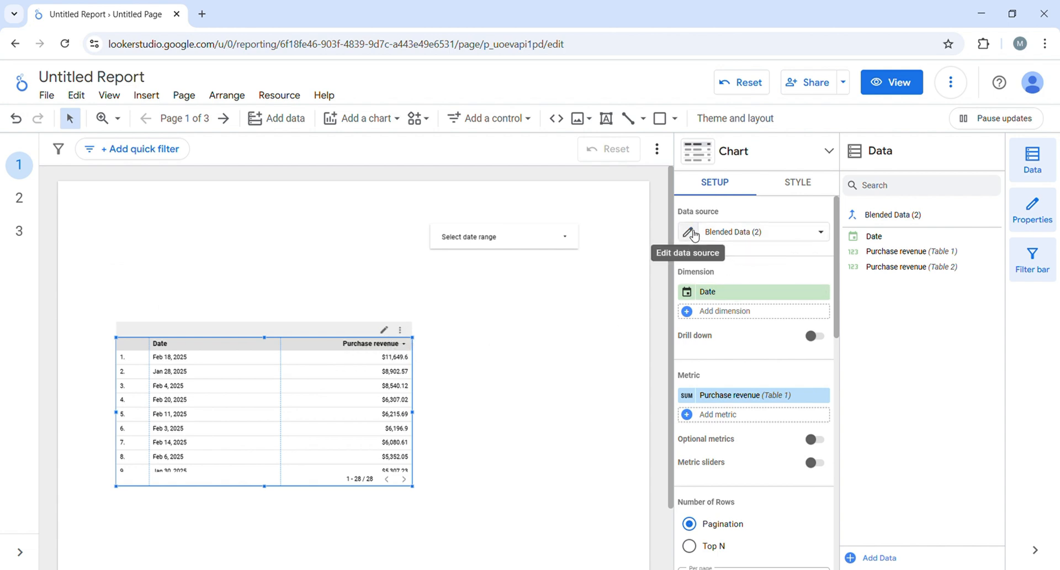
- Edit the Blended Data (2) source and start adding a dimension under Table 1
click(688, 231)
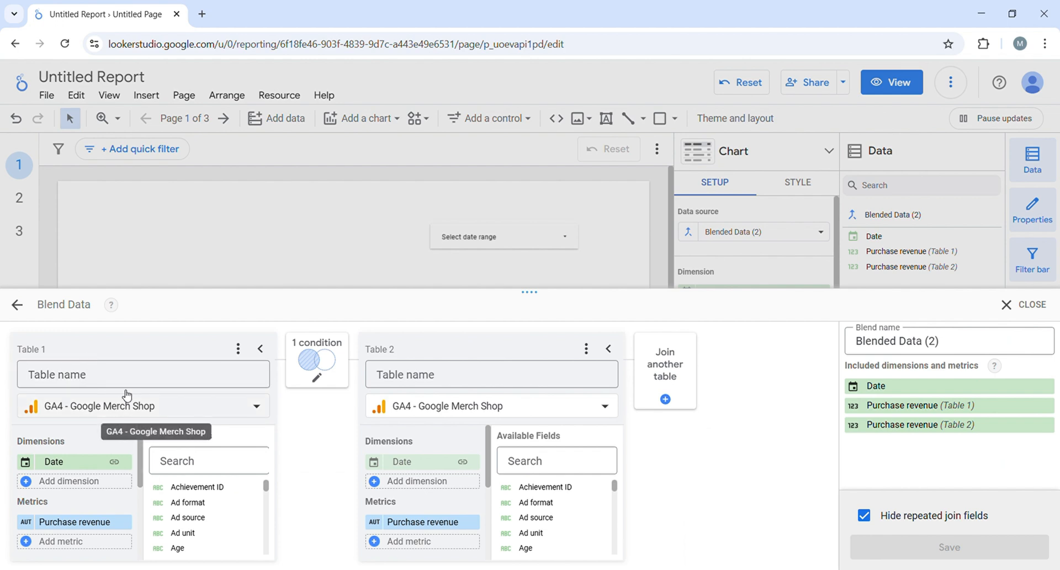
mouse_move(172, 407)
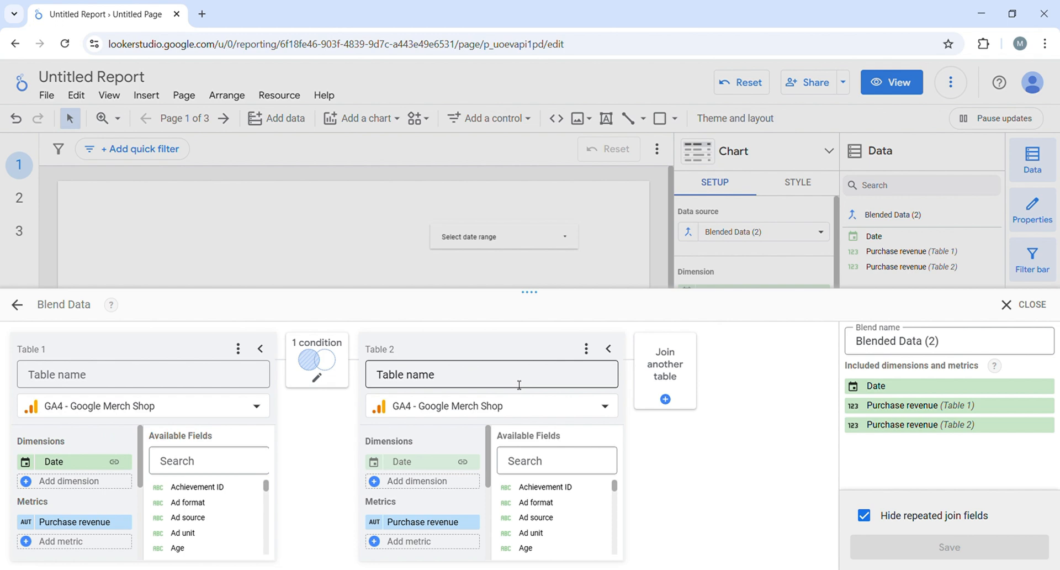
mouse_move(179, 355)
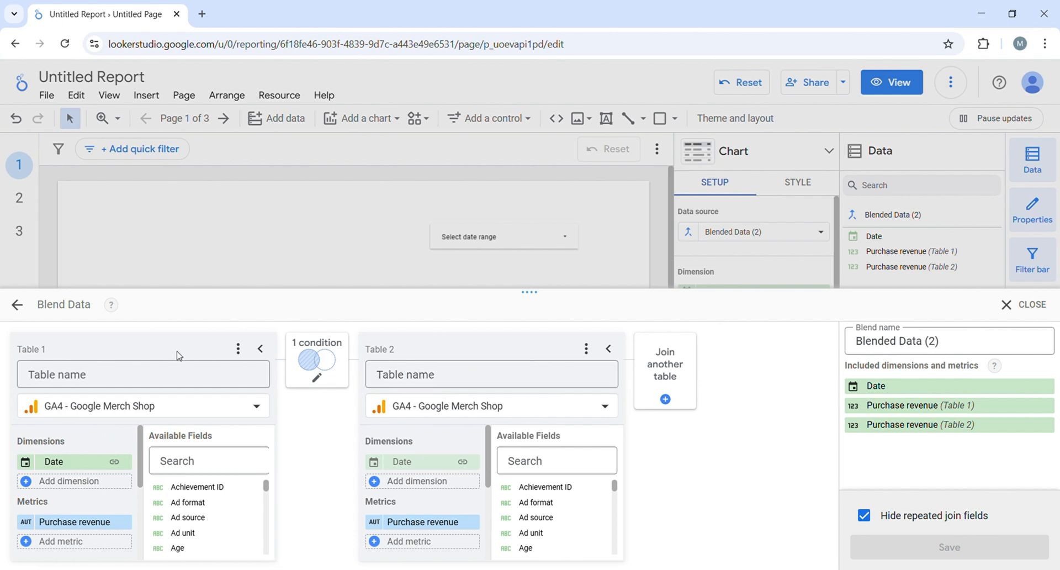
click(143, 374)
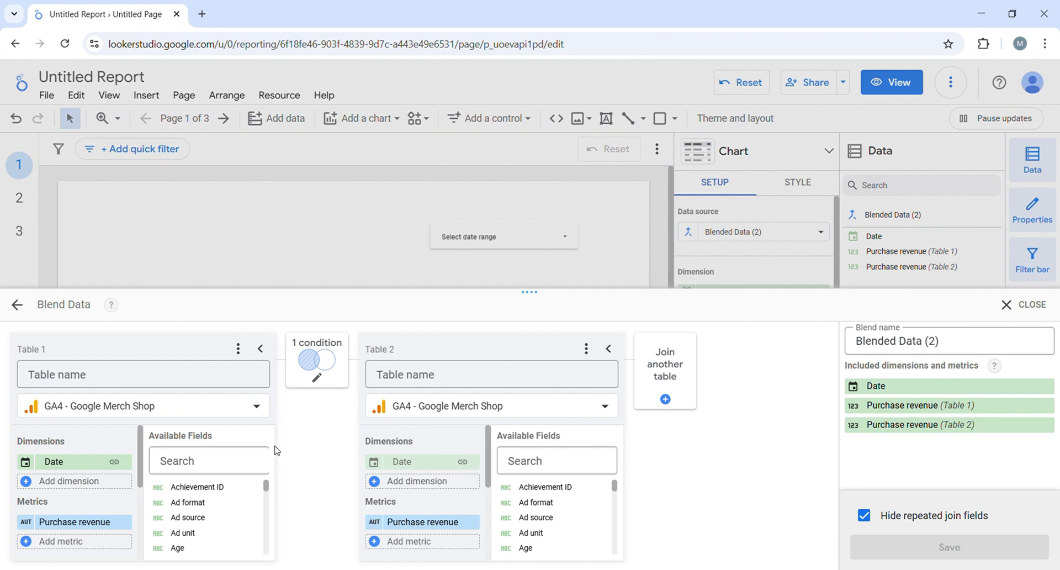
mouse_move(339, 417)
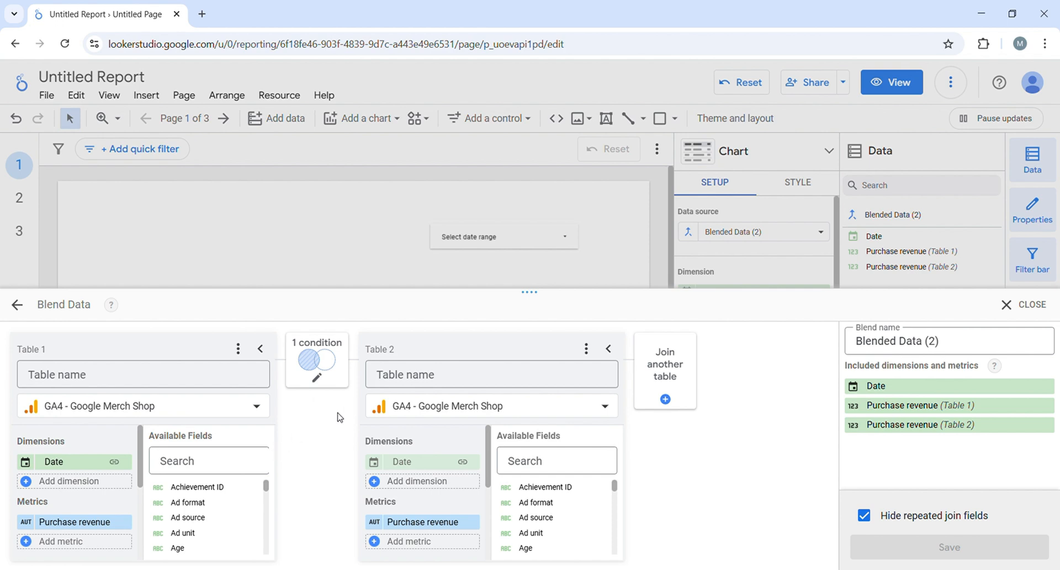
mouse_move(60, 485)
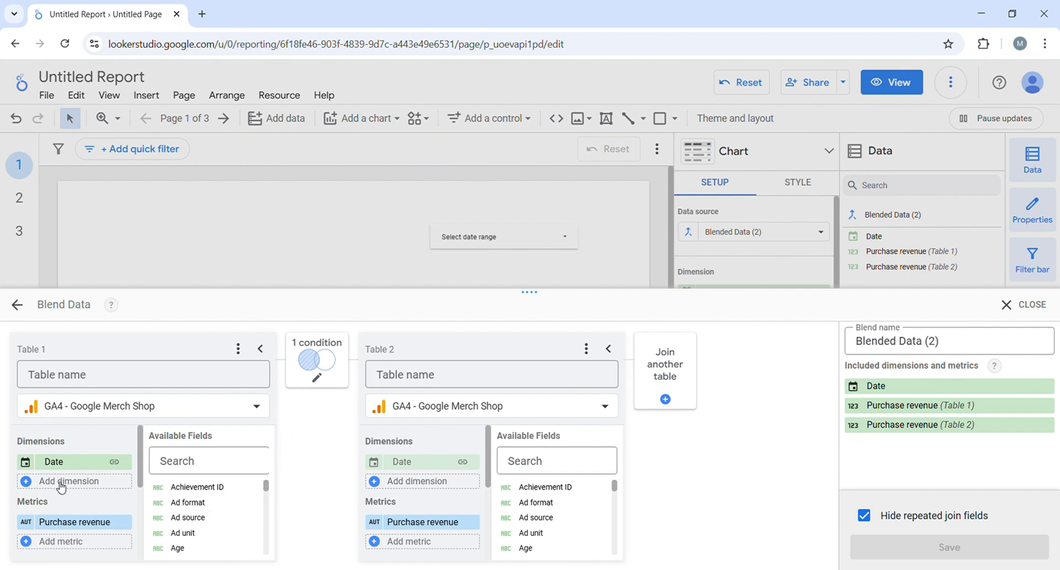
click(65, 480)
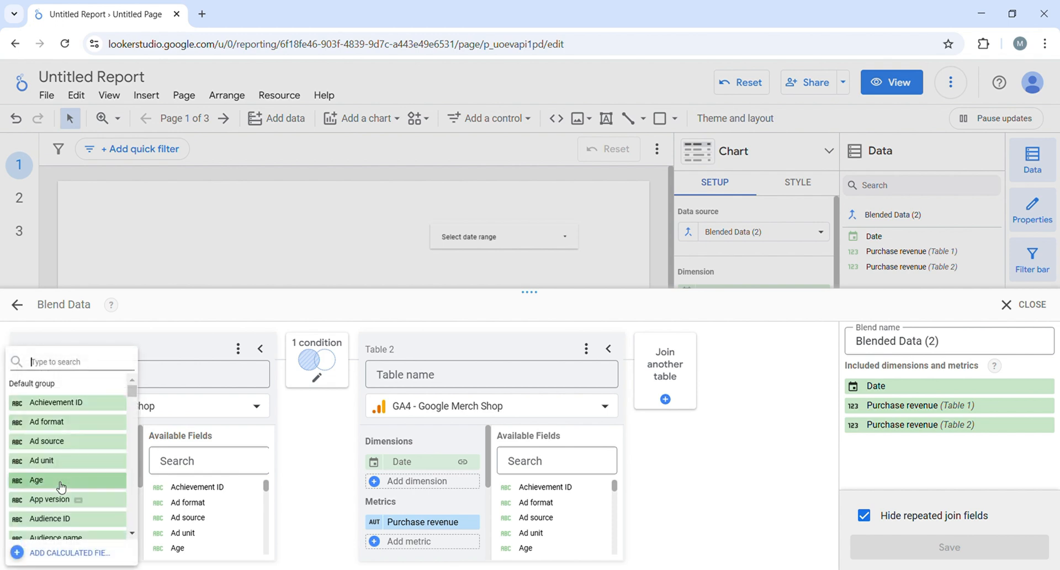
mouse_move(321, 470)
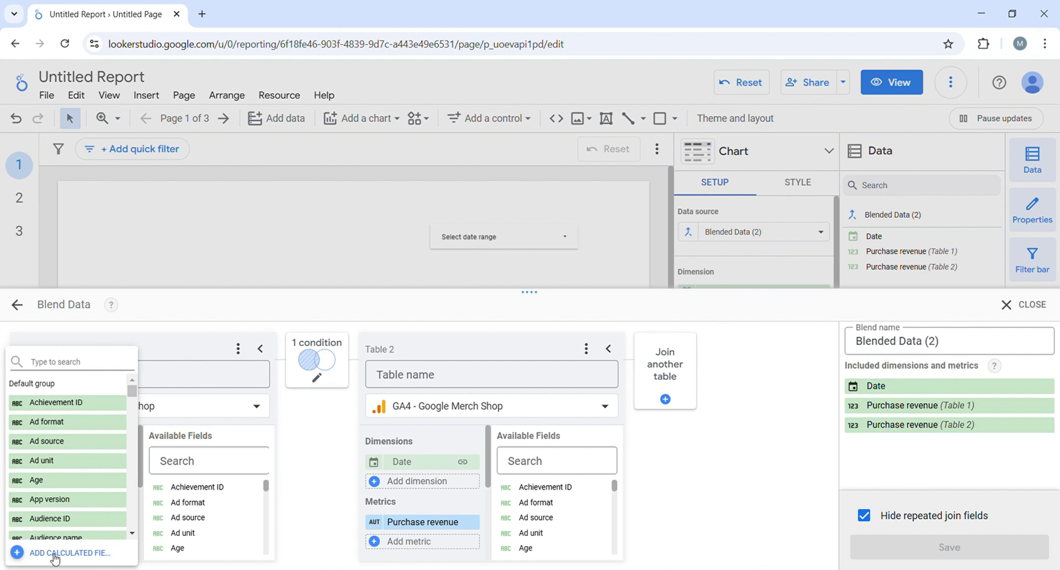
- Add a Year TY calculated dimension, YEAR(Date), to Table 1
click(69, 552)
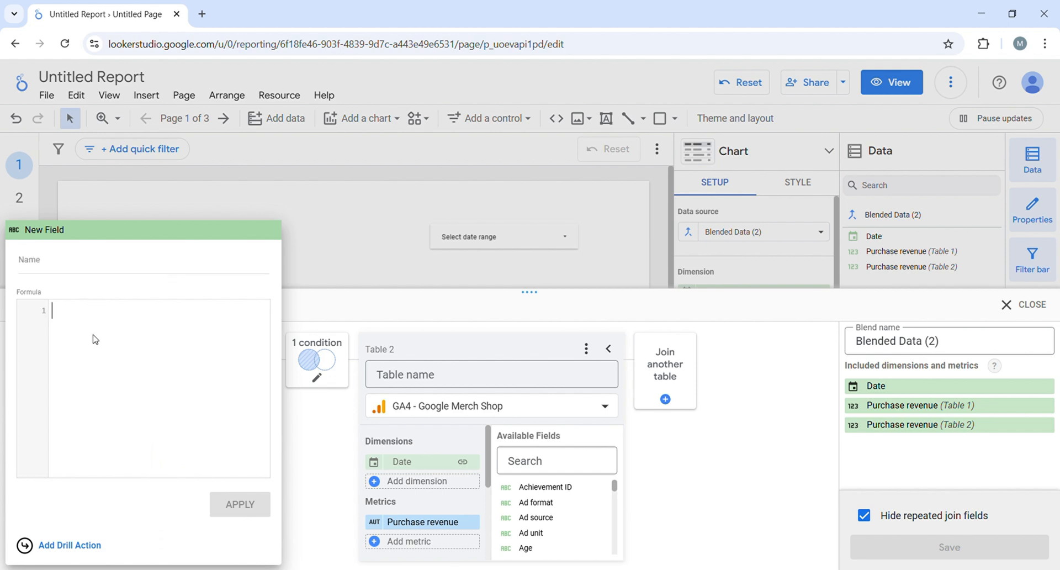
text(Year)
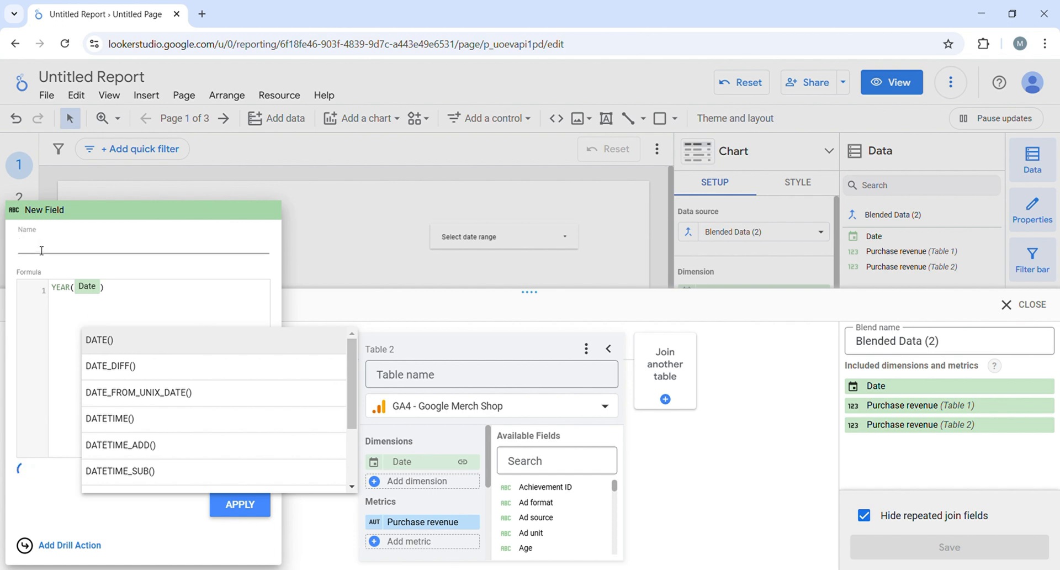
text(Year TY)
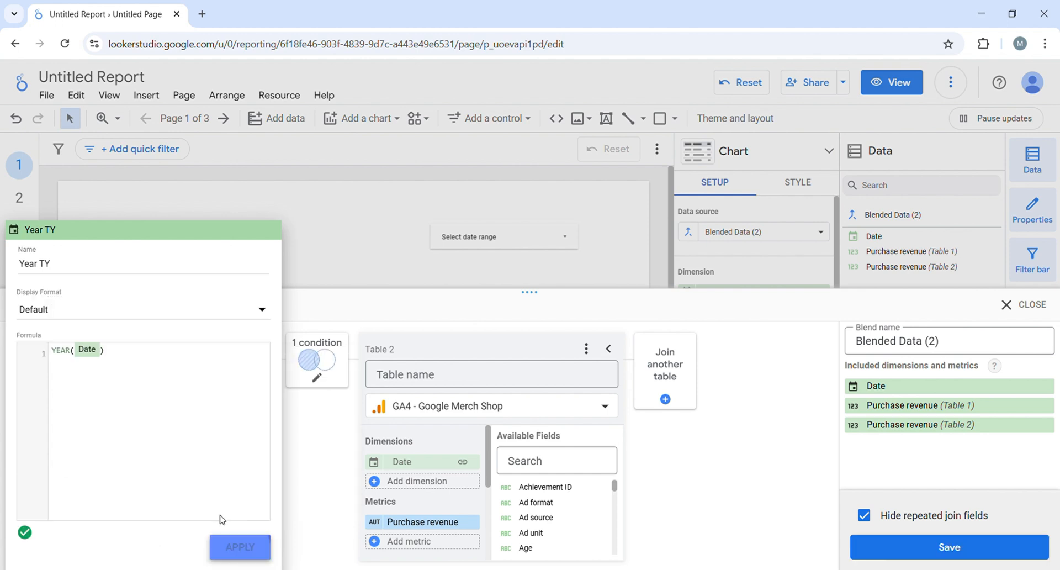
click(239, 546)
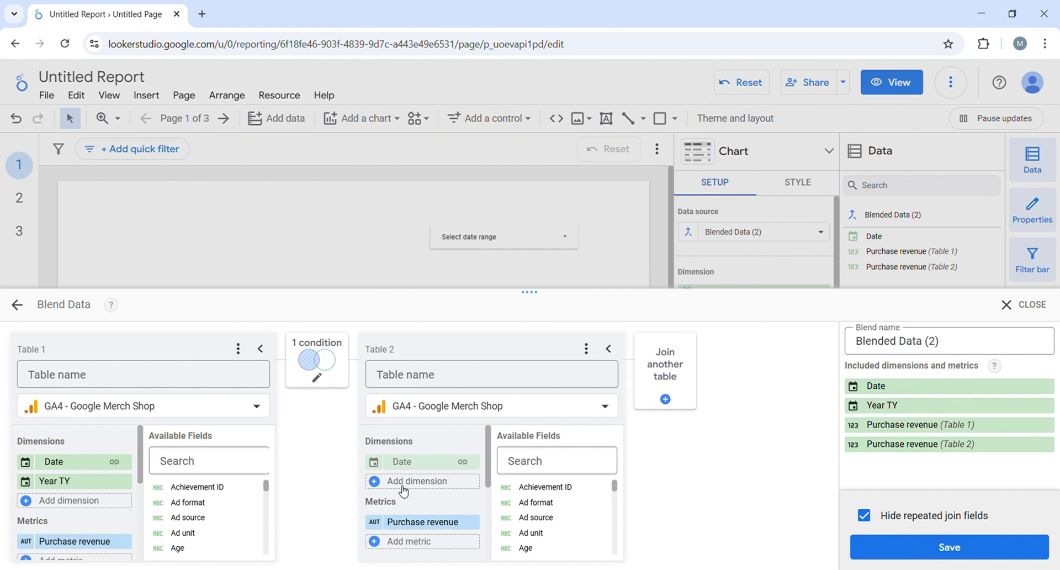
- Start a Year LY calculated dimension, YEAR(Date)+1, in Table 2
click(417, 480)
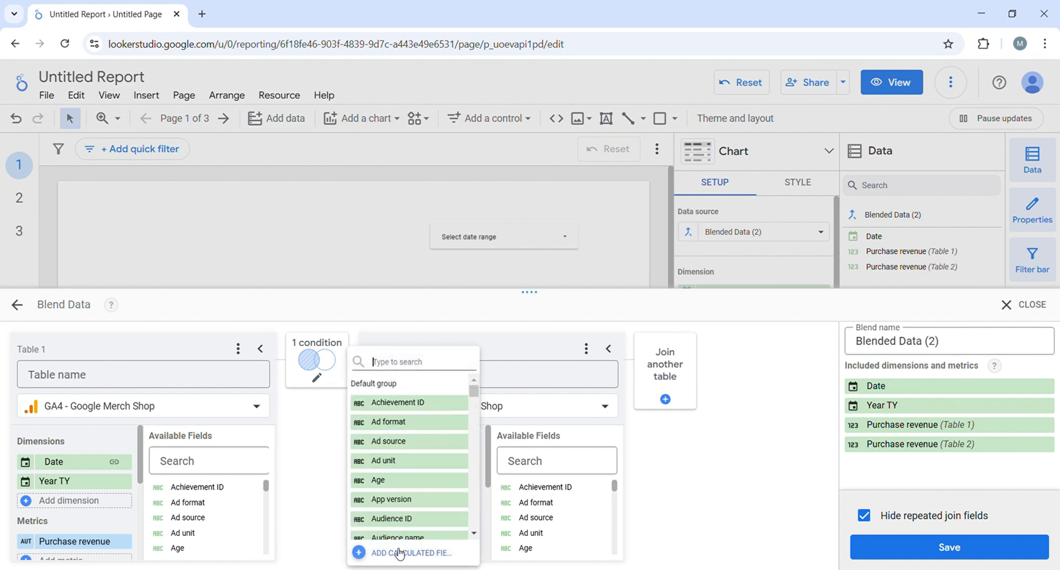
click(412, 552)
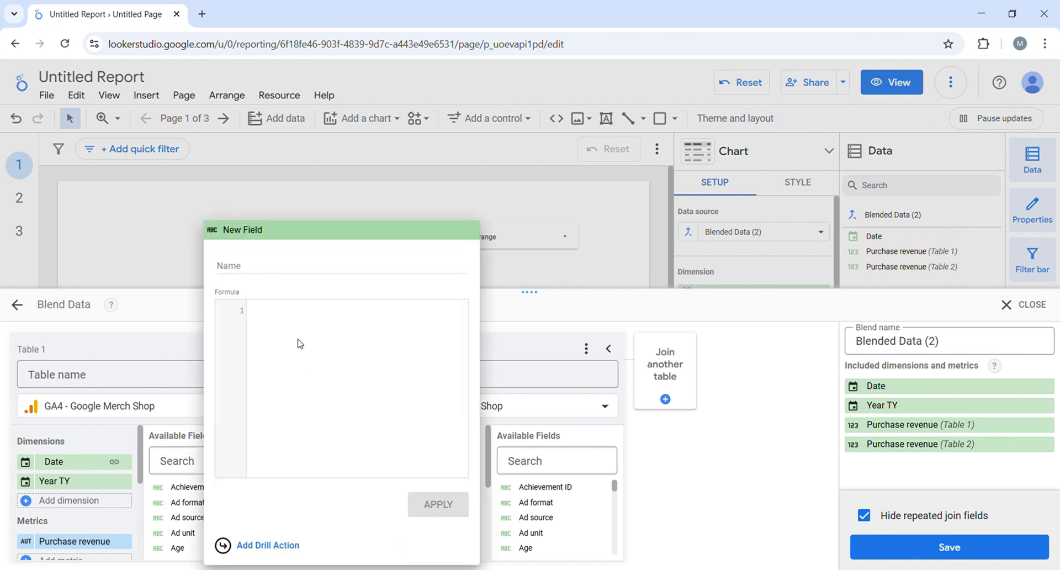
text(Year)
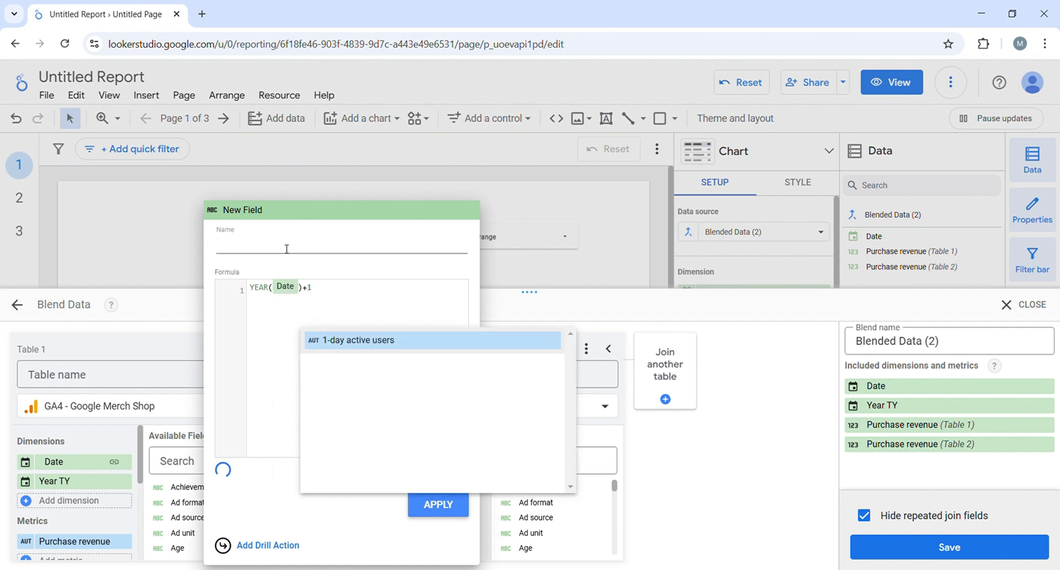
text(Year LY)
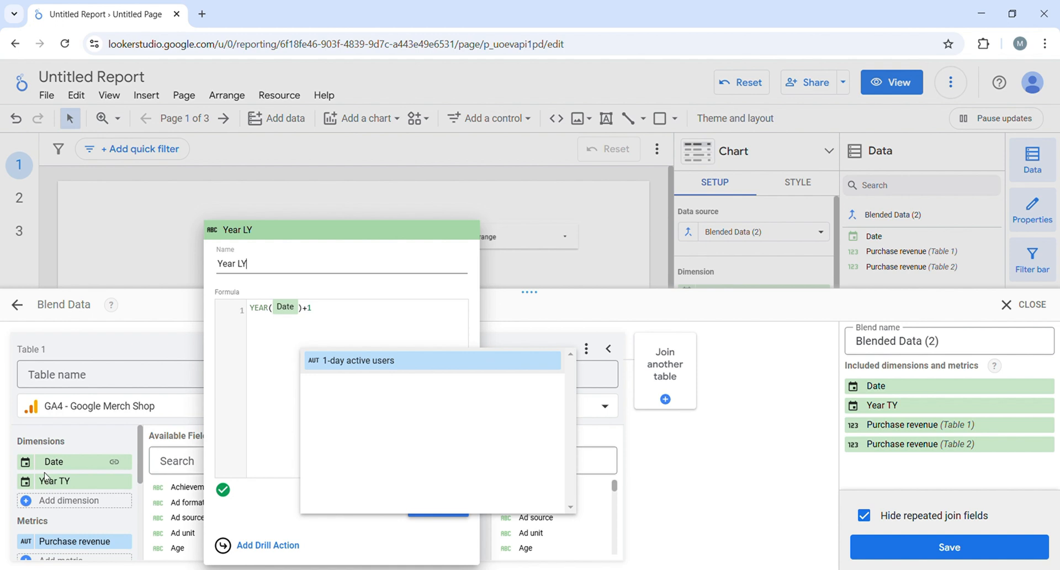
mouse_move(168, 553)
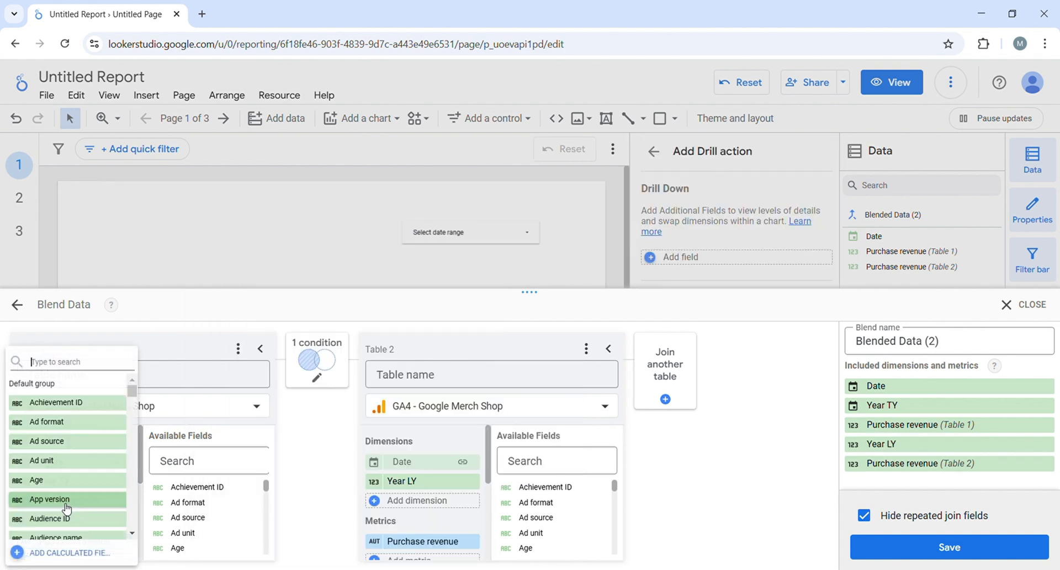
- Add a Week TY calculated dimension, WEEK(Date), to Table 1
click(69, 552)
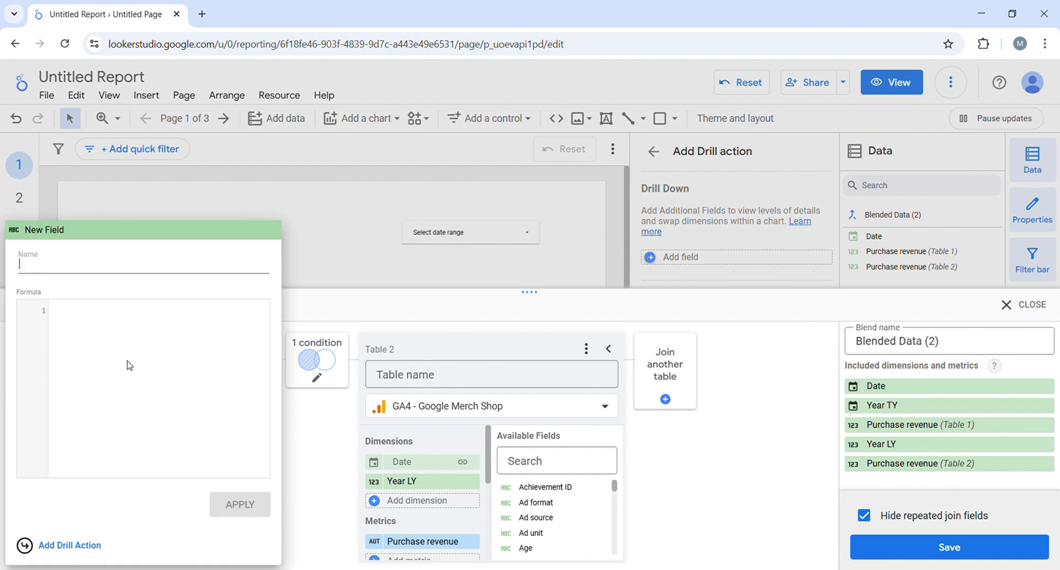
text(Week)
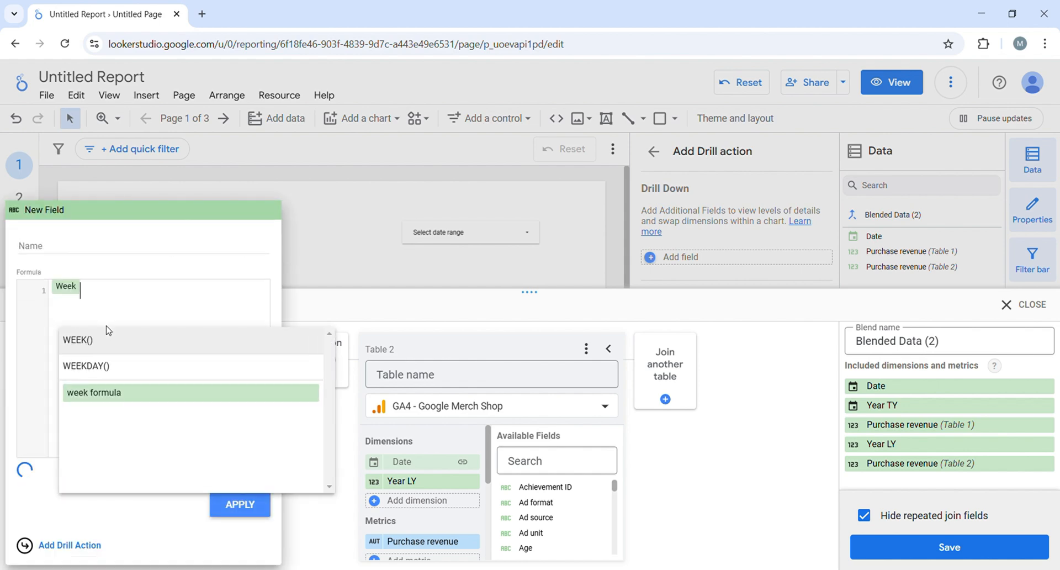
click(80, 339)
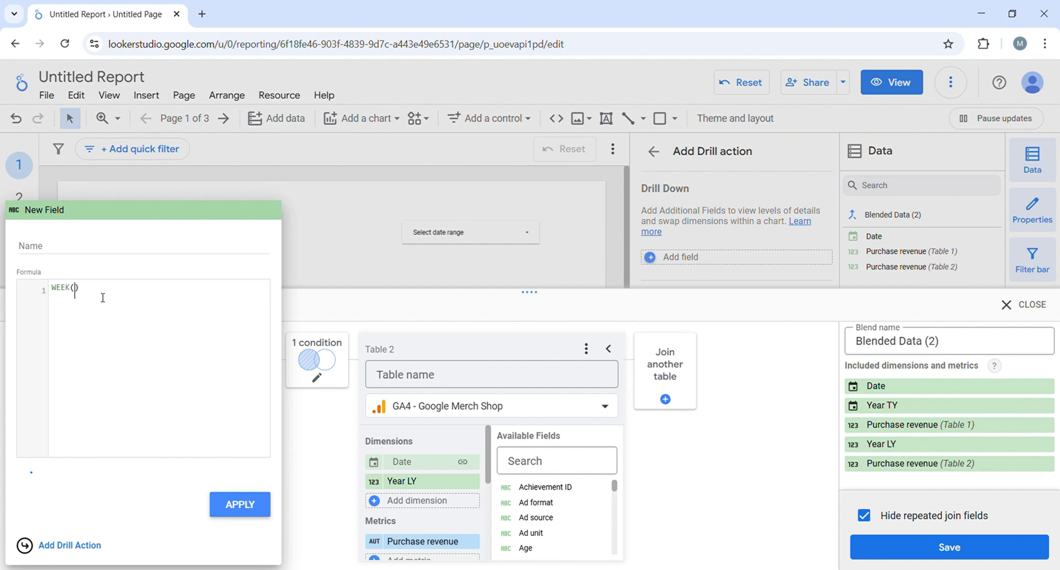
text(Date)
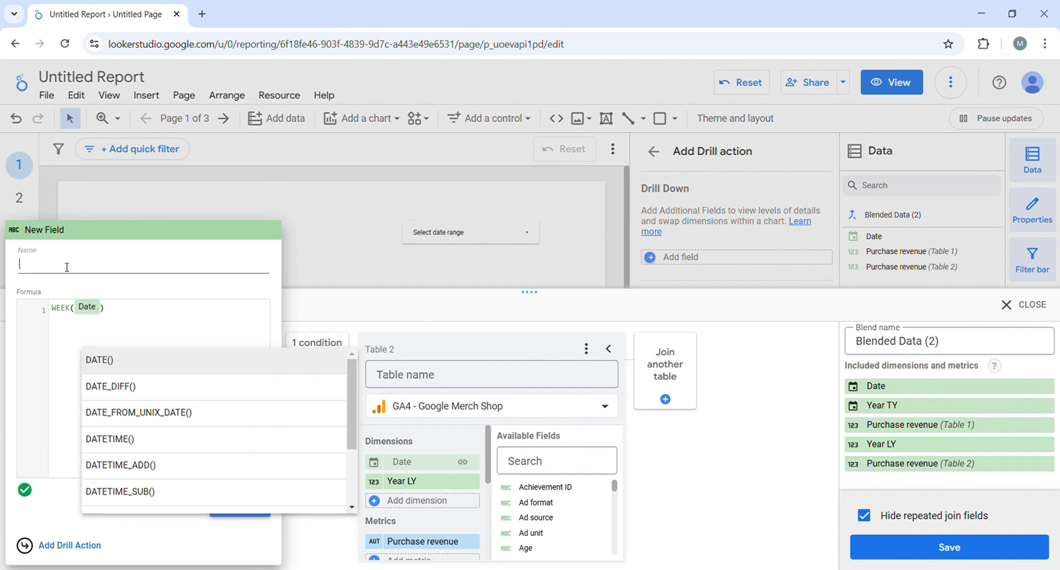
text(Week)
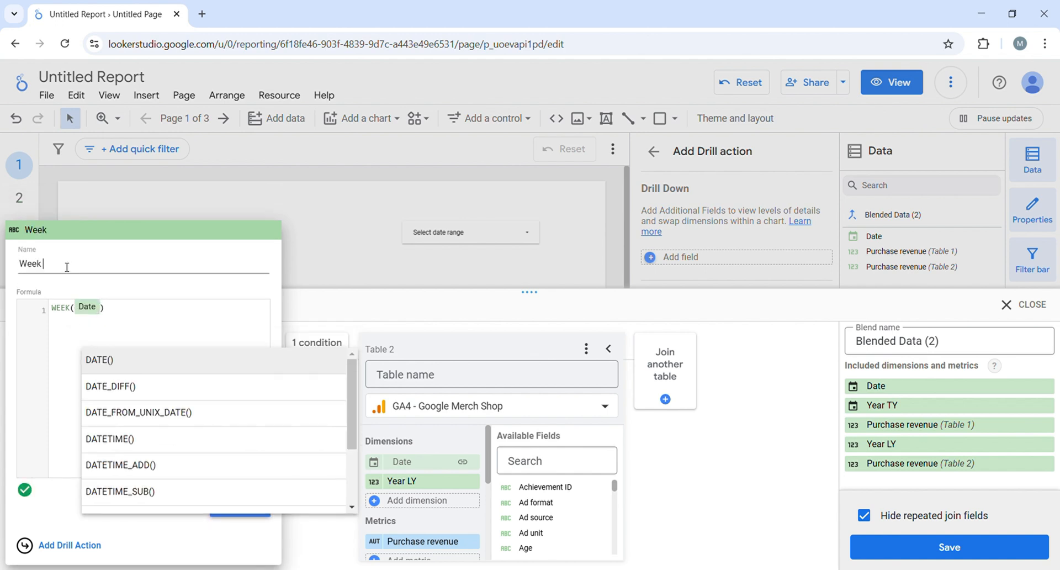
click(25, 489)
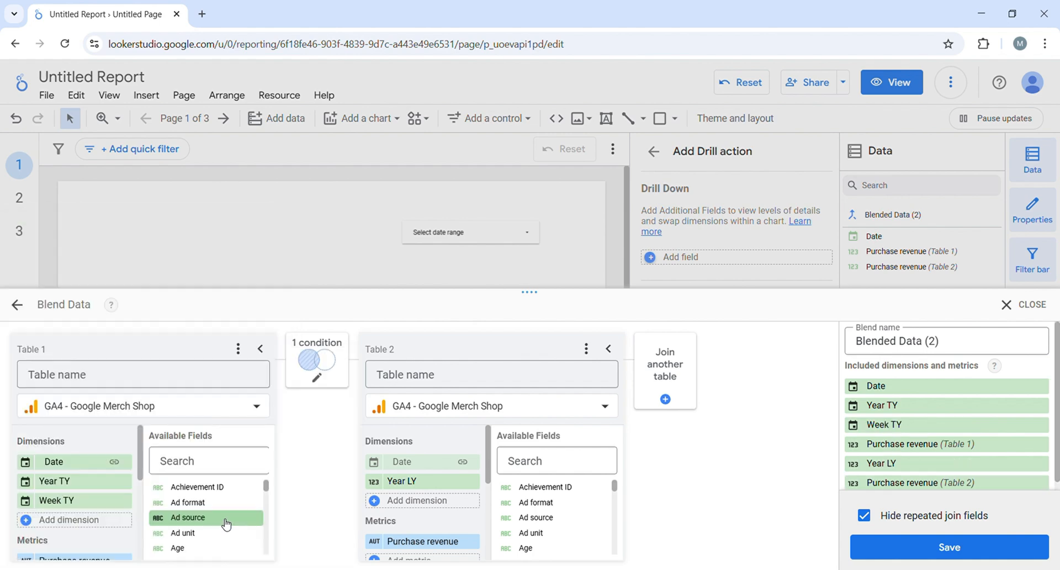
- Add a Week LY calculated dimension, WEEK(Date), to Table 2
click(414, 501)
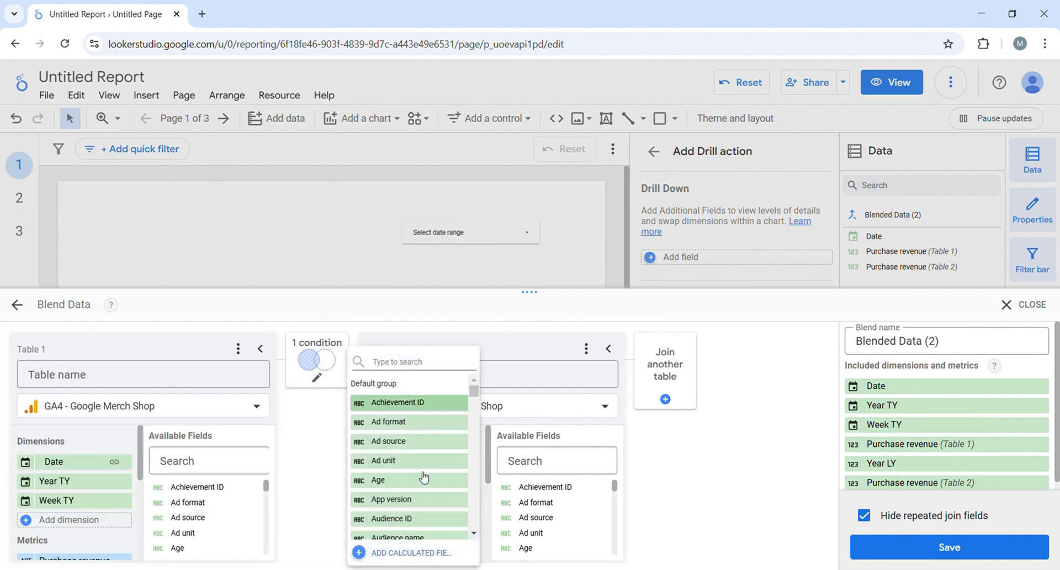
click(410, 552)
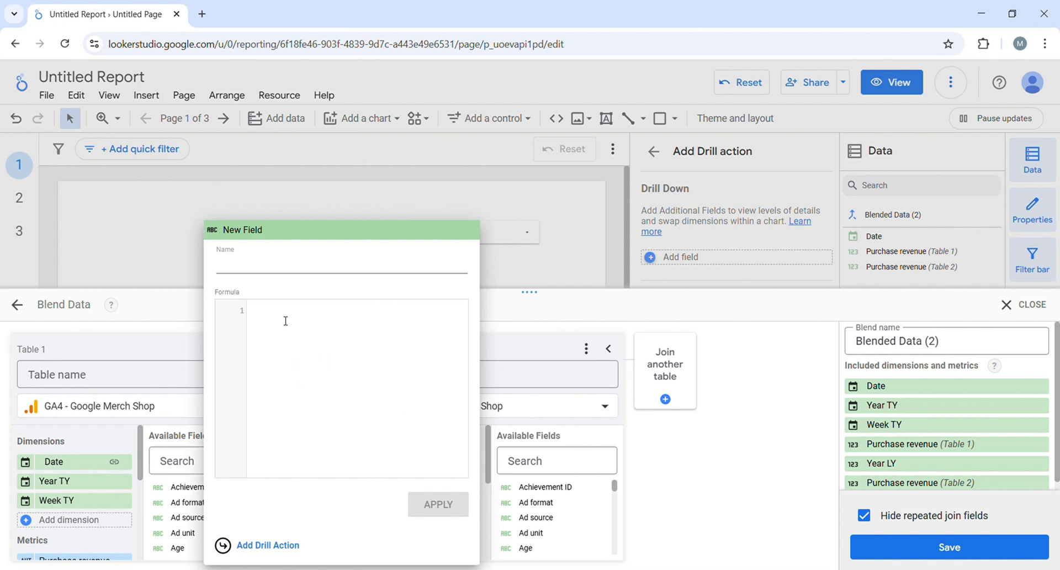
text(Wee)
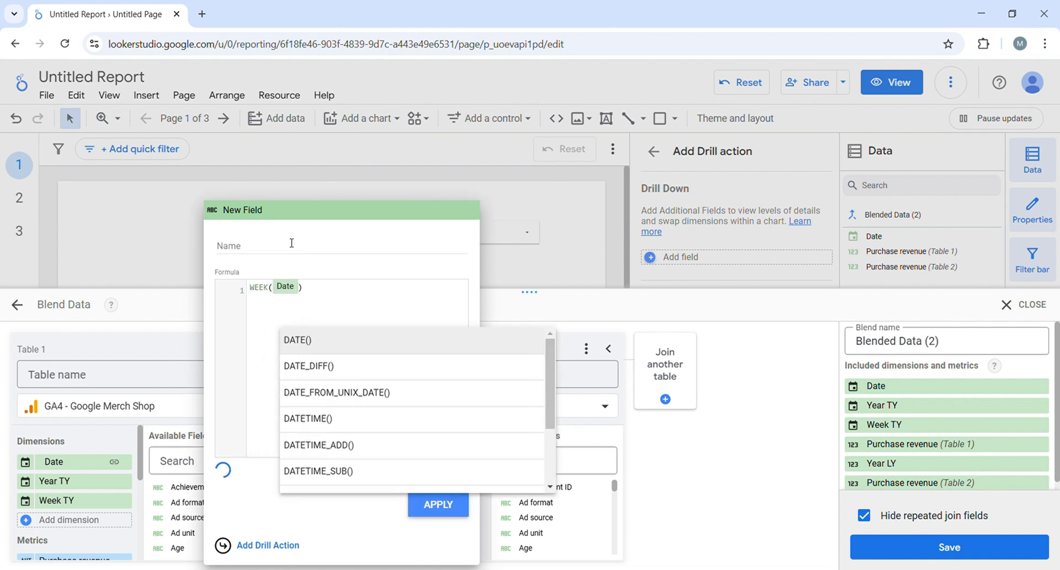
text(Wee)
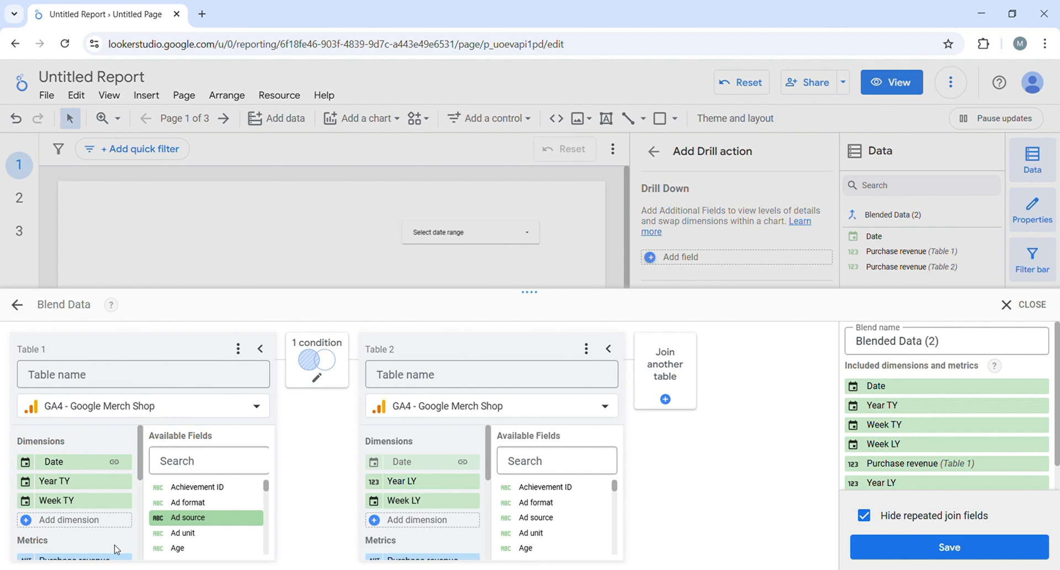
- Add a Weekday TY calculated dimension, WEEKDAY(Date), to Table 1
click(68, 518)
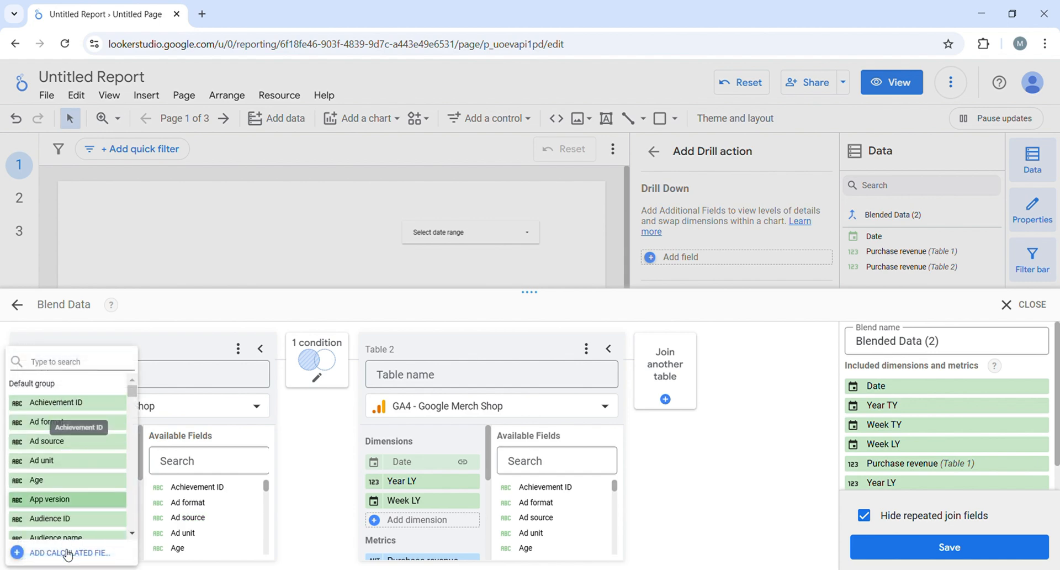
click(71, 552)
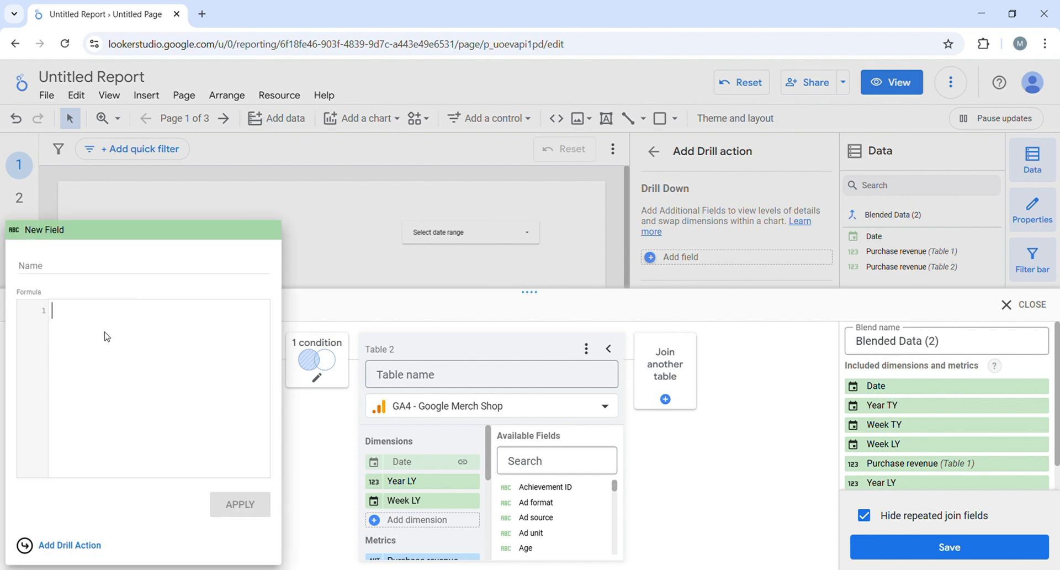
text(weekday)
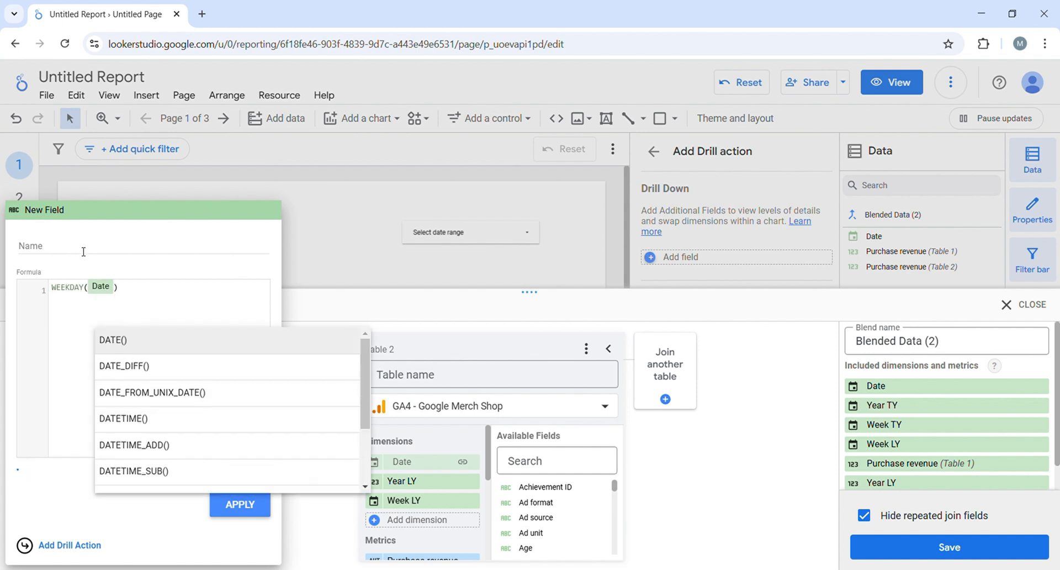
text(Week)
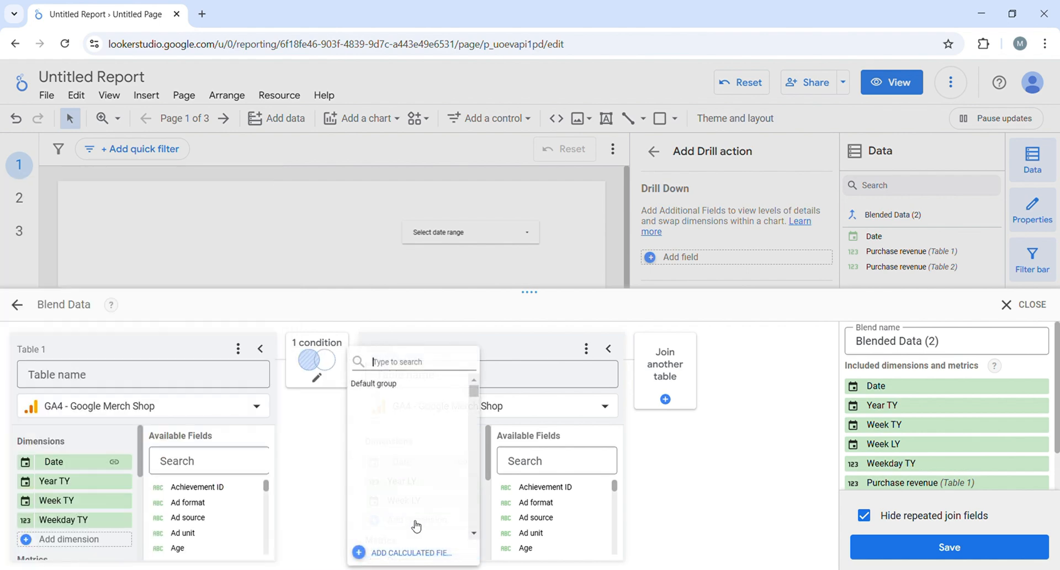
- Draft a Weekday LY calculated dimension, WEEKDAY(Date), in Table 2
click(412, 552)
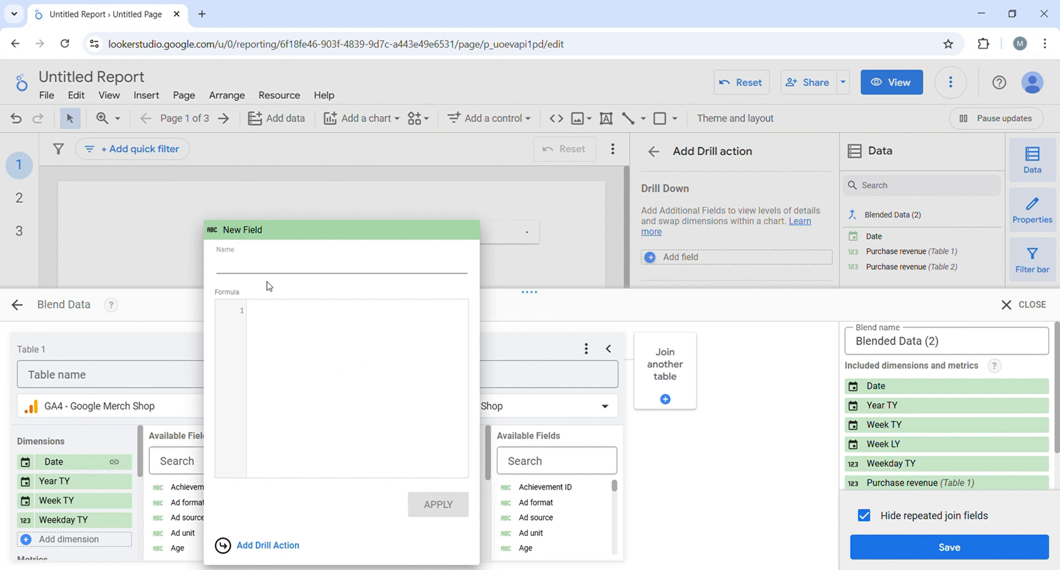
text(W)
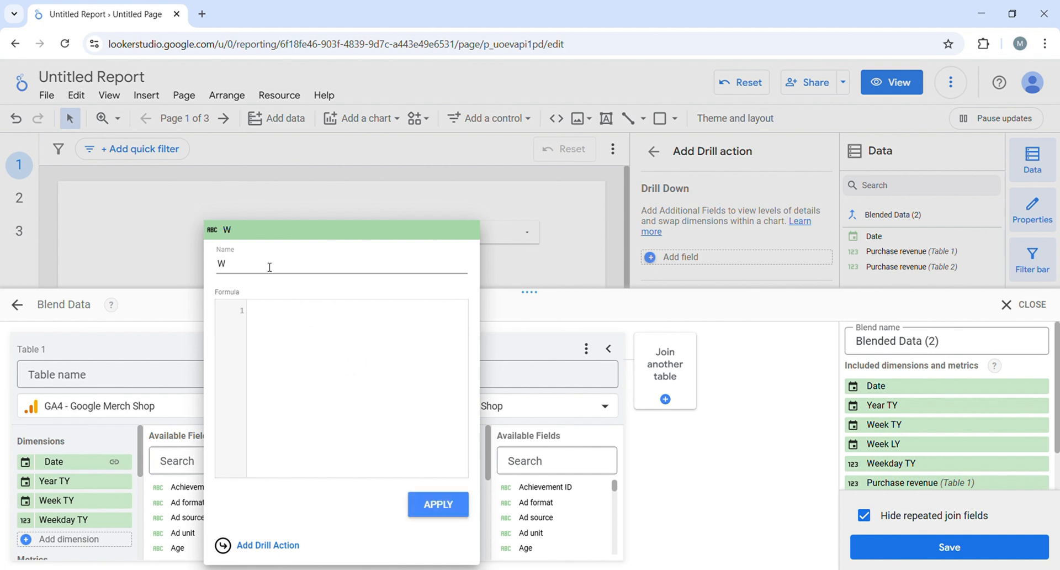
text(eek day K)
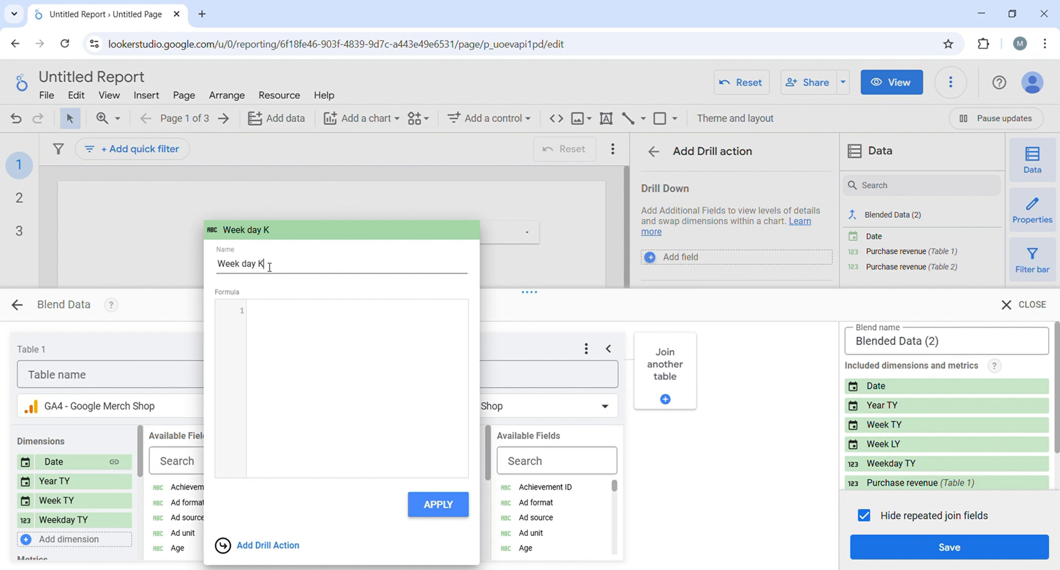
text(LY)
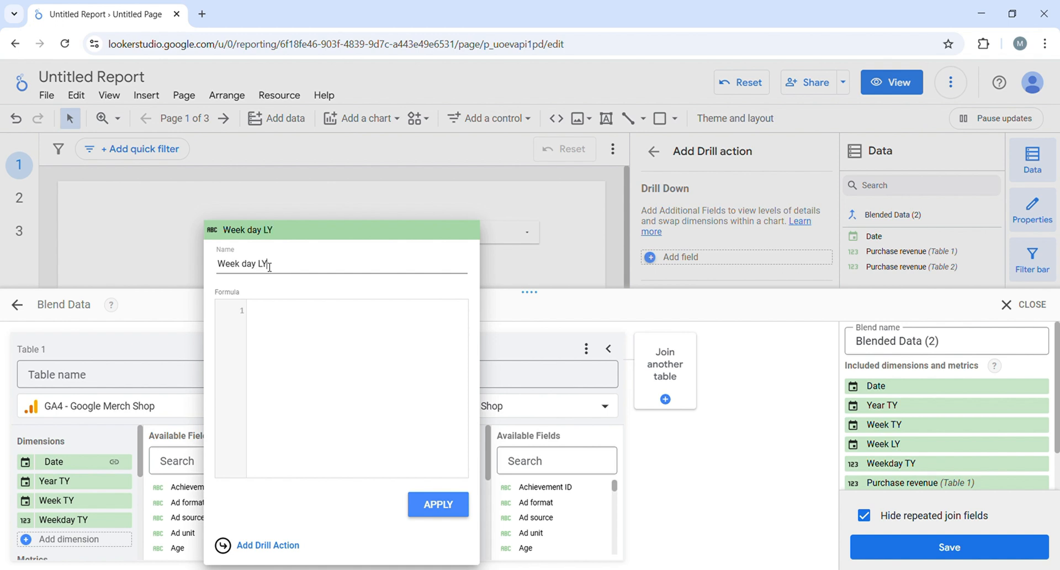
text(Weekday LY)
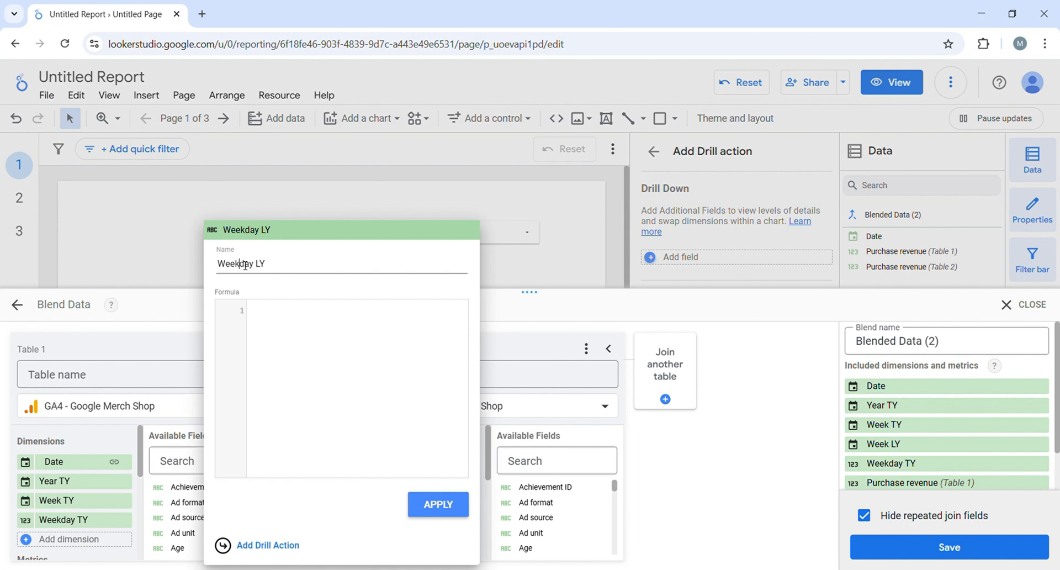
text(wee)
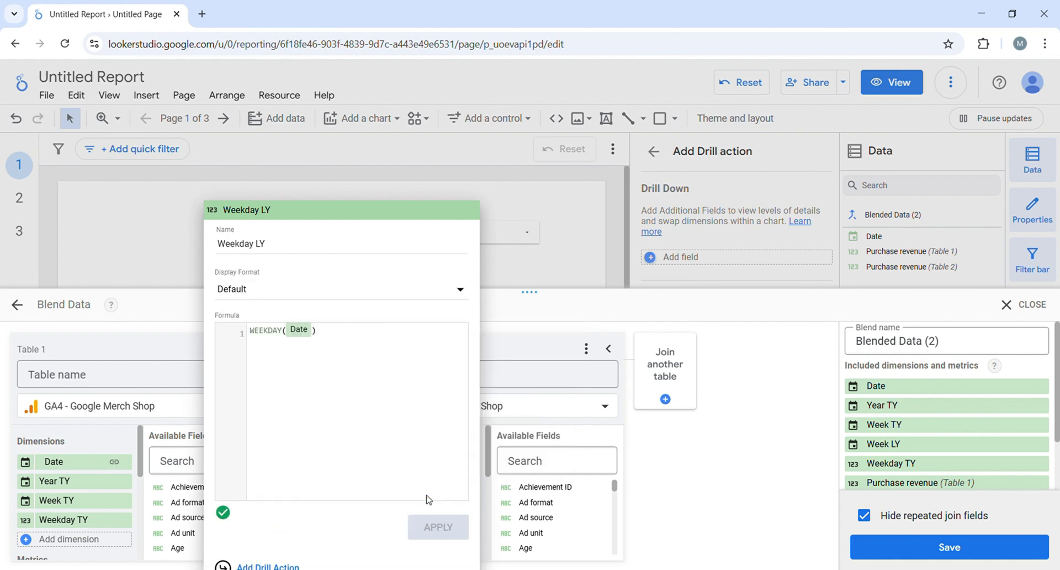
- Save Weekday LY, then join Year TY to Year LY and Week TY to Week LY
click(438, 526)
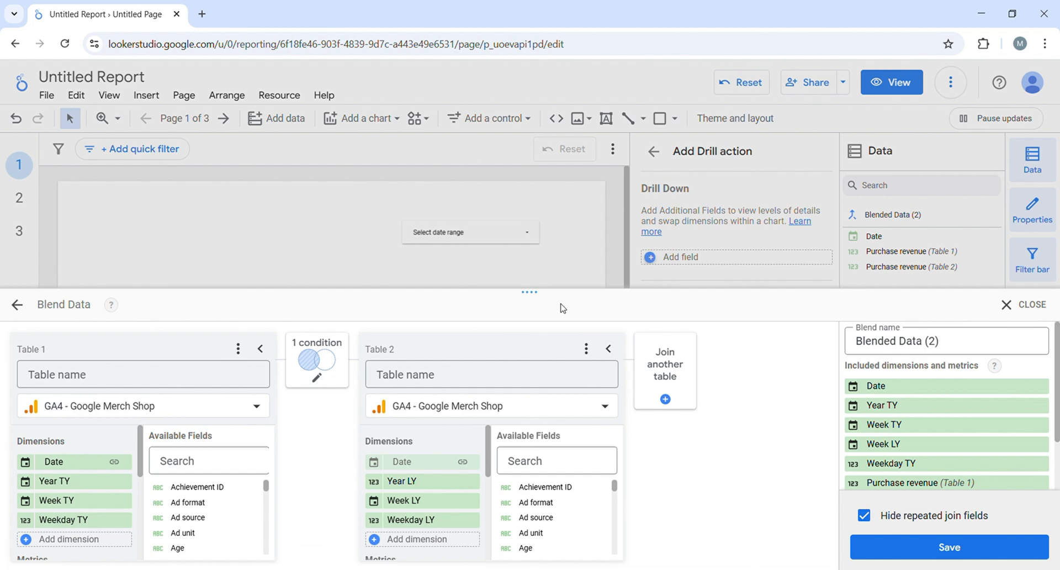
click(317, 358)
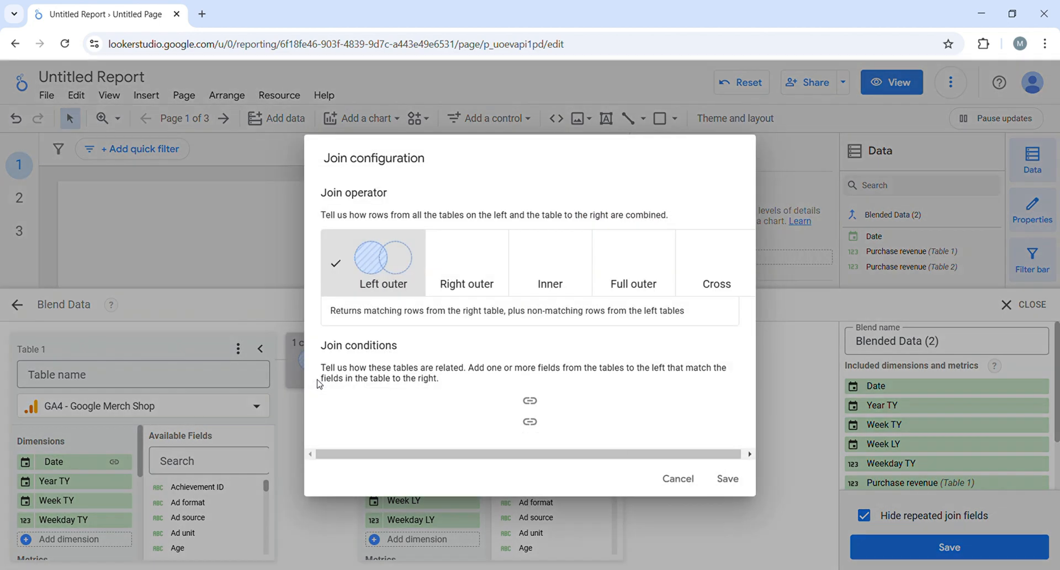
click(530, 399)
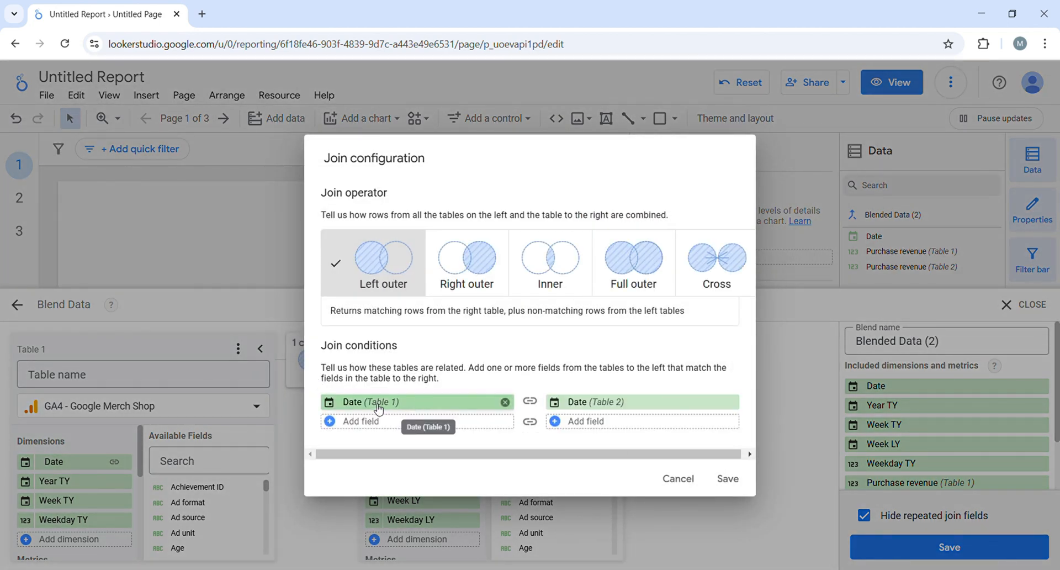
click(417, 402)
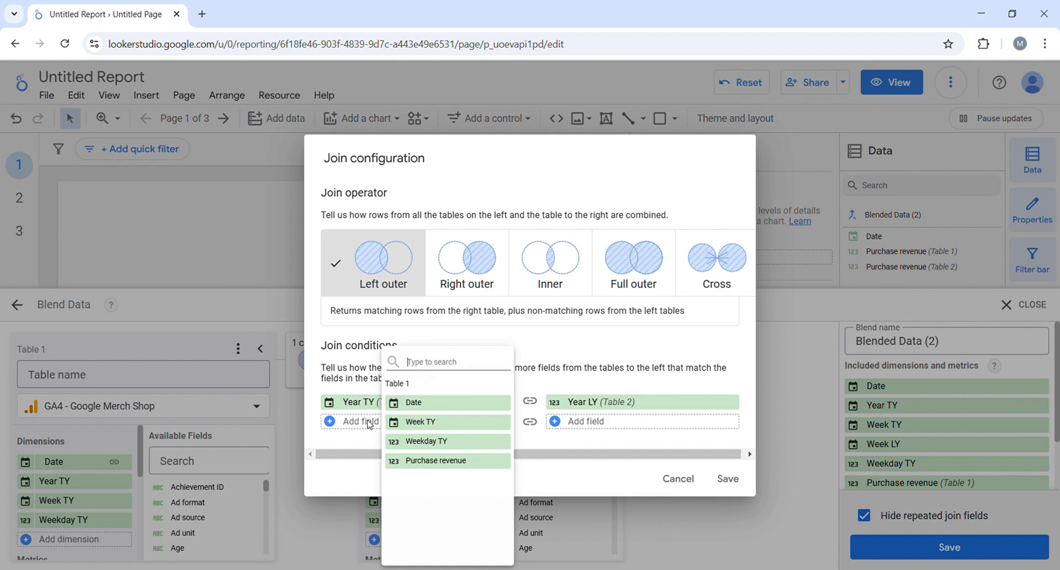
click(420, 420)
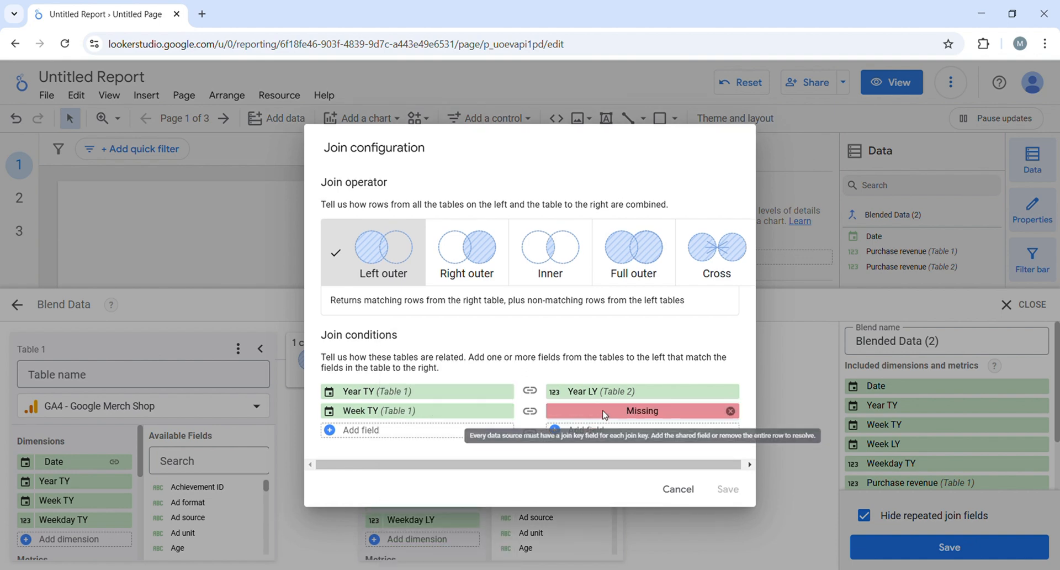
click(641, 411)
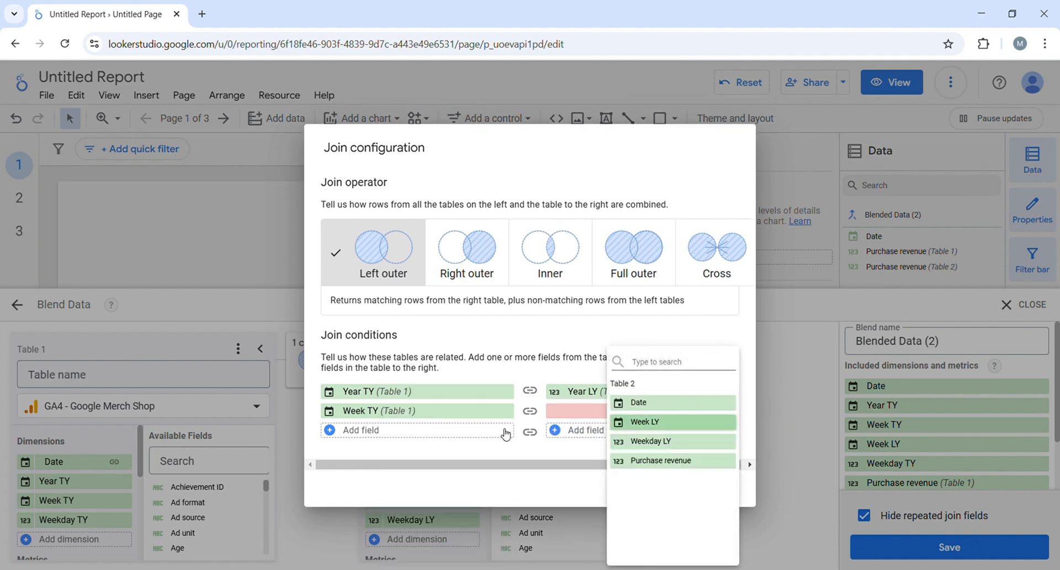
- Add a third join condition Weekday TY = Weekday LY and confirm the join
click(362, 430)
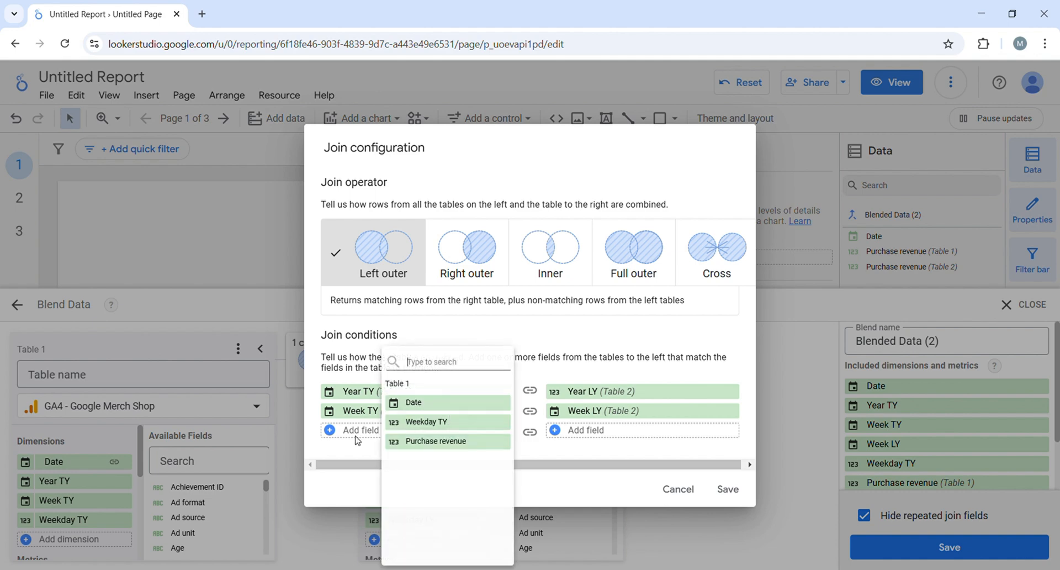
click(426, 420)
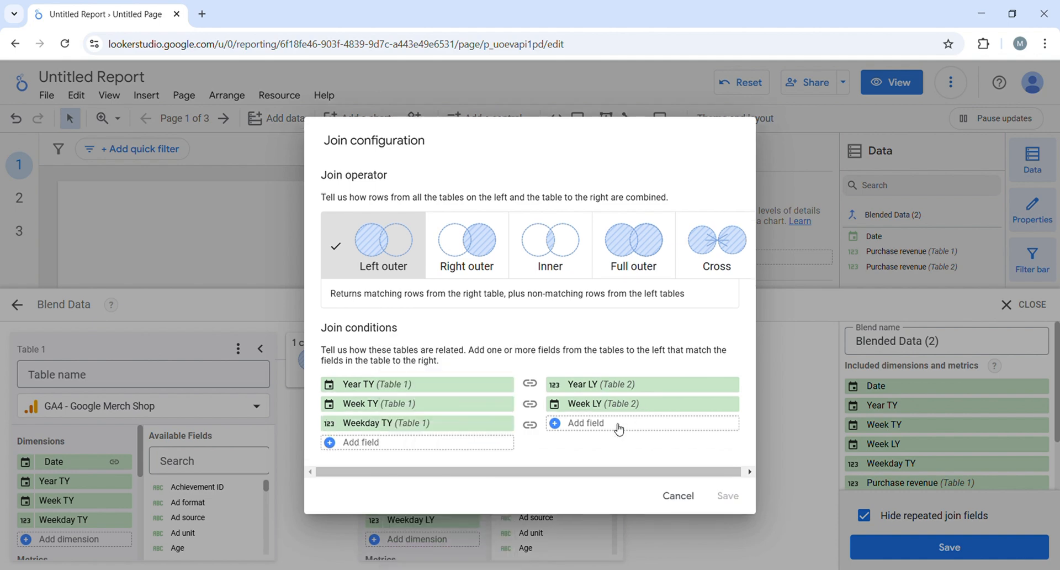
click(585, 423)
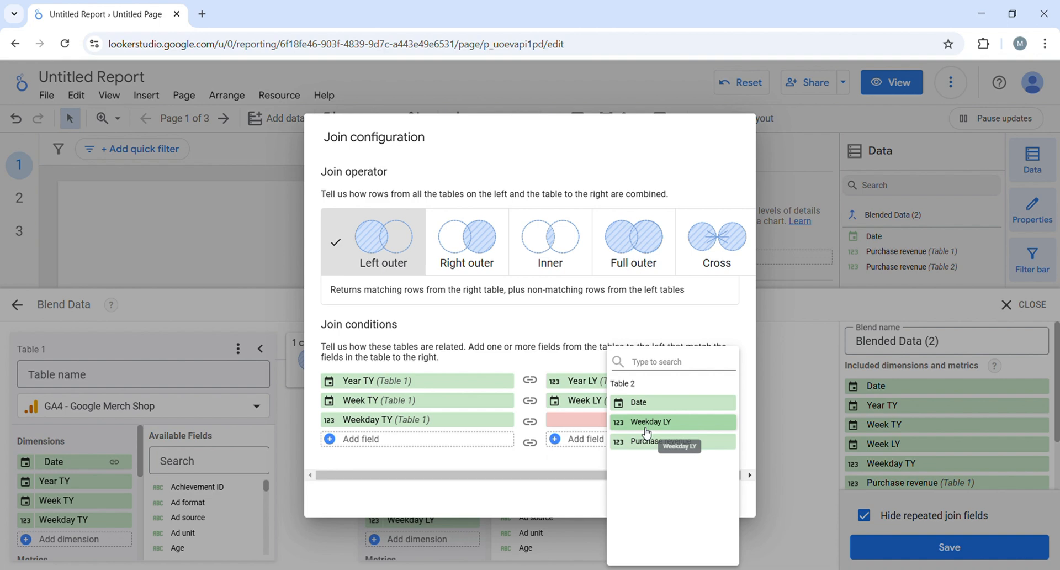
click(643, 421)
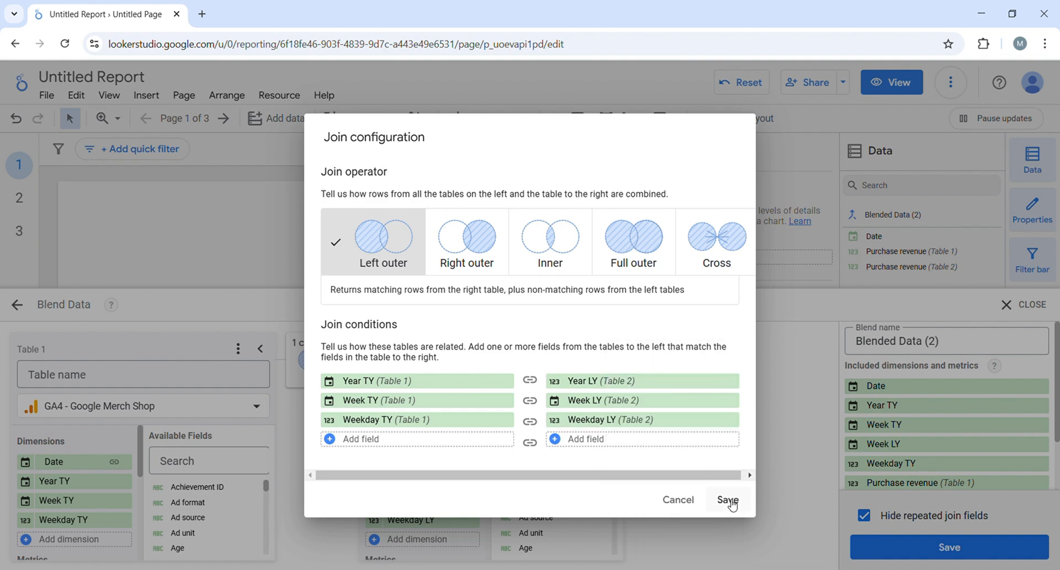
click(727, 499)
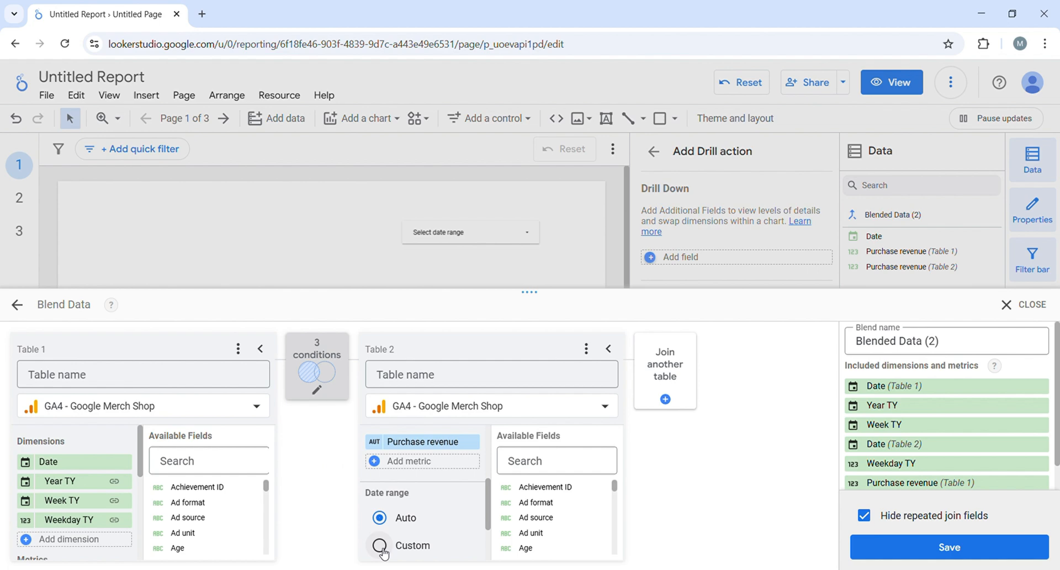
- Give Table 2 a custom date range from Dec 31, 2023 to Jan 4, 2025
click(379, 544)
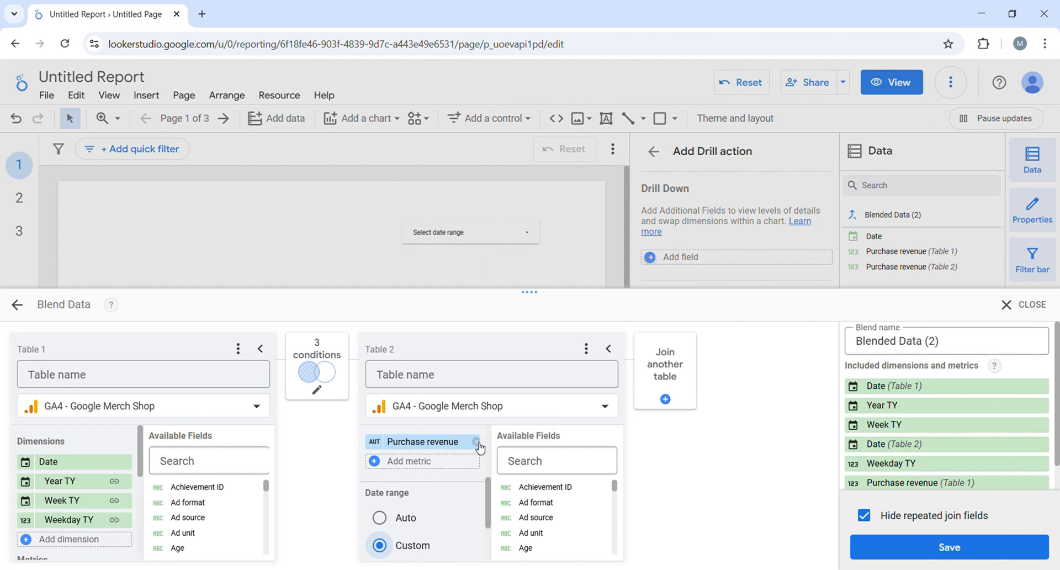
mouse_move(478, 423)
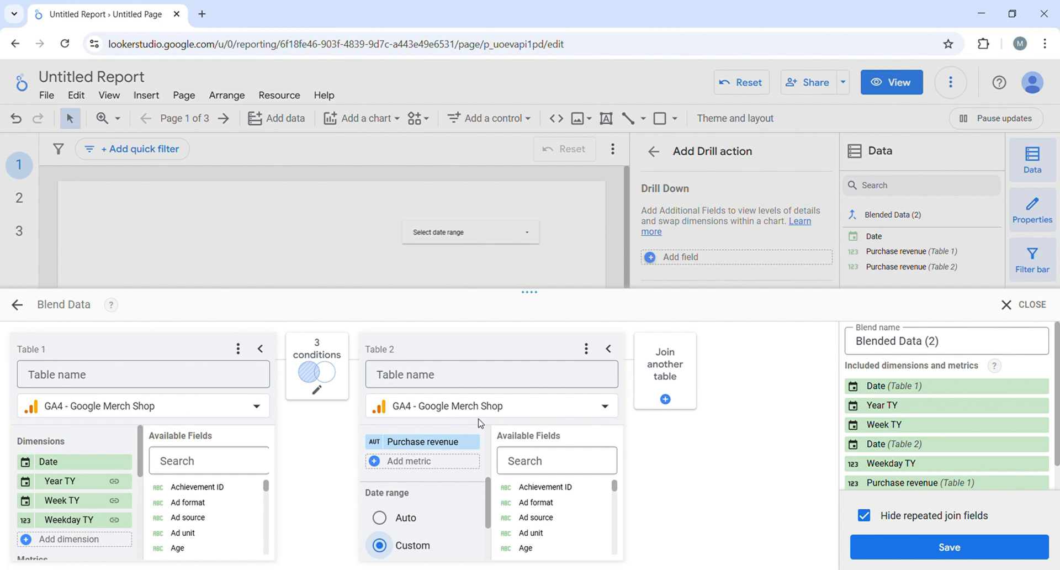
scroll(down, 3)
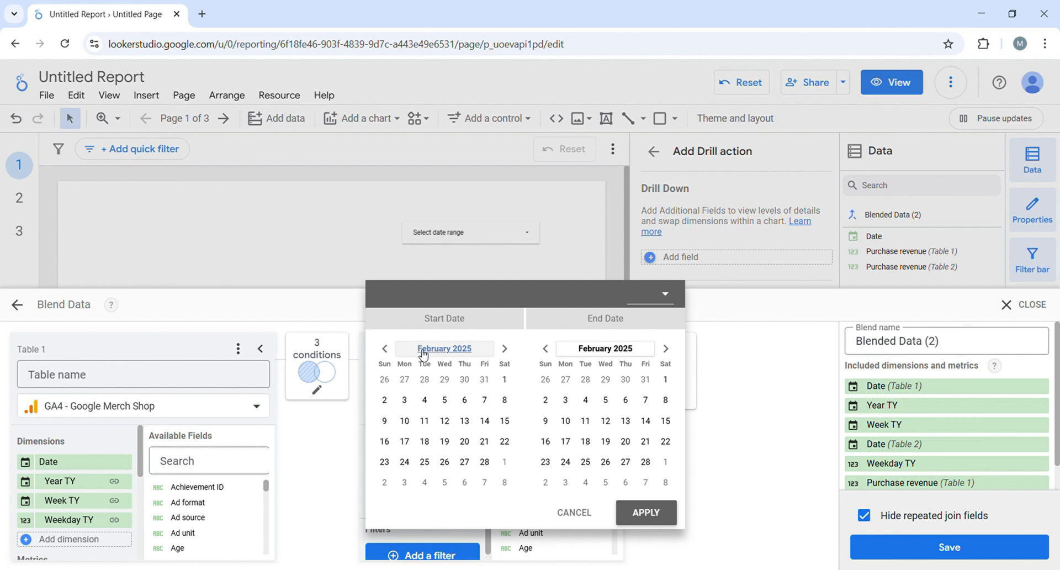
click(444, 348)
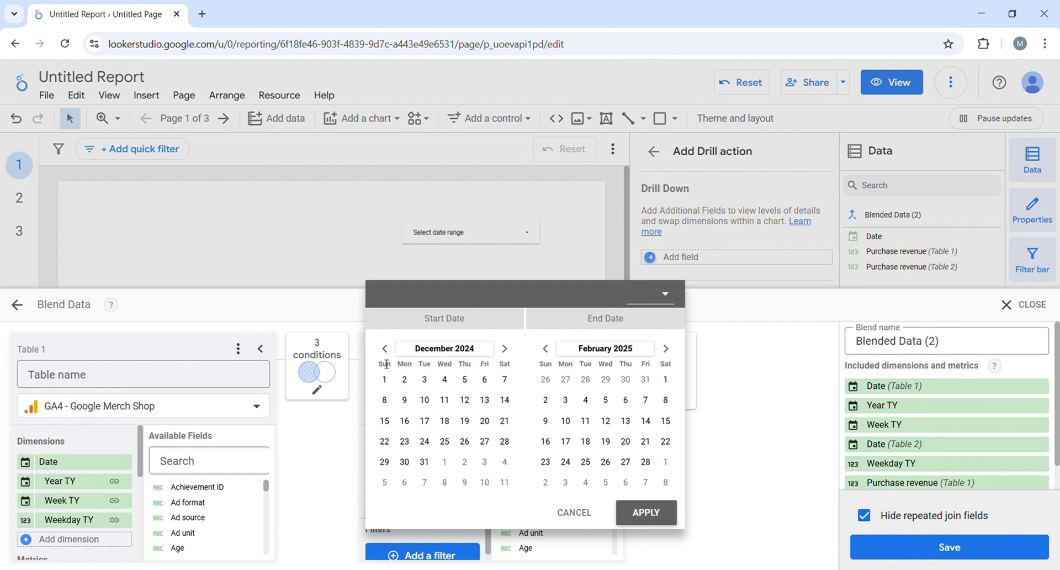
click(444, 348)
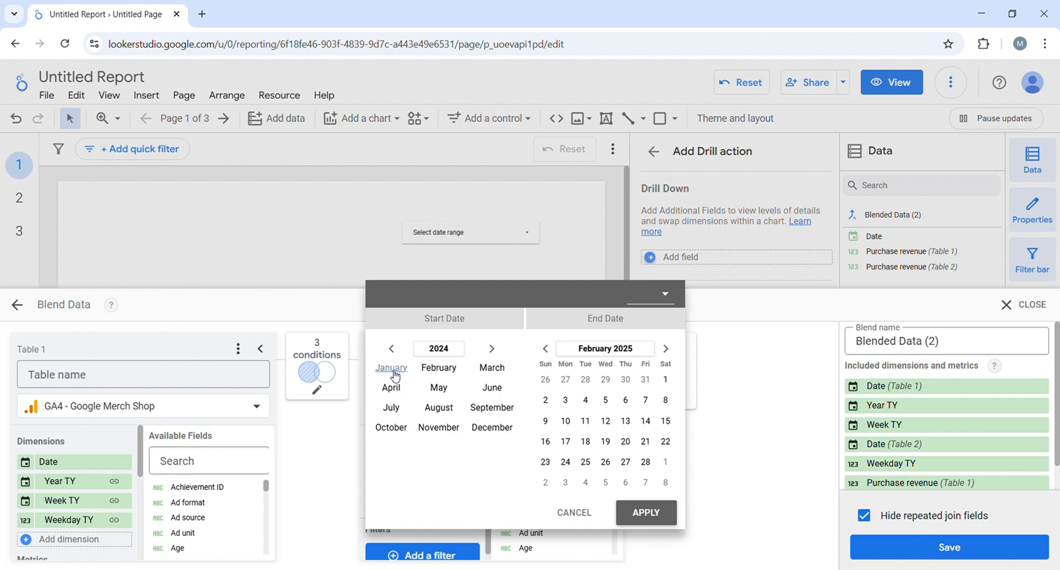
click(391, 367)
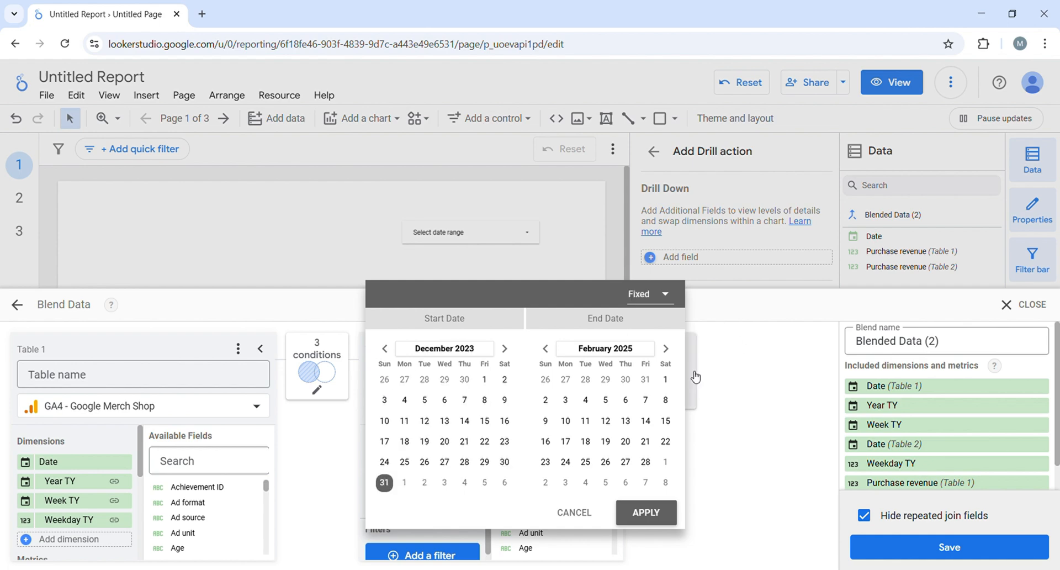
mouse_move(554, 355)
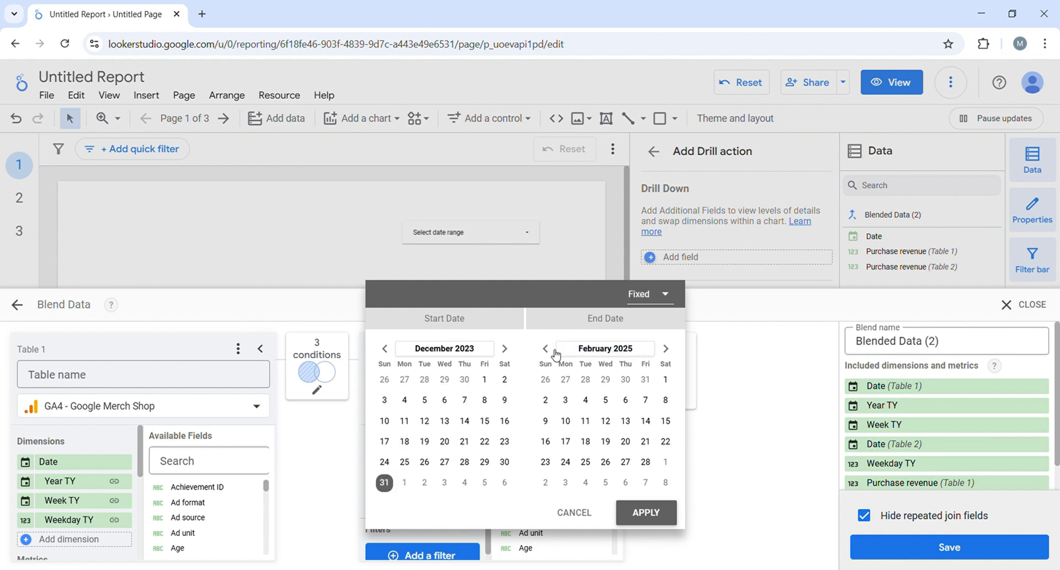
click(545, 348)
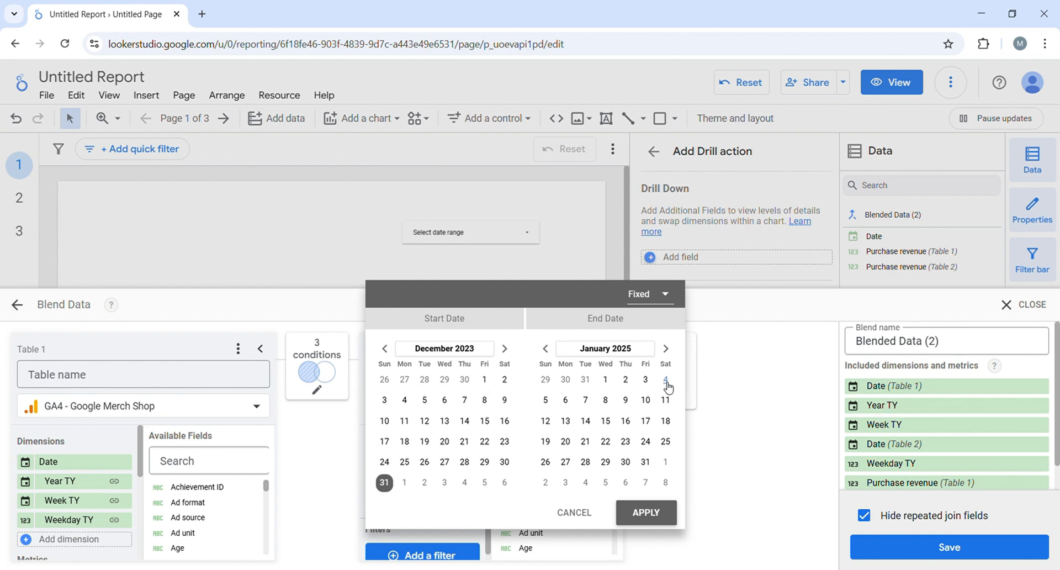
click(645, 513)
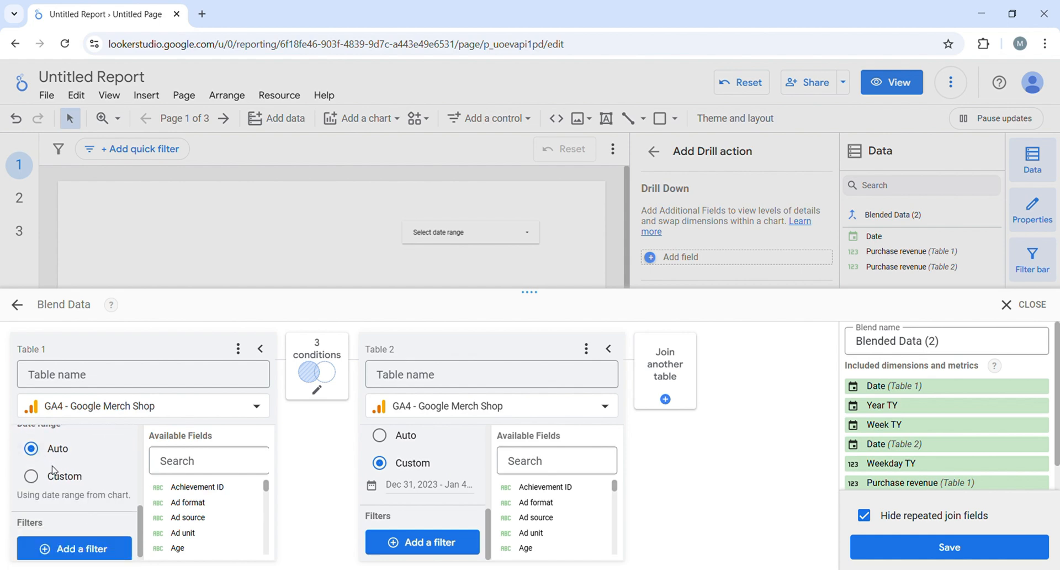
mouse_move(246, 333)
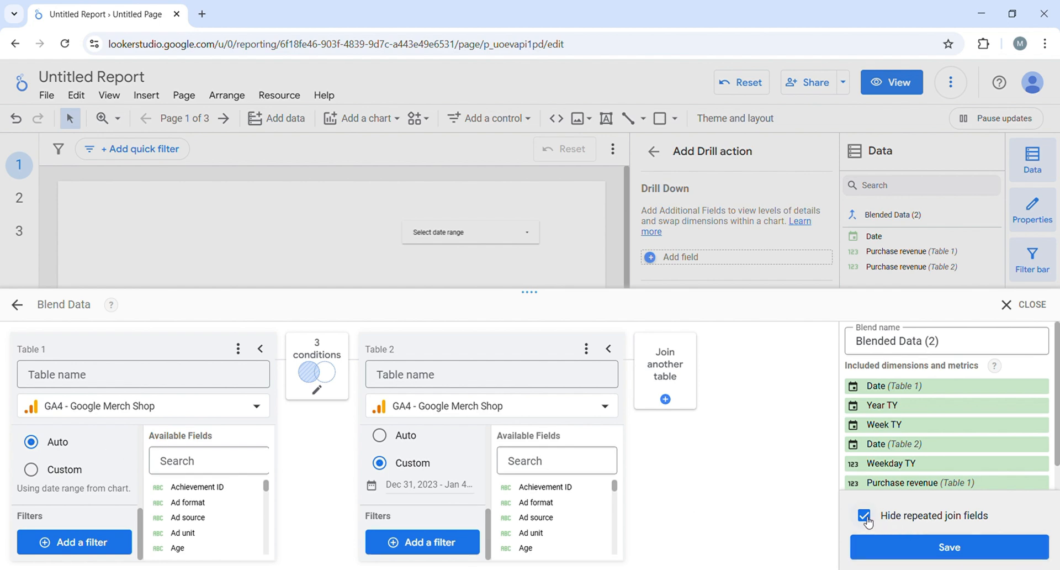
- Uncheck Hide repeated join fields and save the blend
click(864, 515)
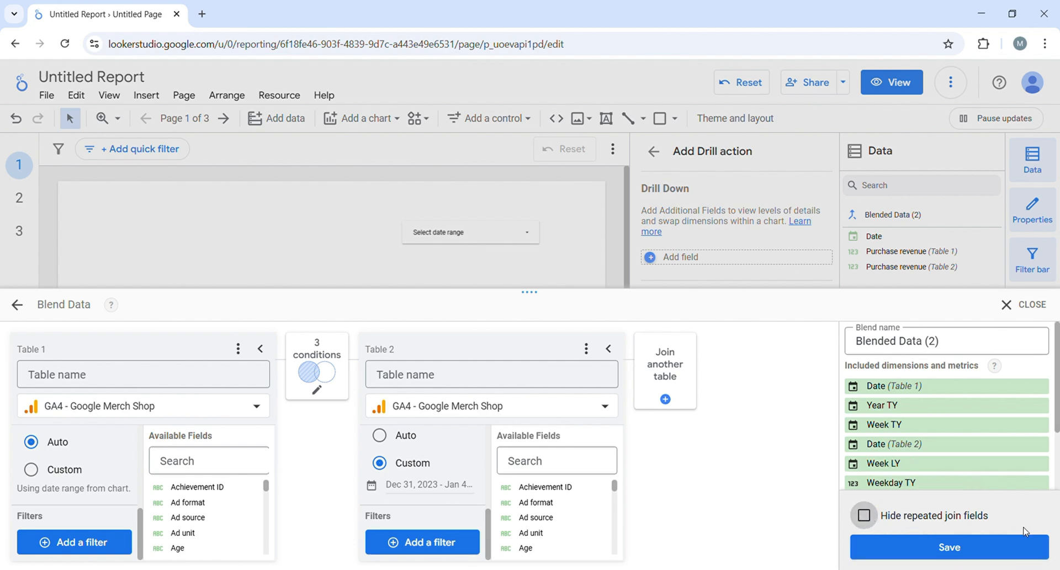
click(950, 546)
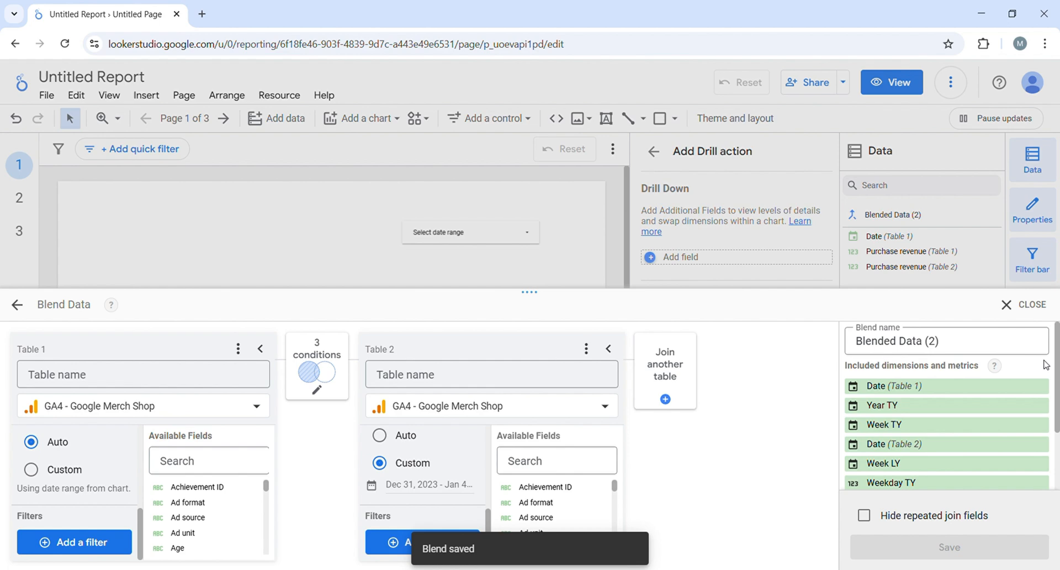
- Add Date (Table 2) and Purchase revenue (Table 2) to the table, then reopen the blend
click(1031, 304)
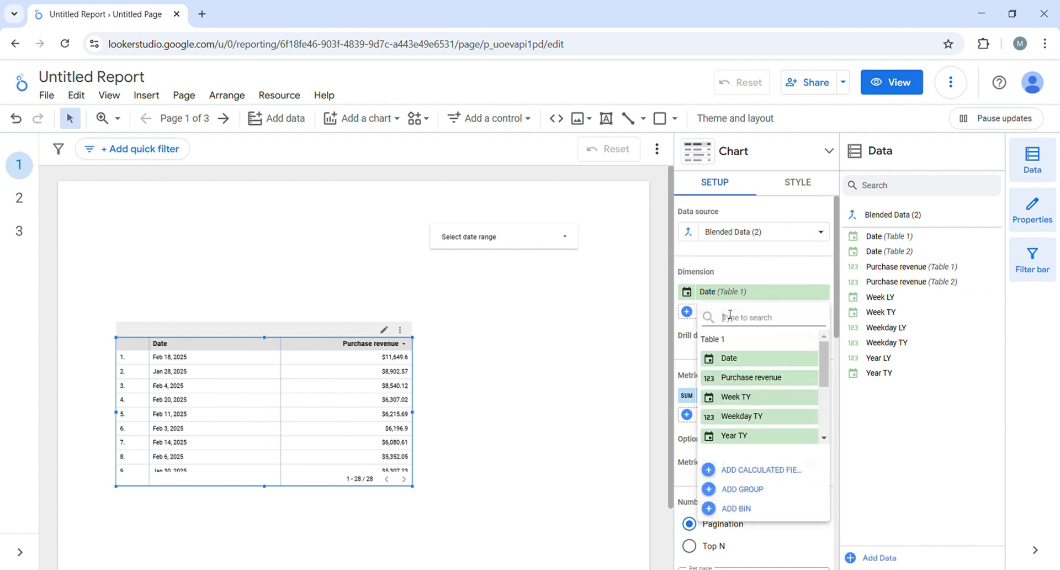
scroll(down, 3)
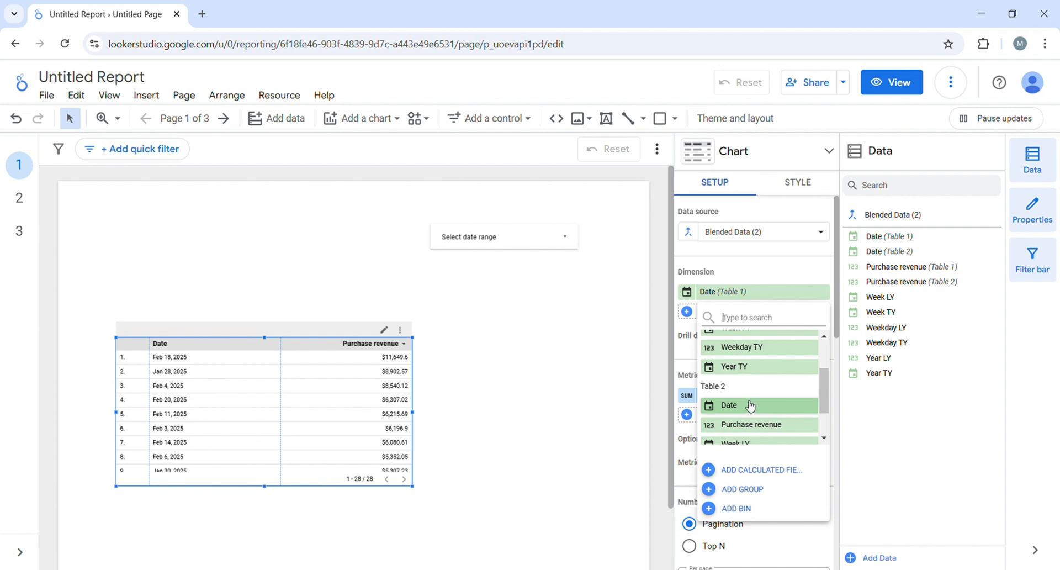
click(729, 405)
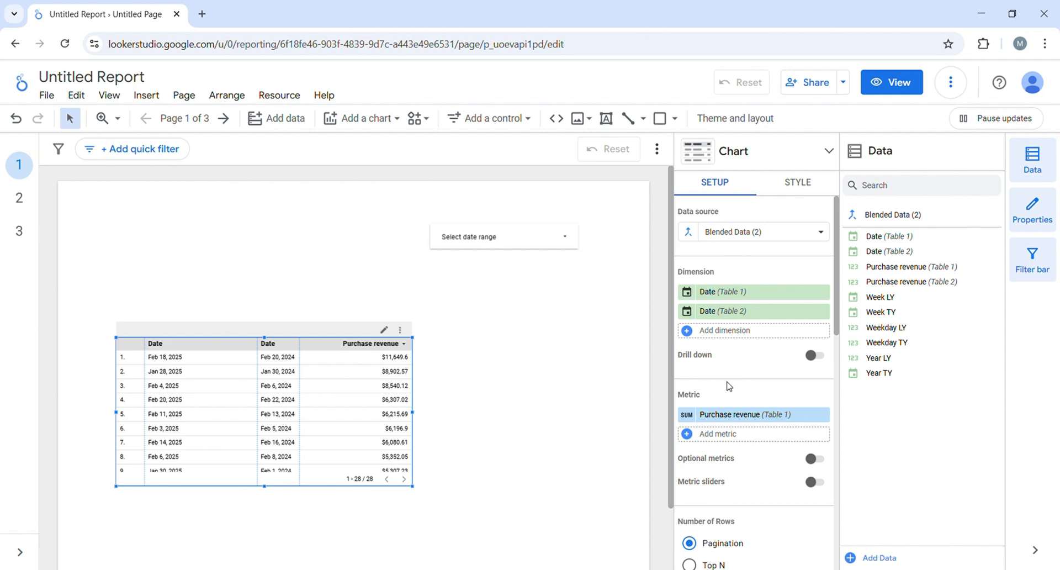
click(717, 433)
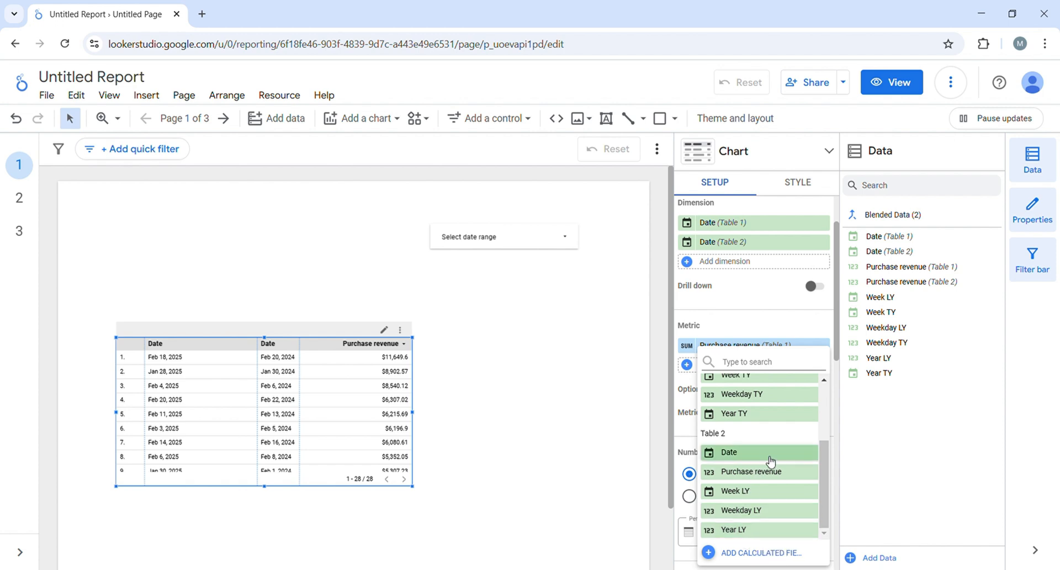
click(752, 471)
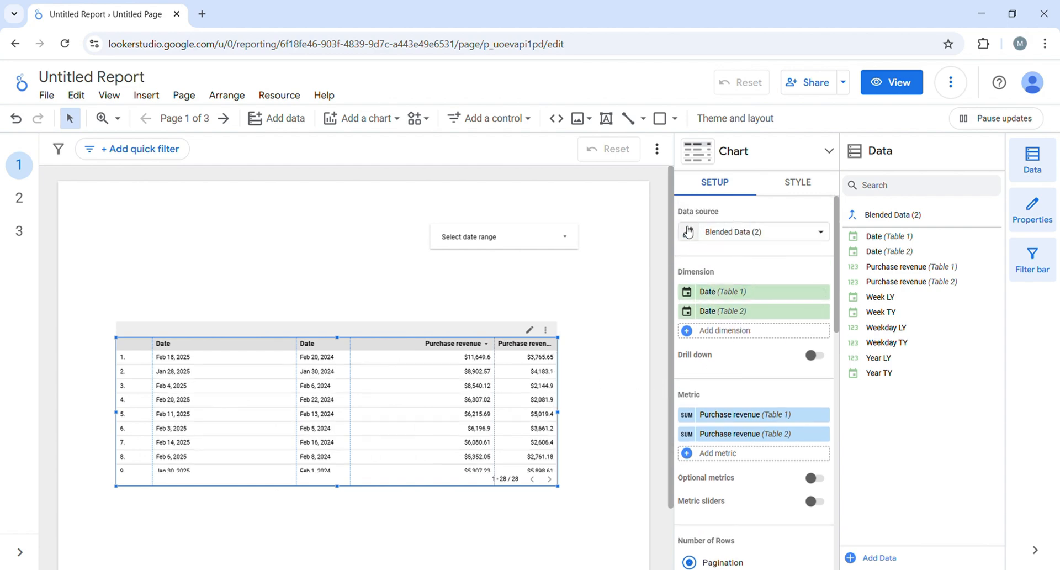
click(688, 231)
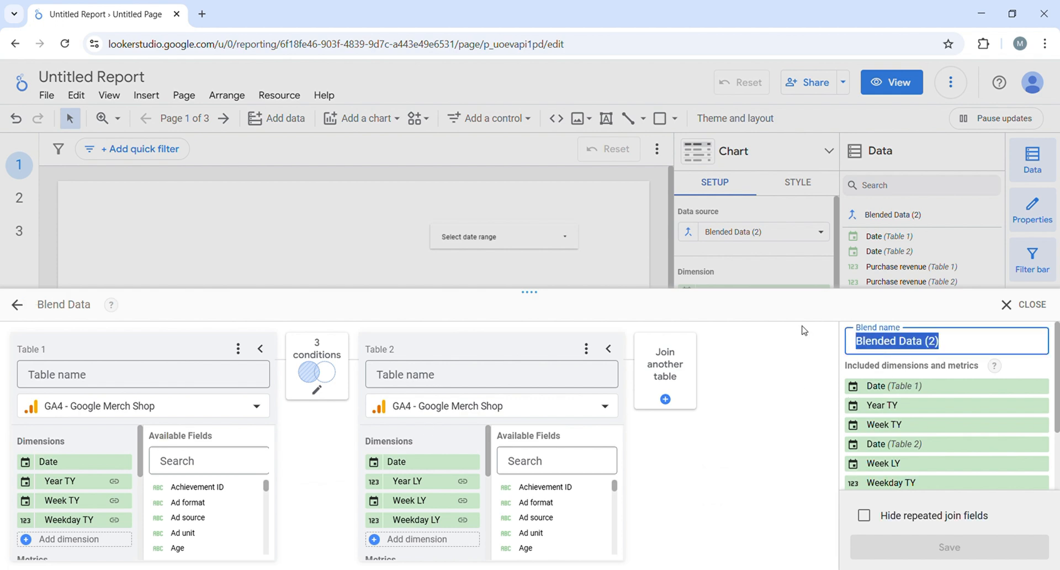
- Name the blend YoY, rename Table 2's fields to Date LY and Revenue LY, and save
text(YoY)
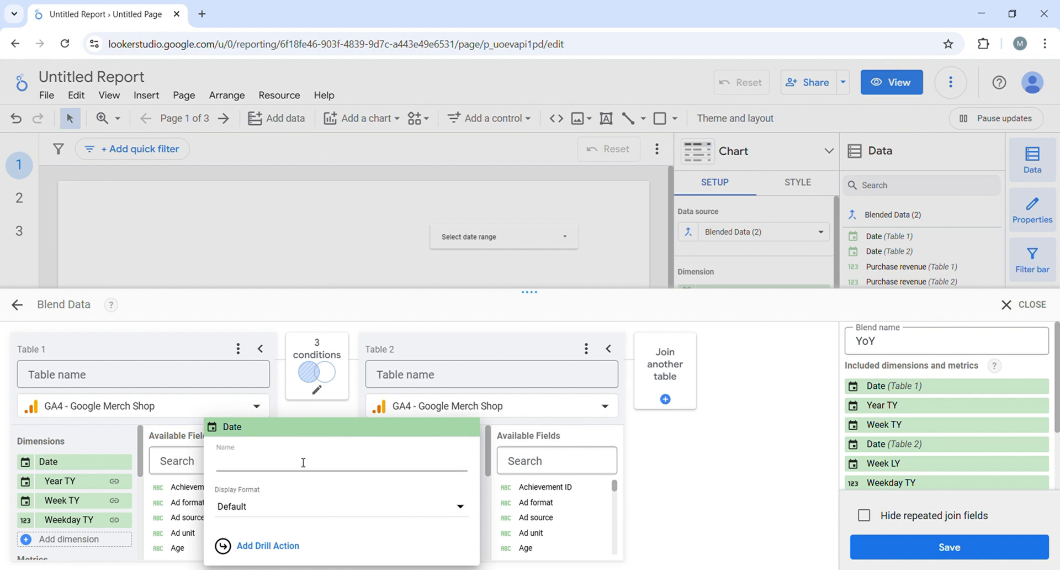
text(D)
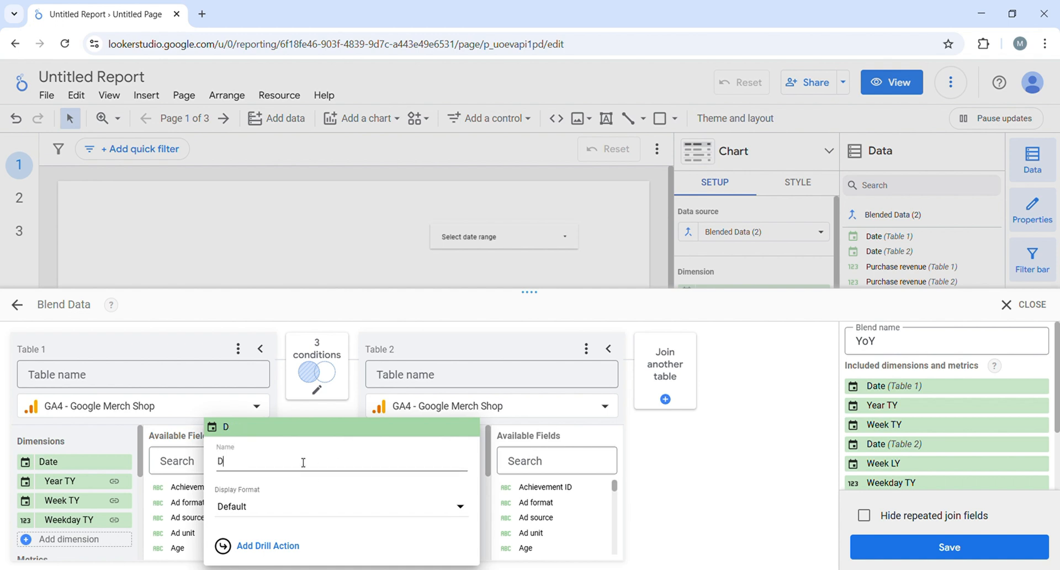
text(ate Ly)
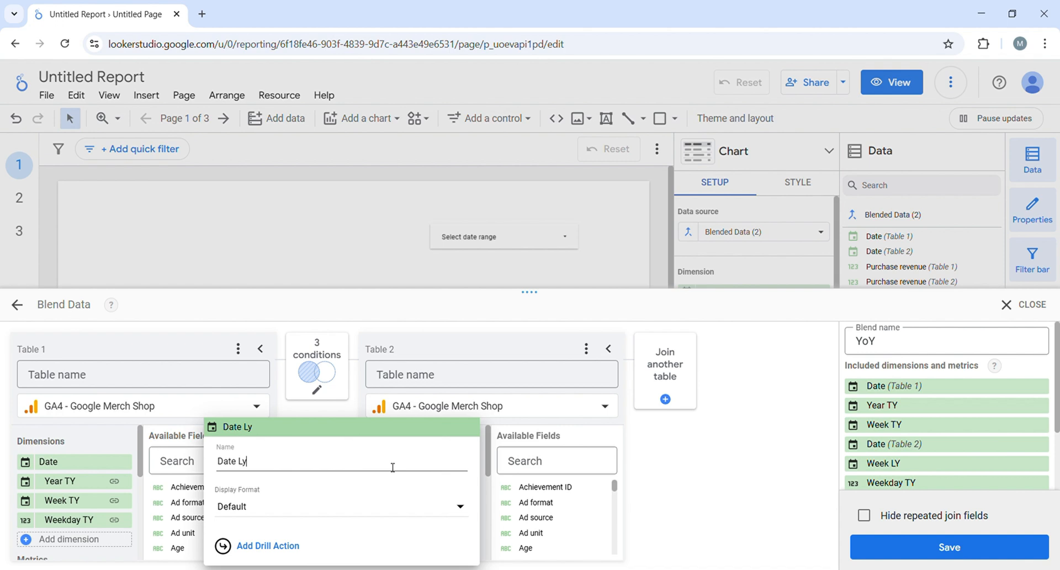
mouse_move(430, 441)
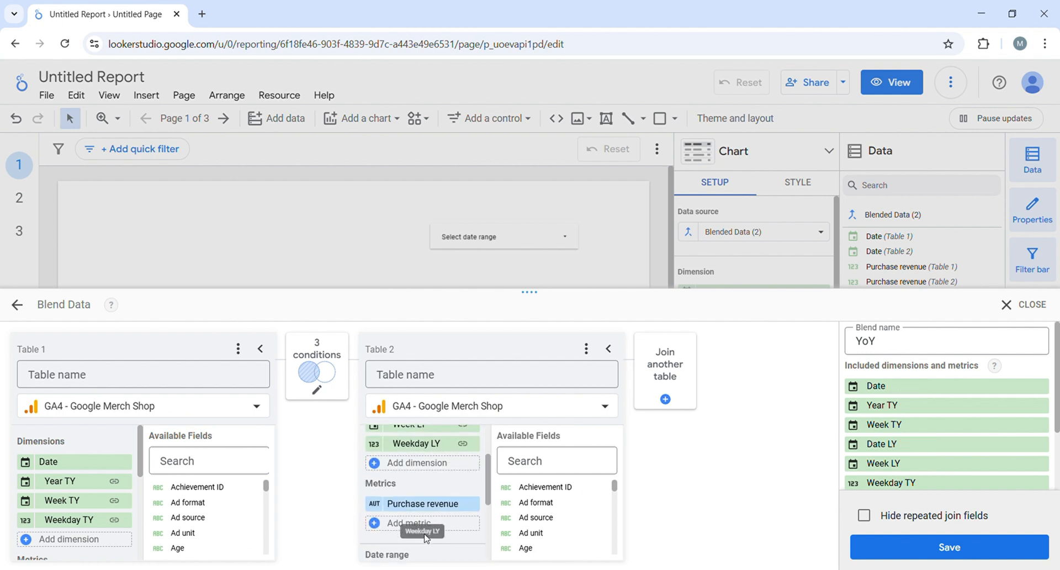
click(417, 502)
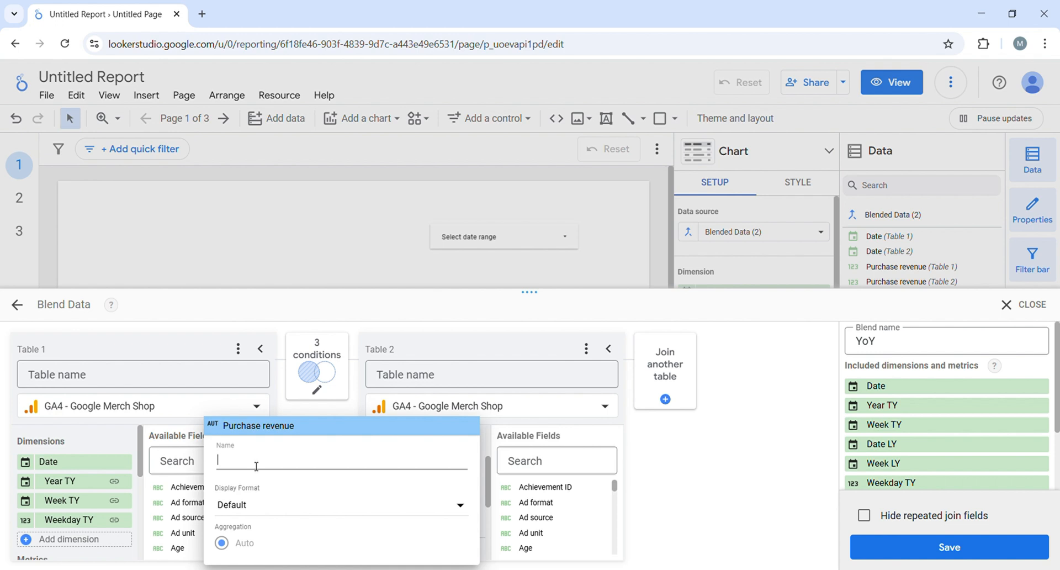
mouse_move(761, 469)
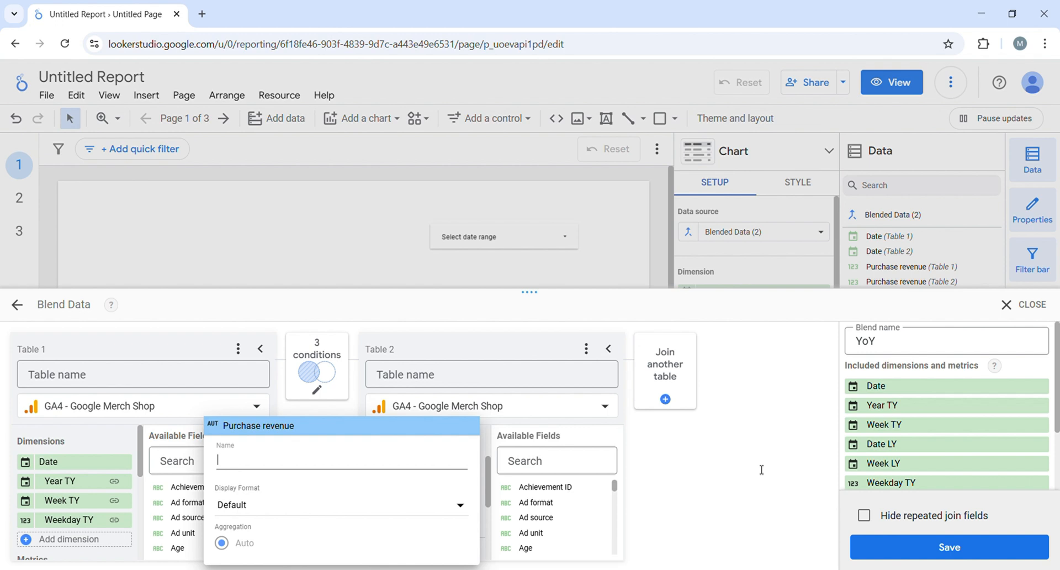
text(Revenue LY)
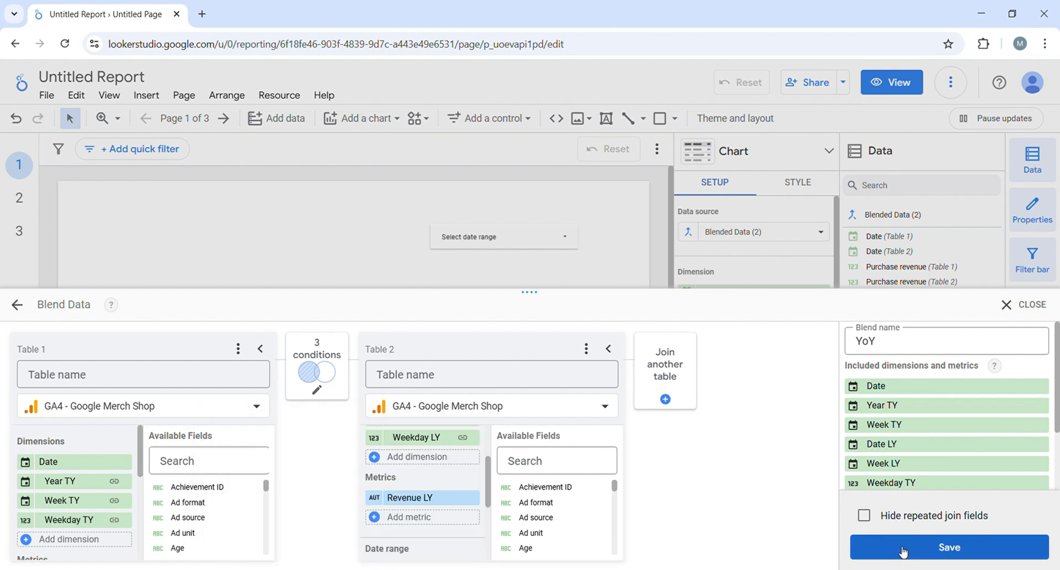
click(948, 547)
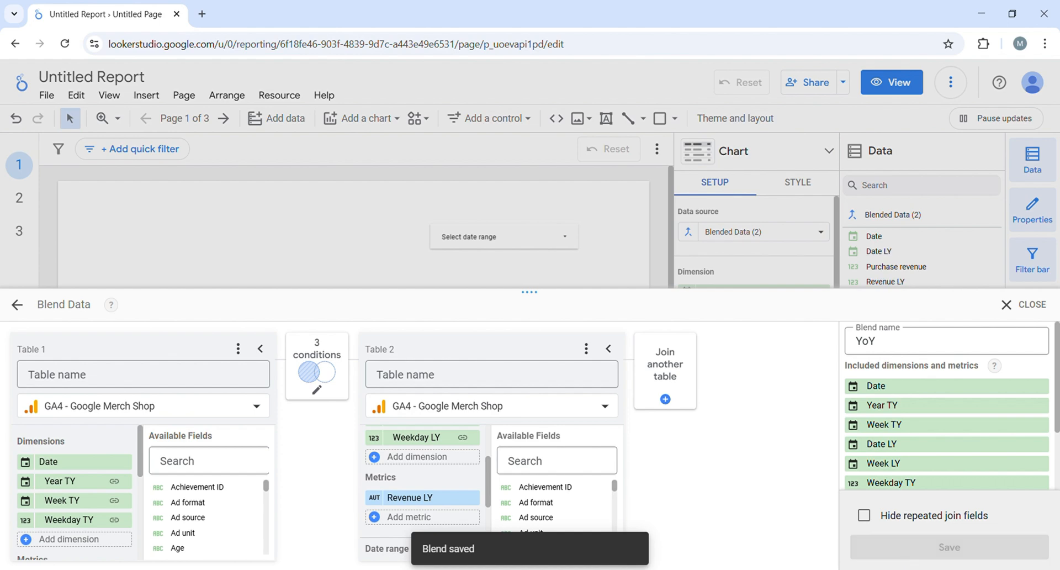
mouse_move(1031, 310)
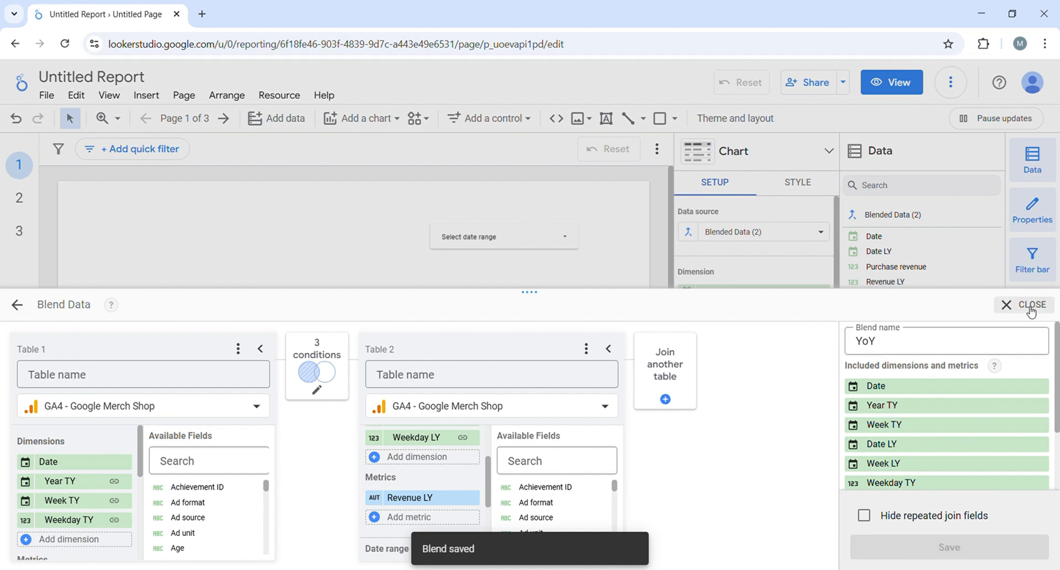
click(1032, 304)
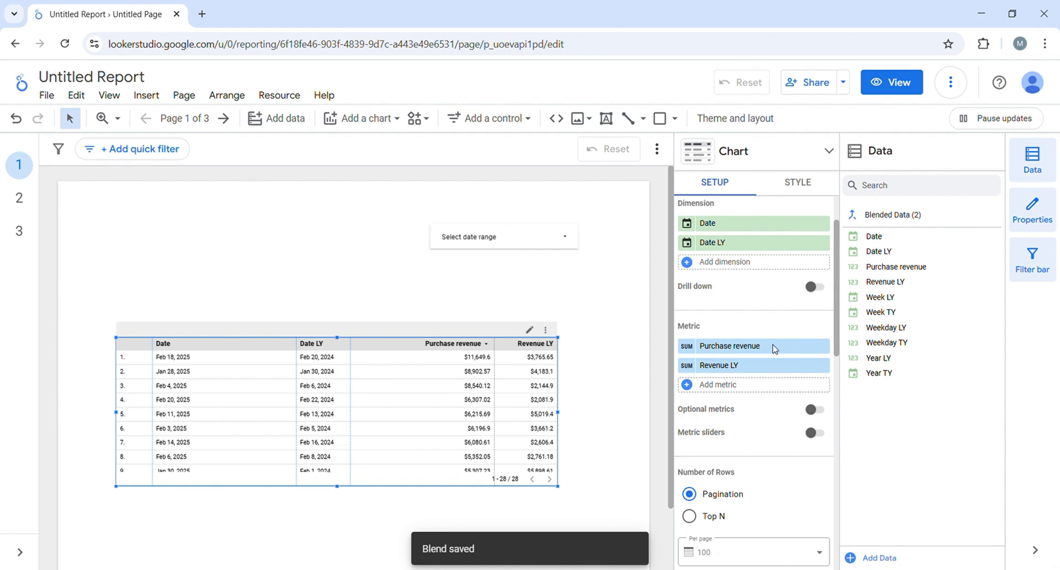
- Add a YoY calculated metric, SUM(Purchase revenue)/SUM(Revenue LY)-1, to the table
scroll(down, 3)
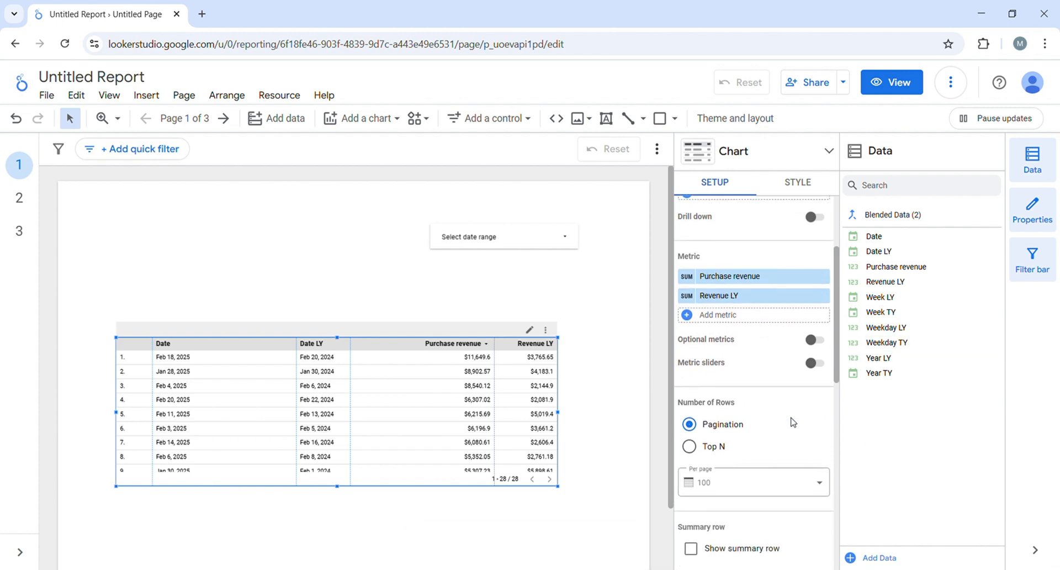
mouse_move(736, 319)
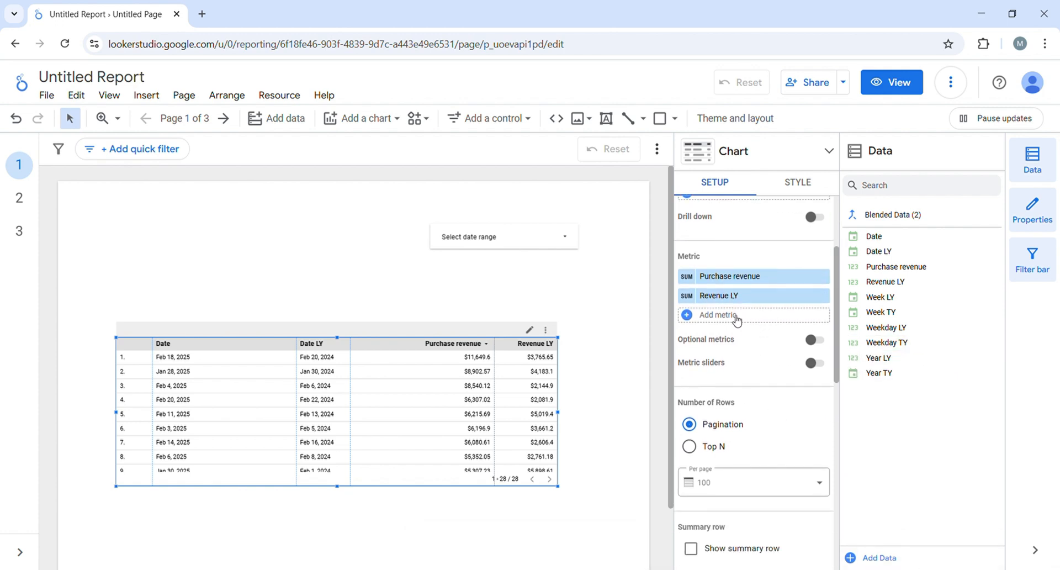
click(720, 314)
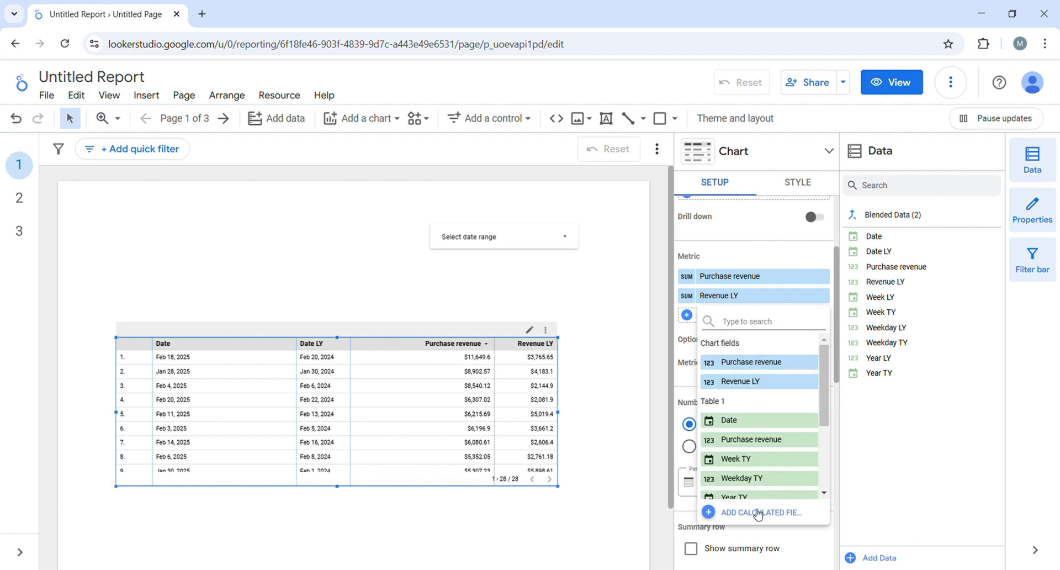
click(762, 512)
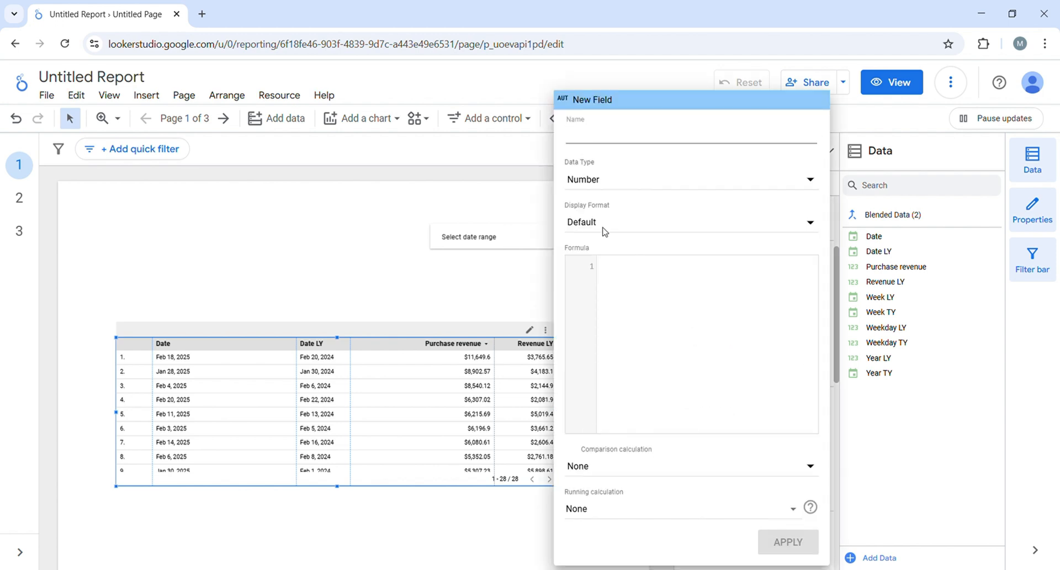
click(689, 133)
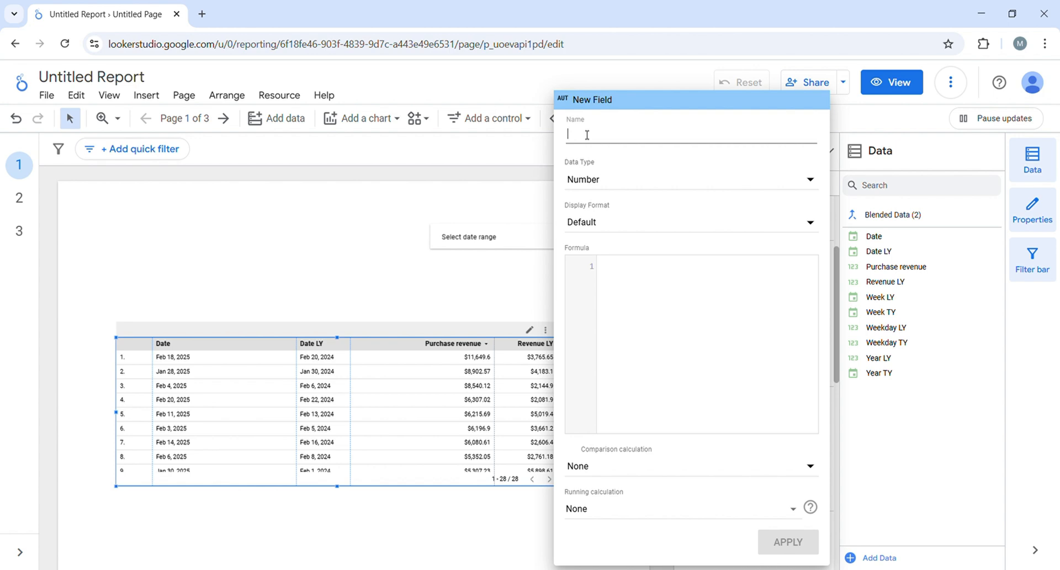
text(YoY)
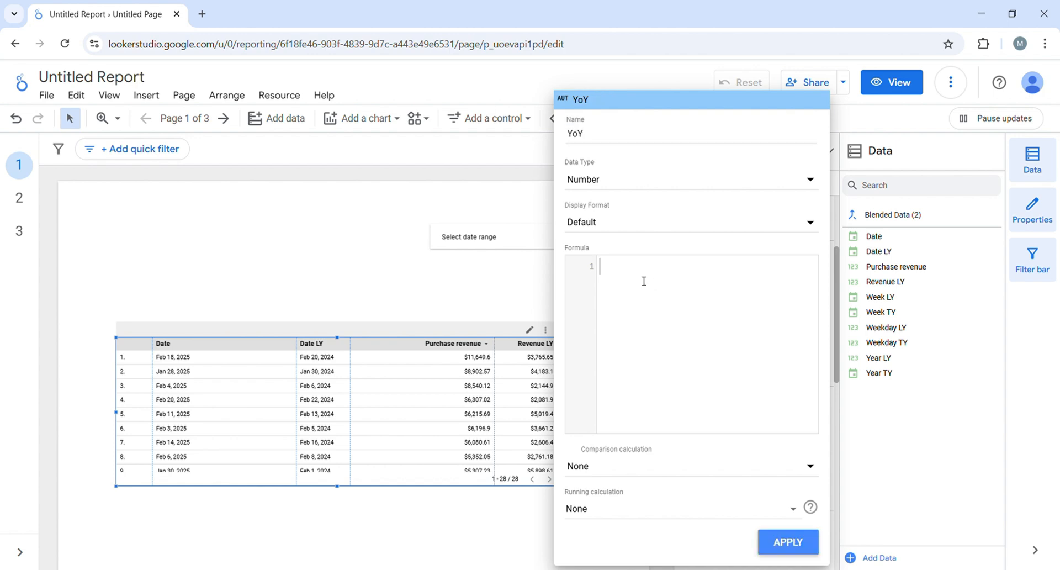
text(Purchase revenue)
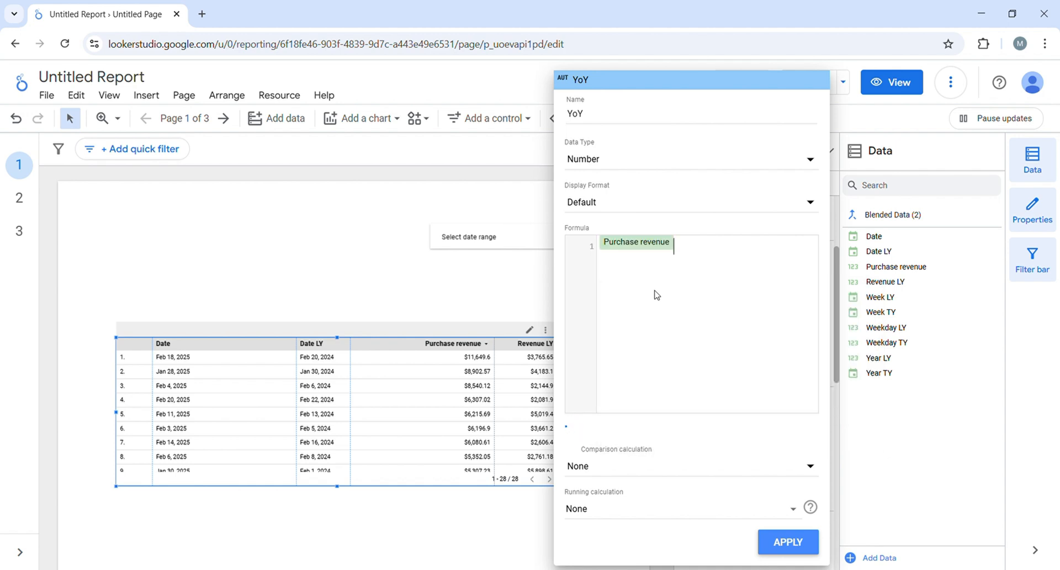
text(/purch)
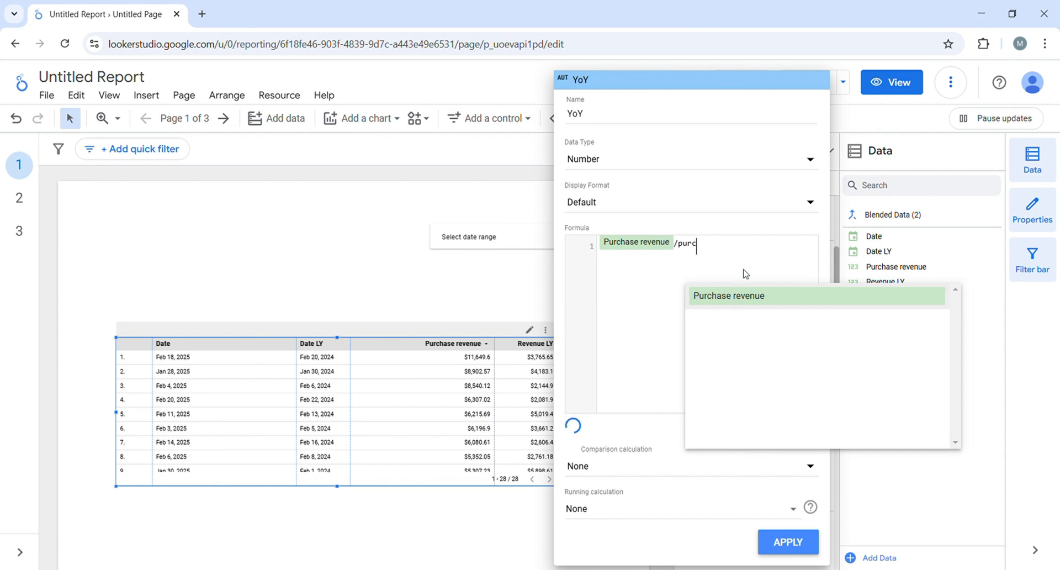
text(rev)
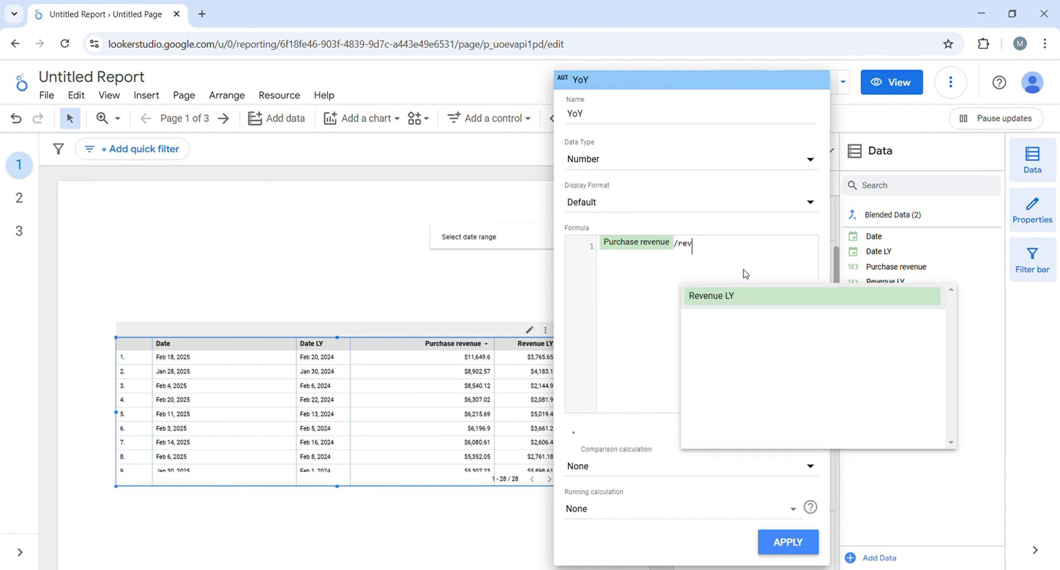
click(711, 295)
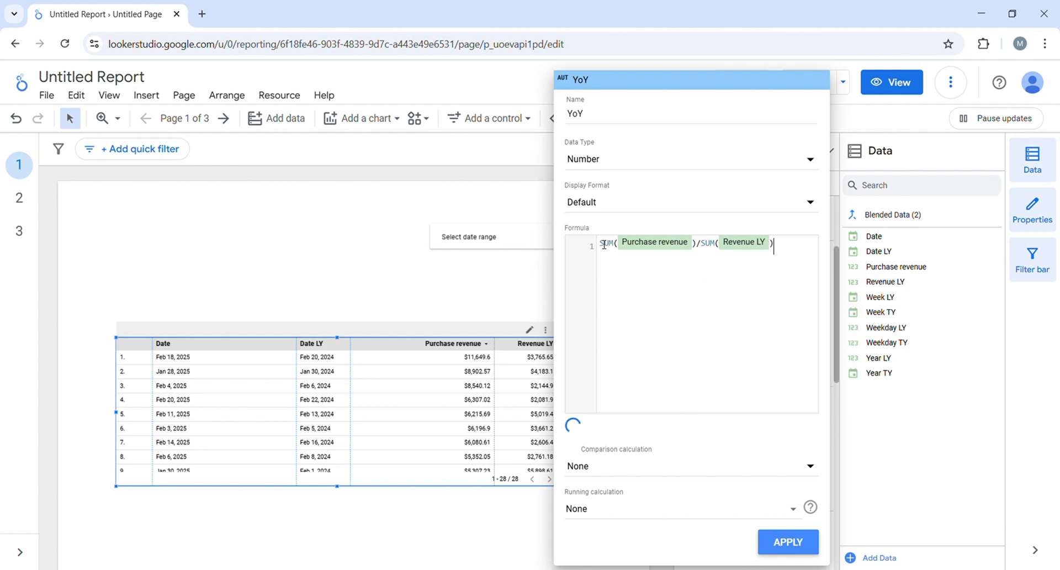
text(-1)
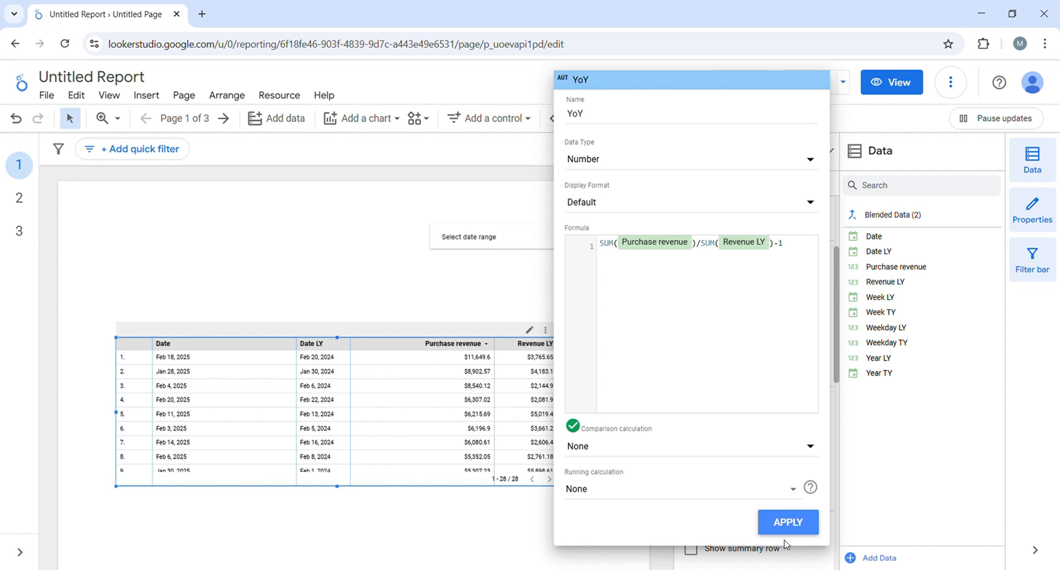
click(787, 522)
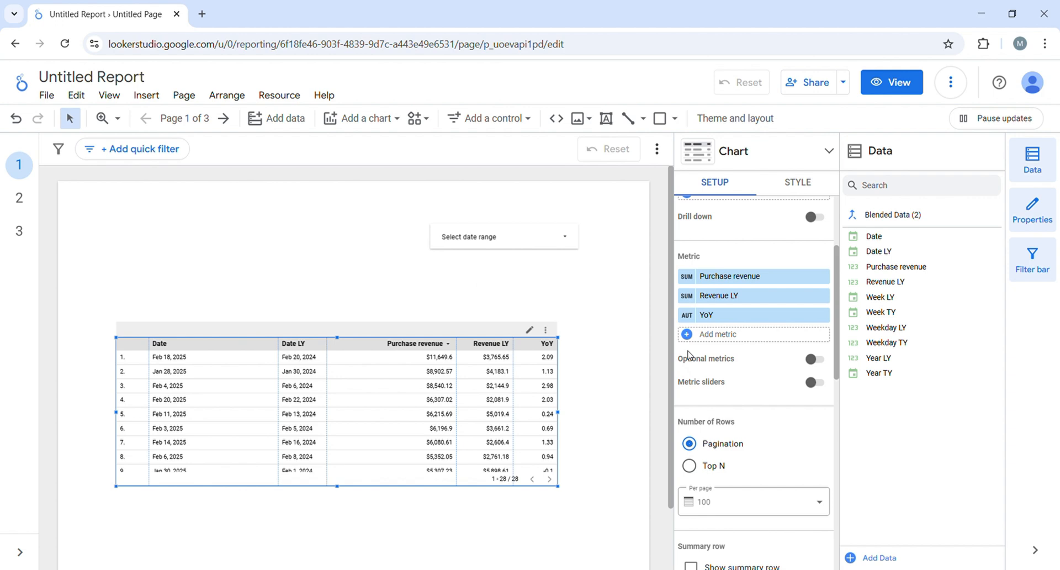
mouse_move(689, 319)
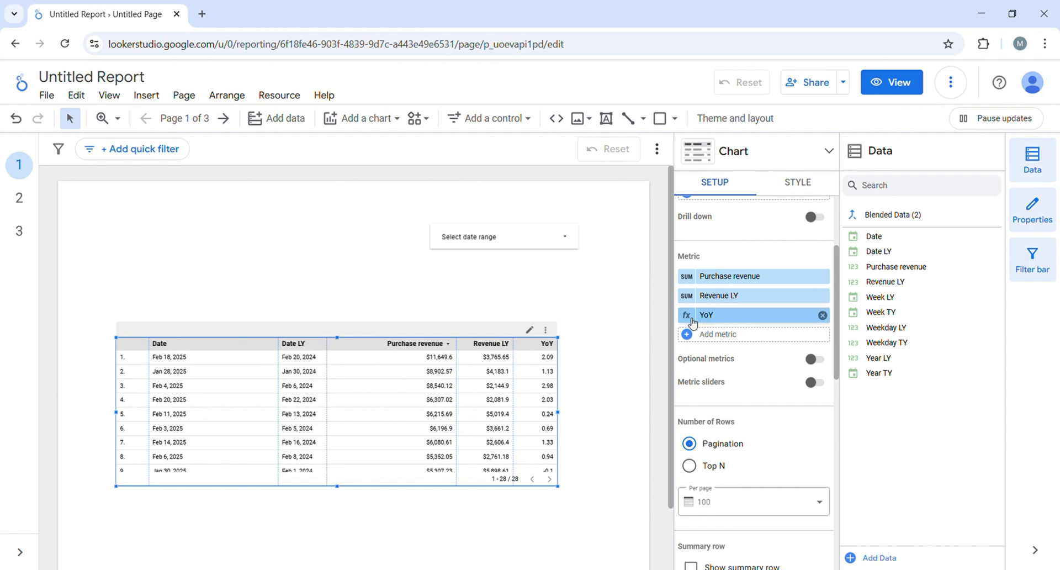
- Change the YoY metric's data type to Numeric > Percent so it shows values like 209.36%
click(687, 314)
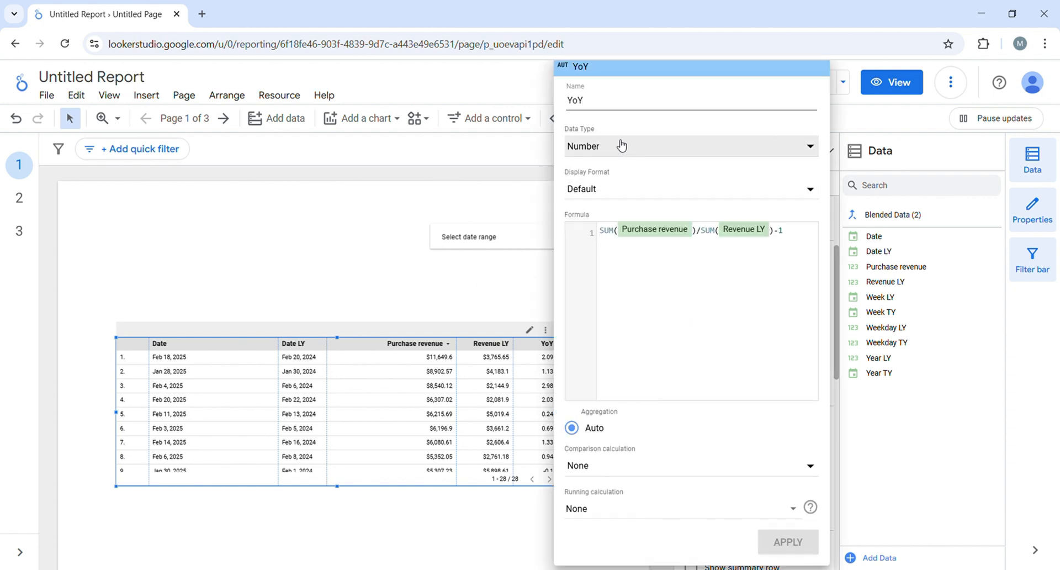
click(688, 146)
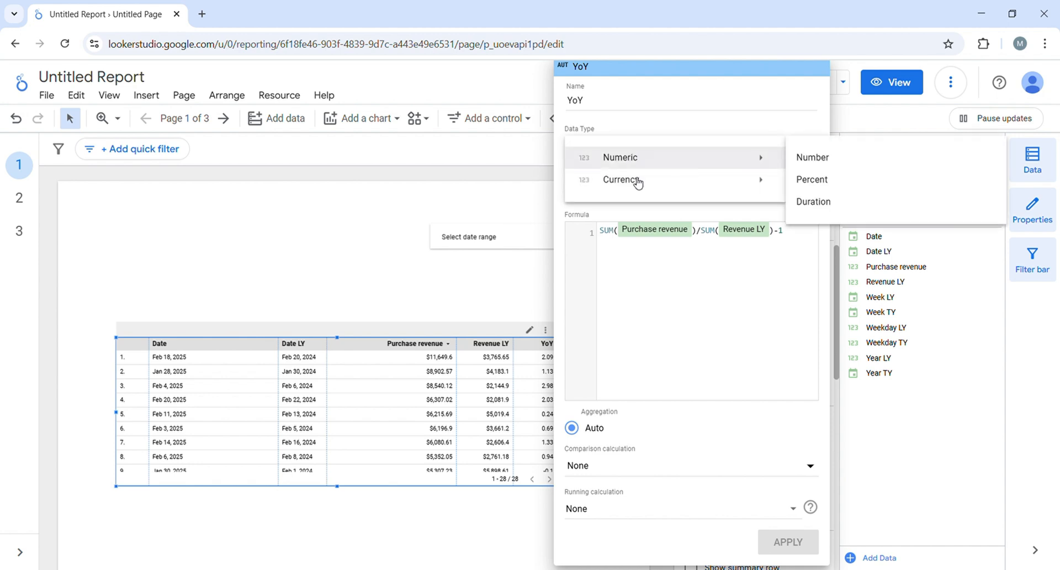
mouse_move(805, 147)
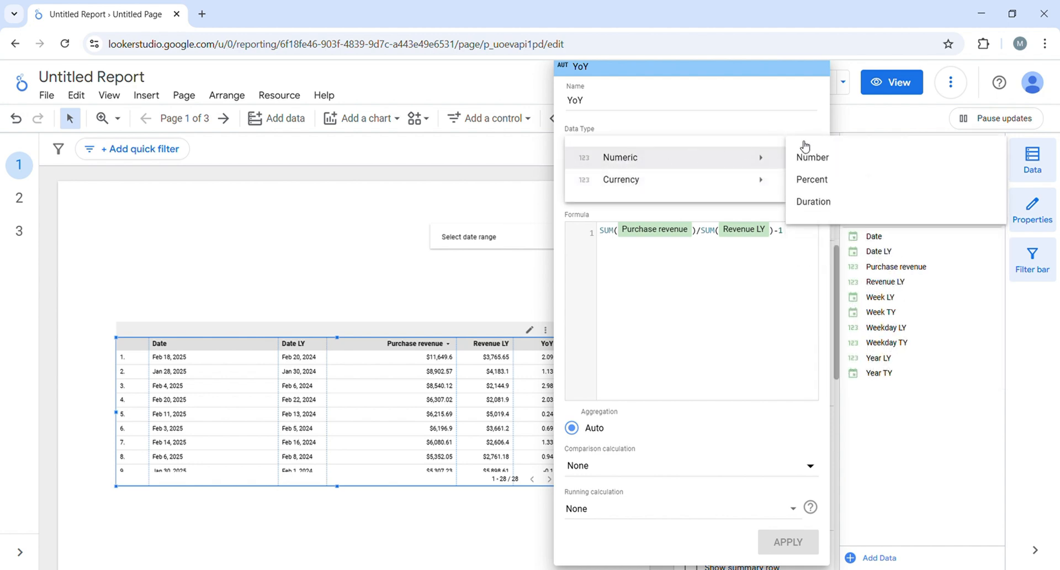
click(812, 179)
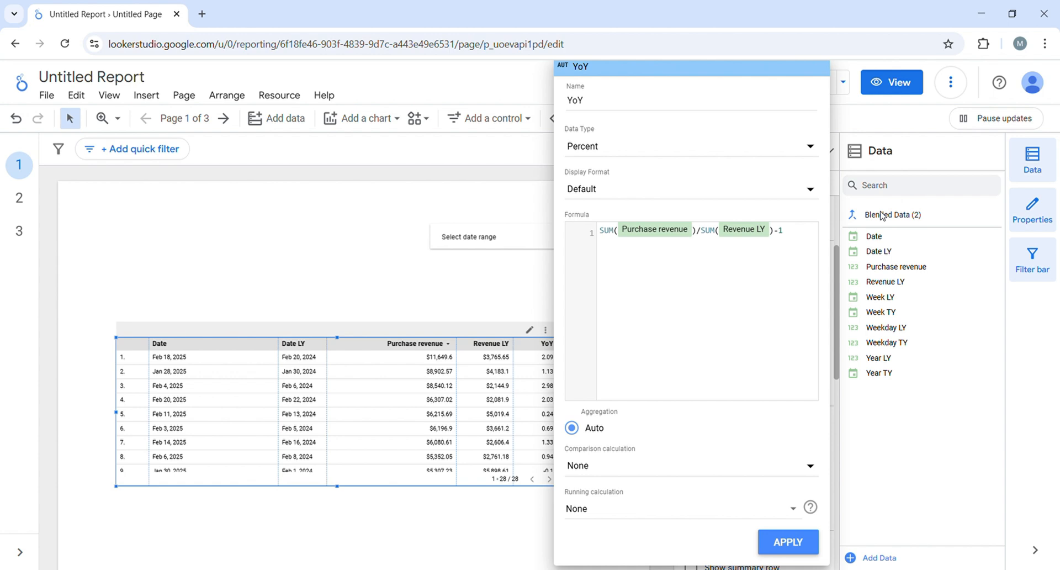
mouse_move(621, 189)
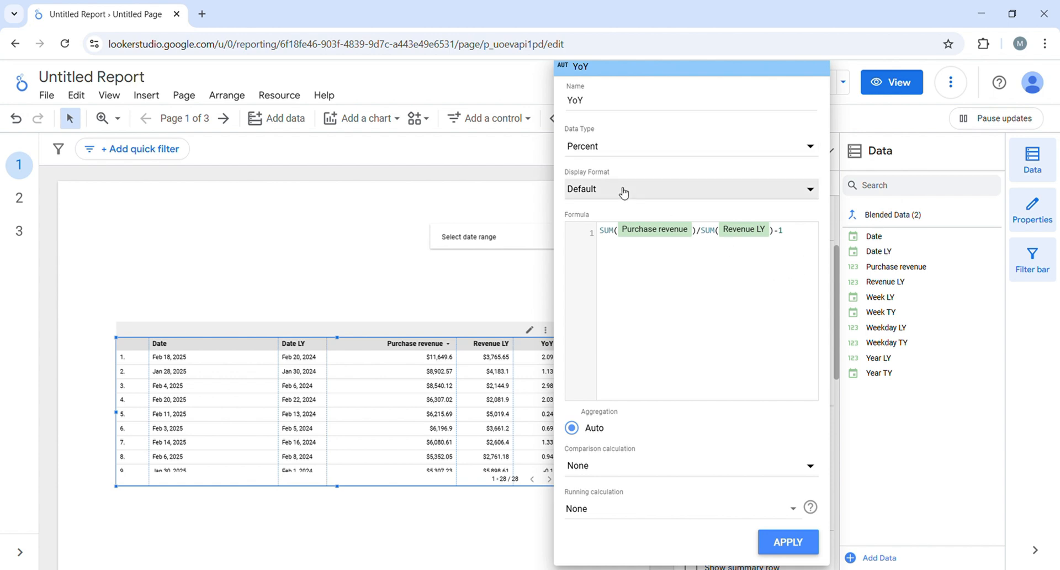
mouse_move(787, 541)
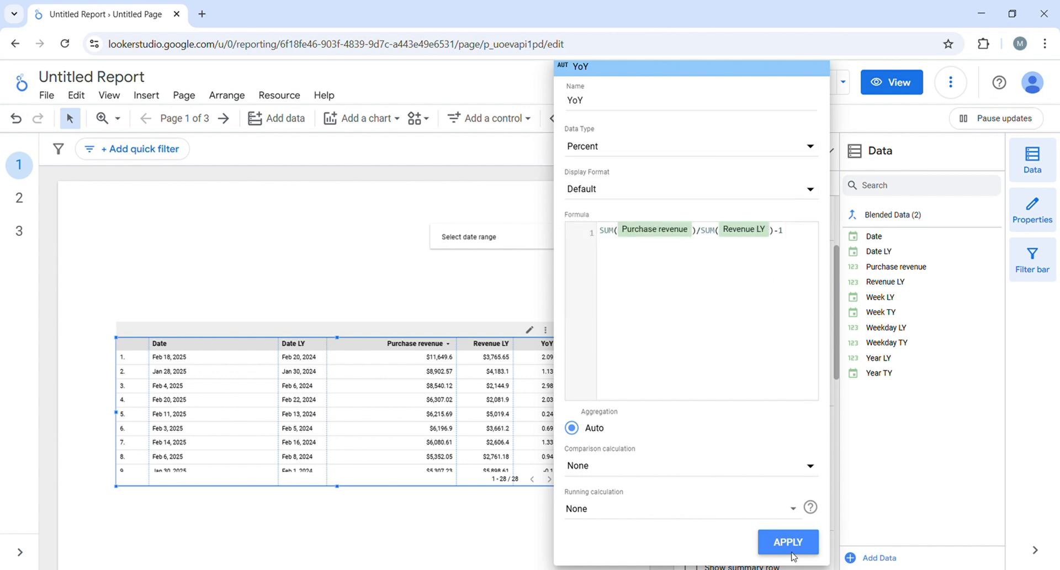
click(787, 541)
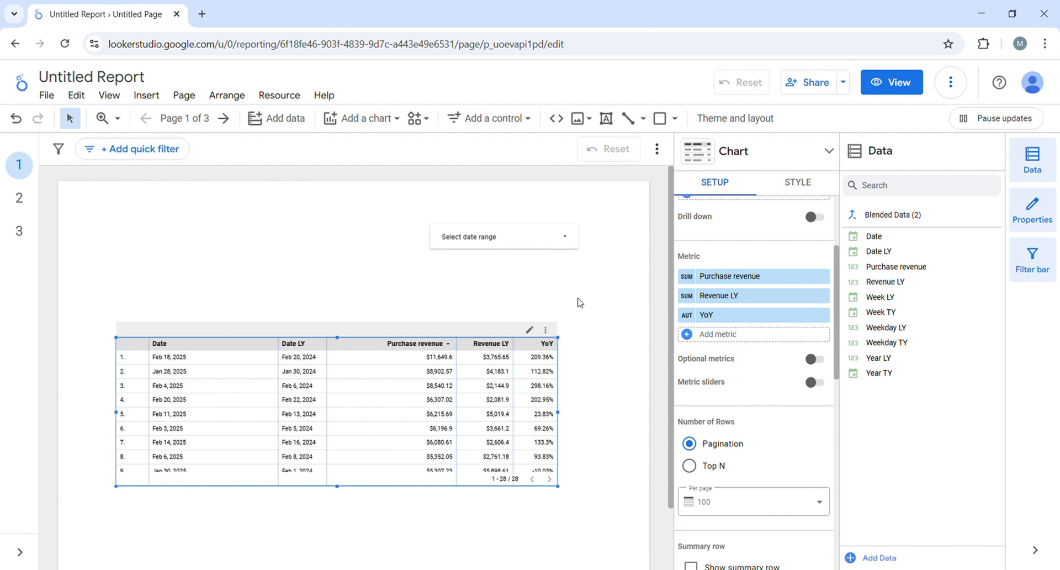
- Fix the report date range to the single day Jan 1, 2025 – Jan 1, 2025
click(504, 236)
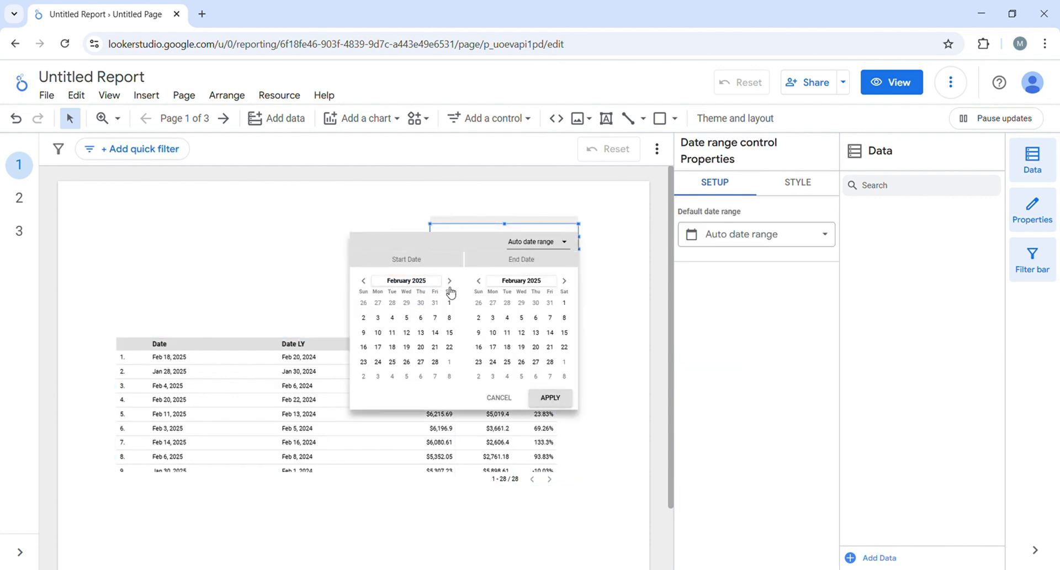
click(364, 281)
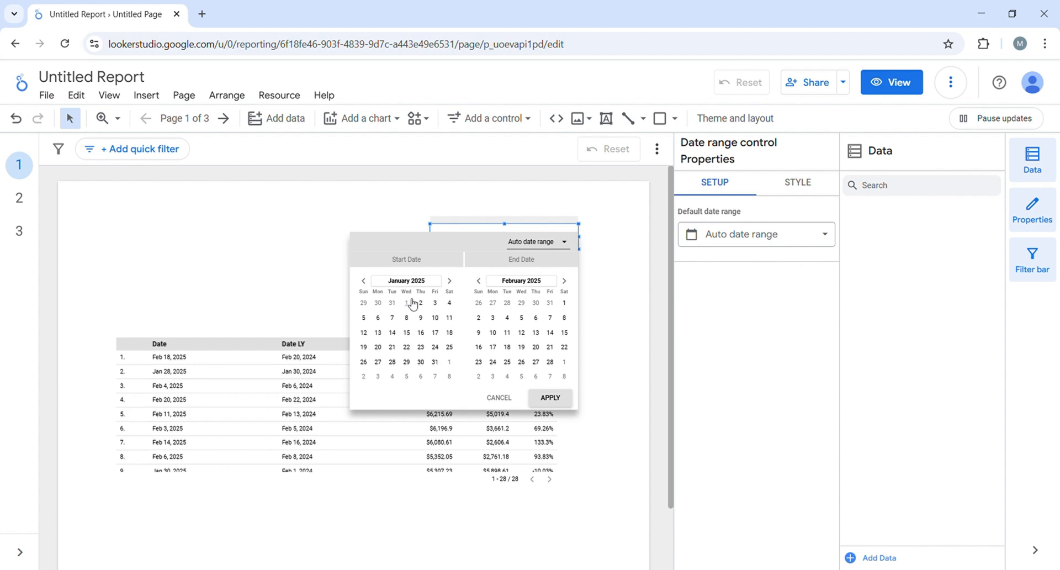
click(406, 303)
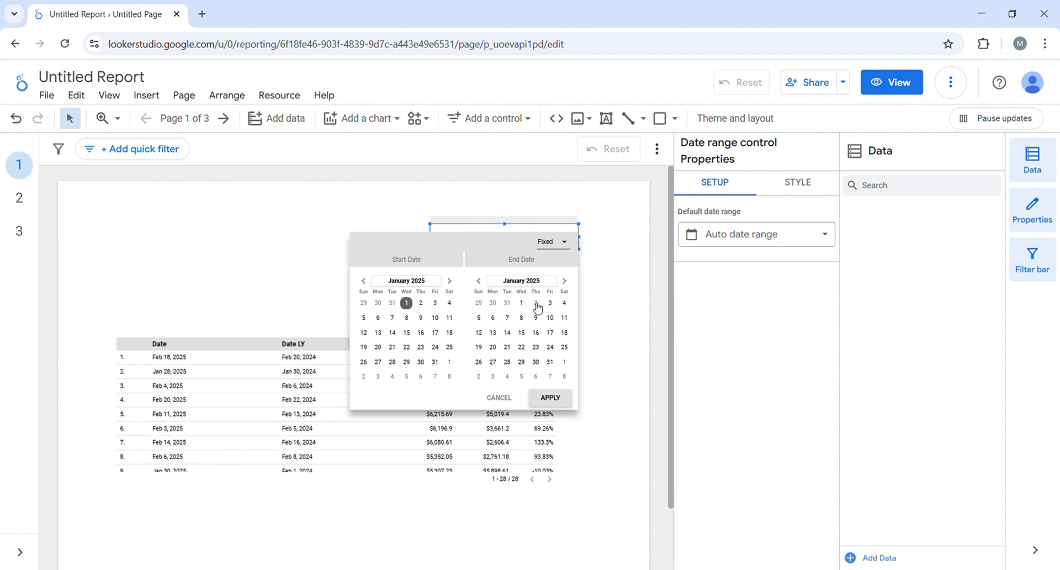
click(521, 303)
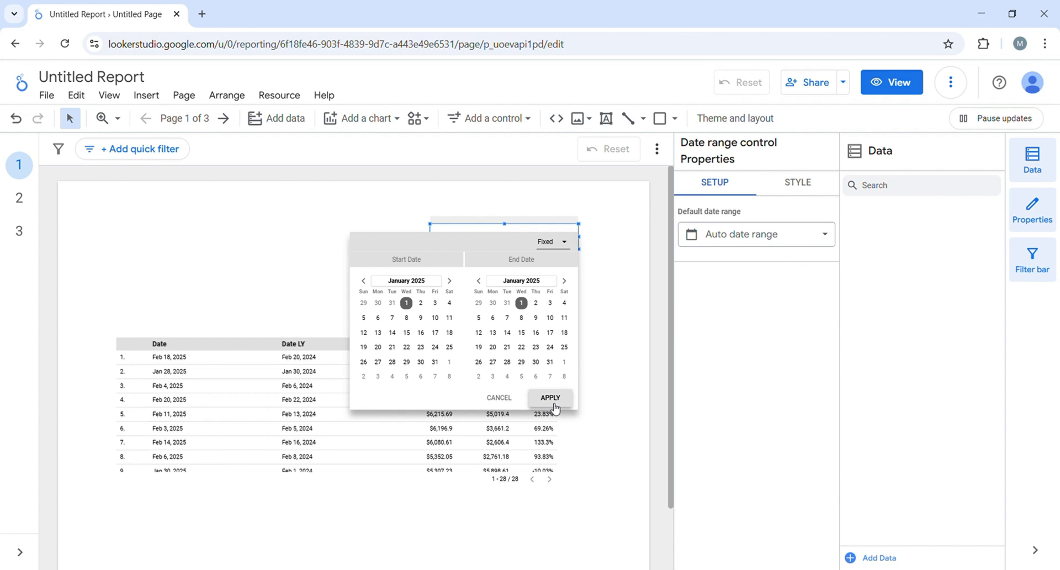
click(550, 397)
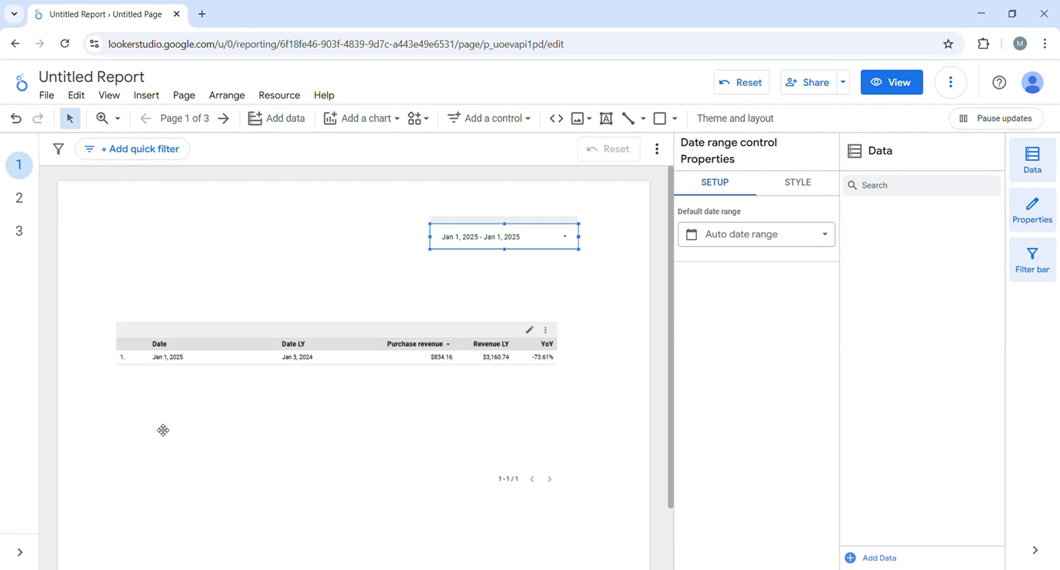
mouse_move(295, 366)
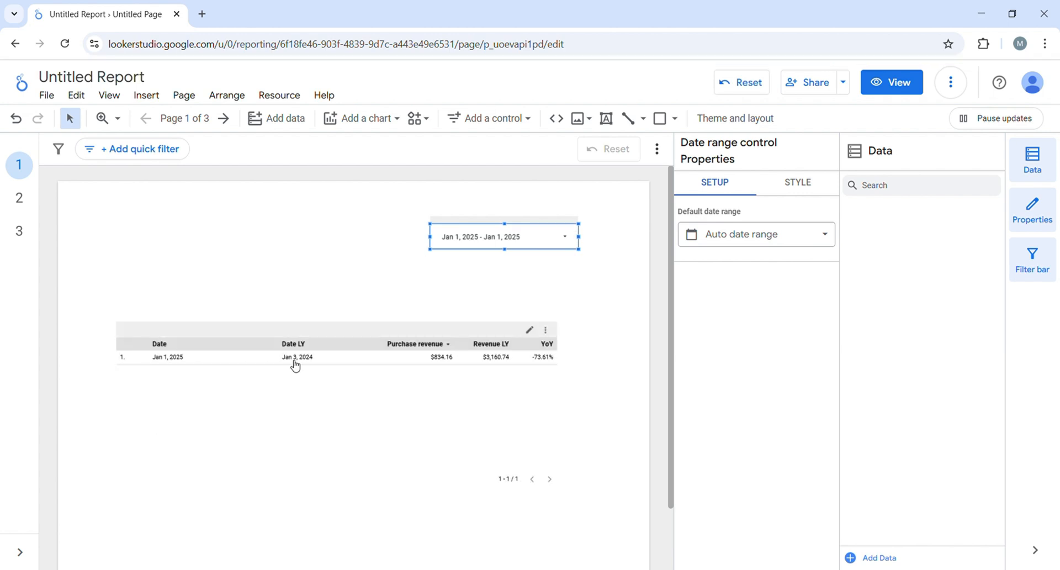
mouse_move(308, 363)
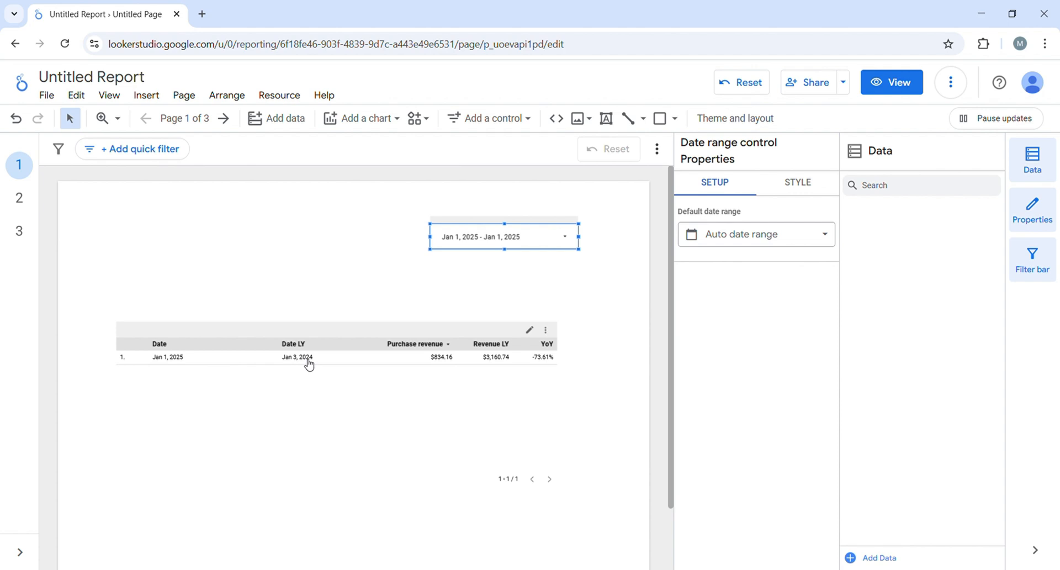
mouse_move(276, 269)
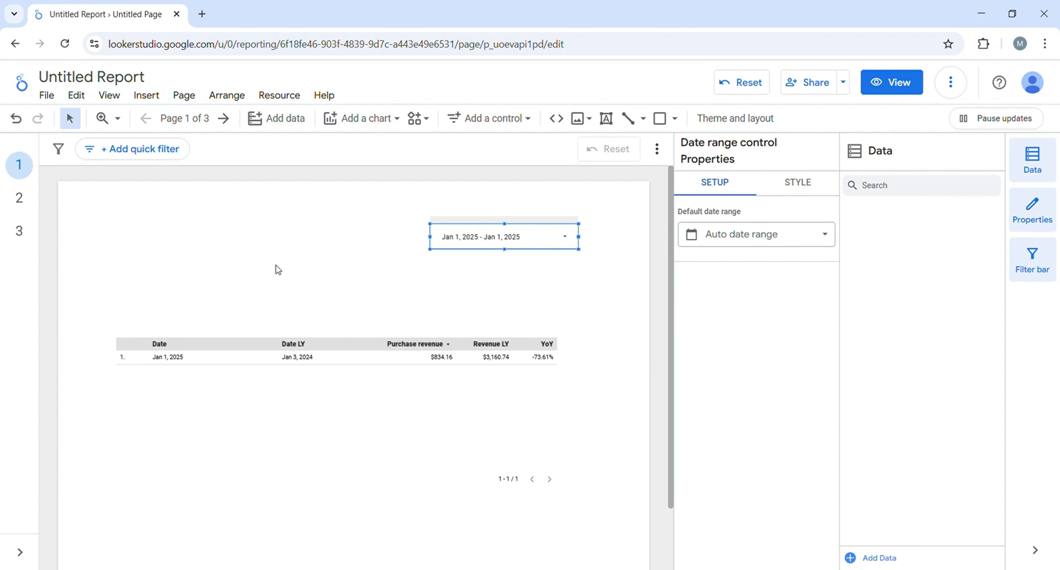
mouse_move(370, 278)
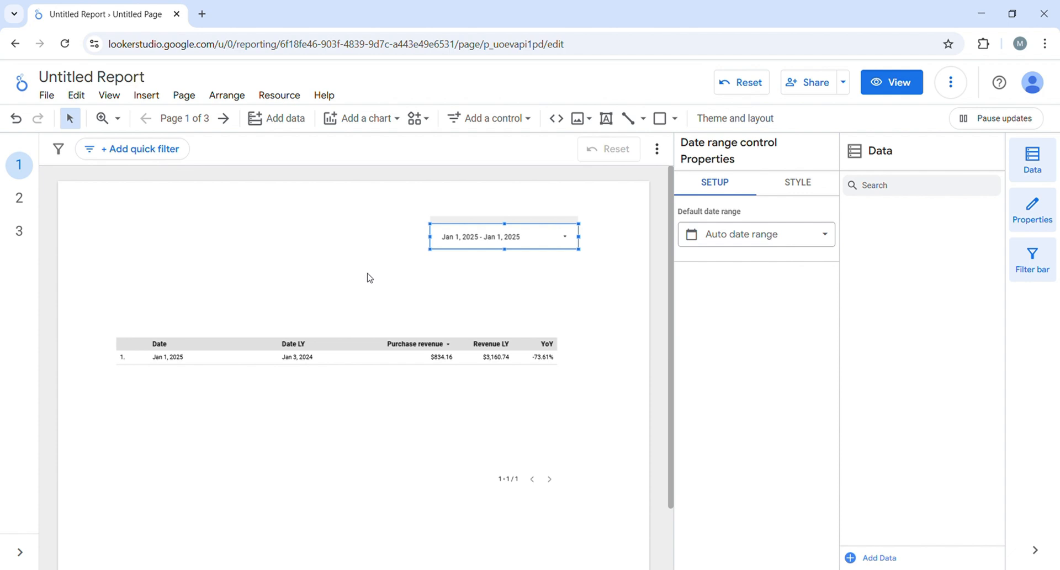
- Filter the report to the single day Dec 29, 2024
click(503, 236)
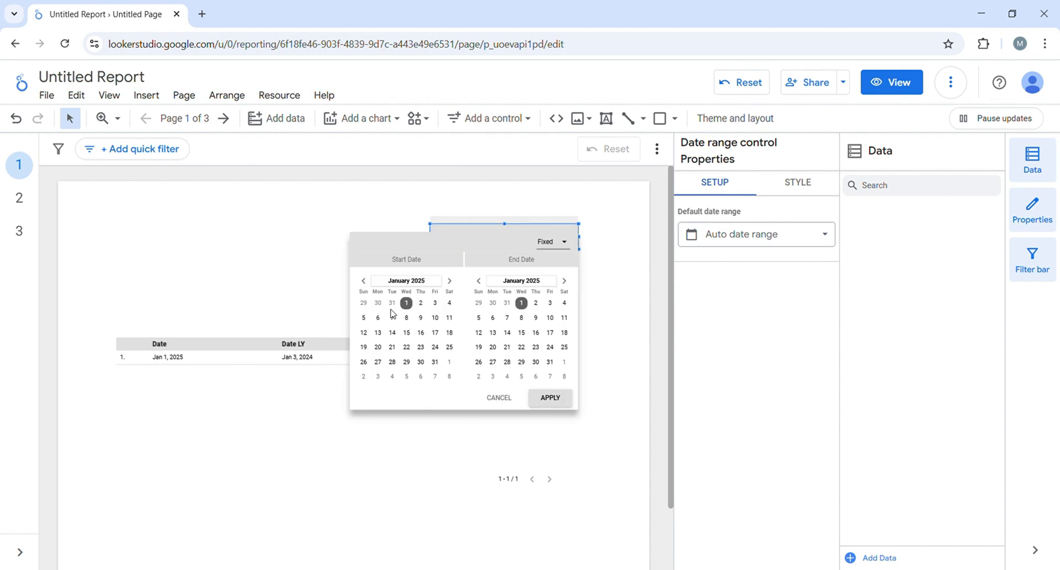
mouse_move(363, 302)
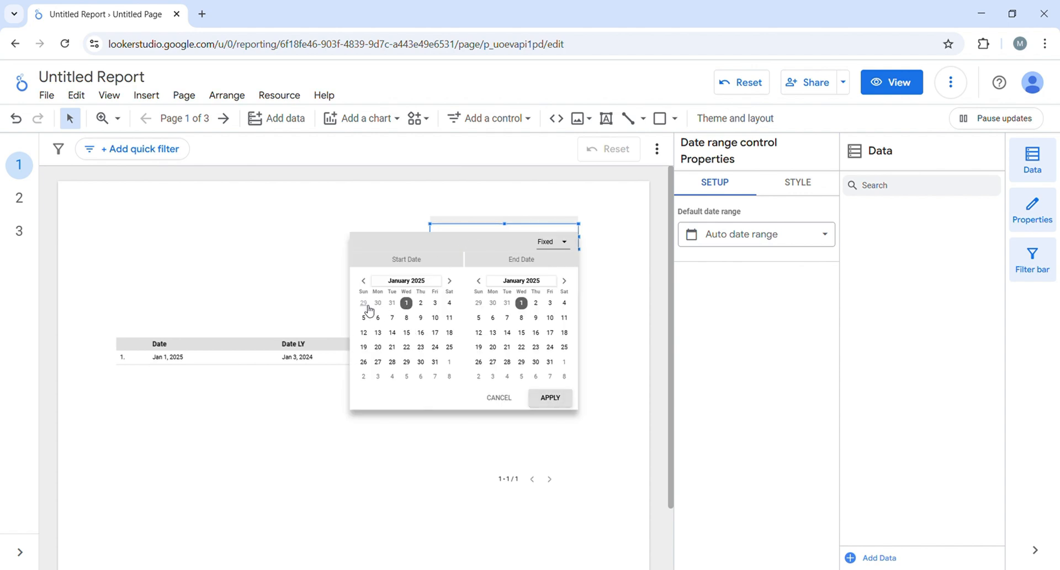
mouse_move(383, 308)
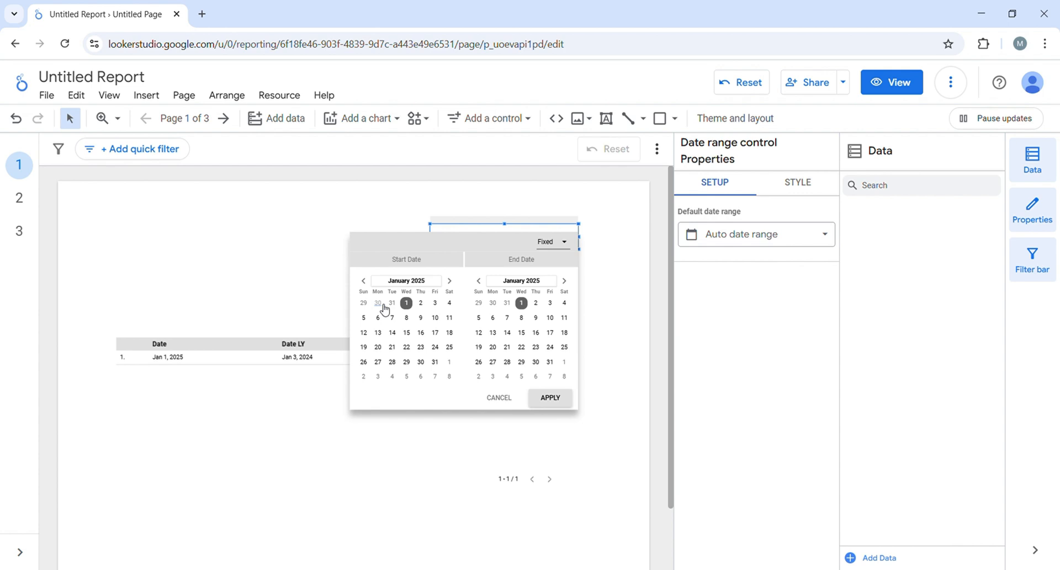
mouse_move(395, 305)
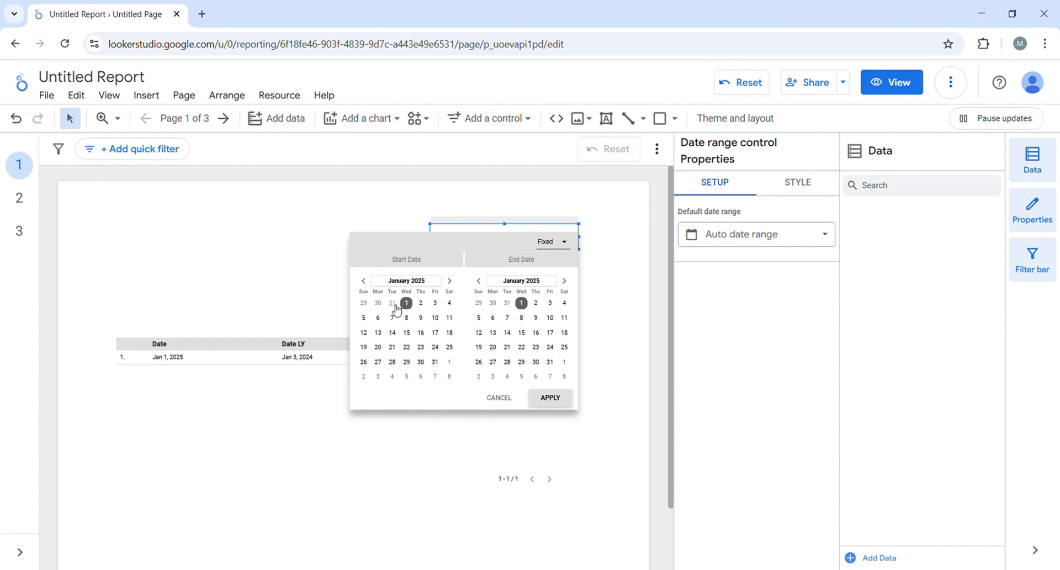
mouse_move(372, 306)
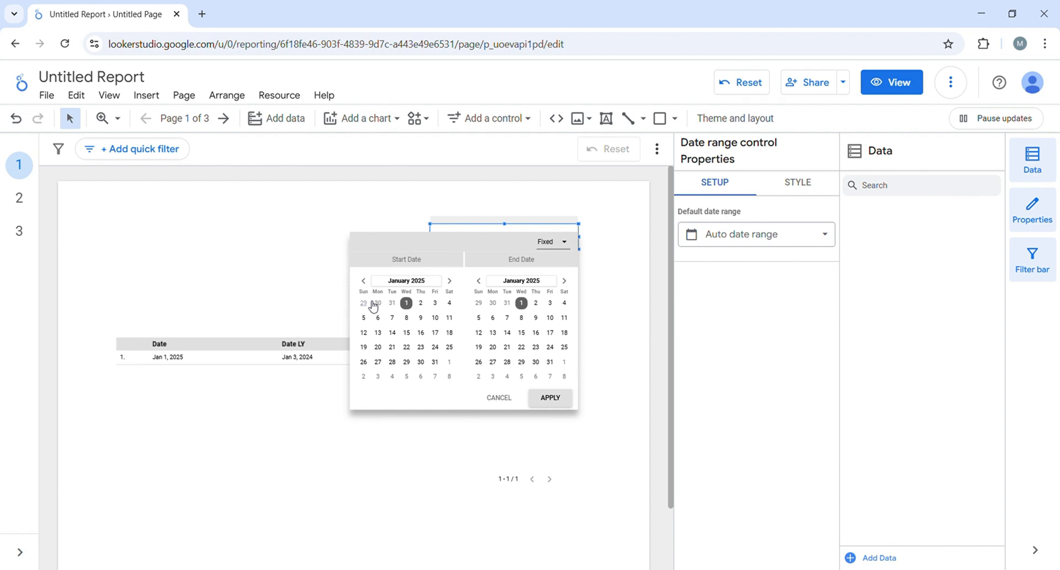
click(550, 398)
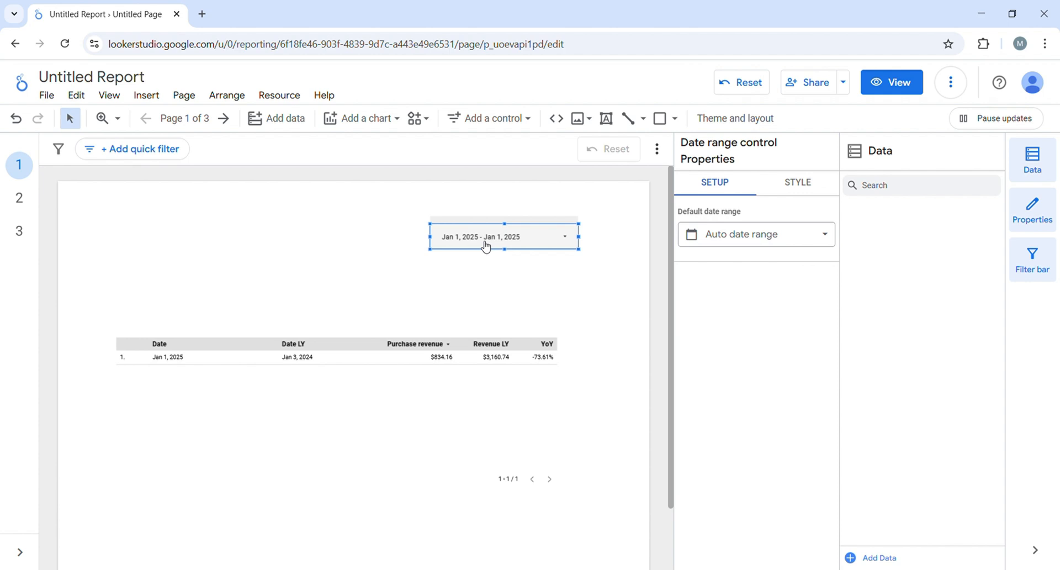
click(504, 236)
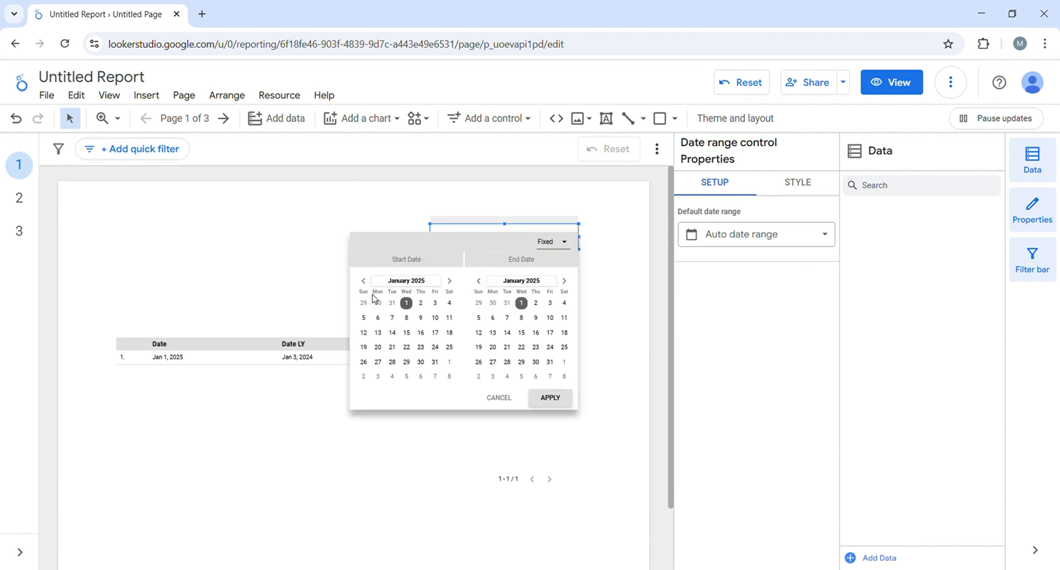
click(364, 280)
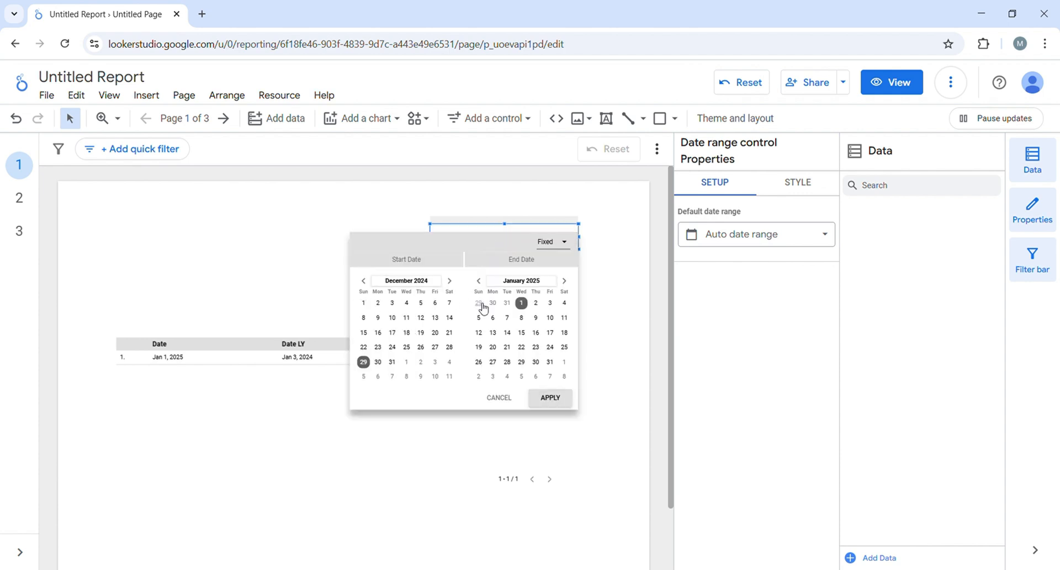
click(478, 280)
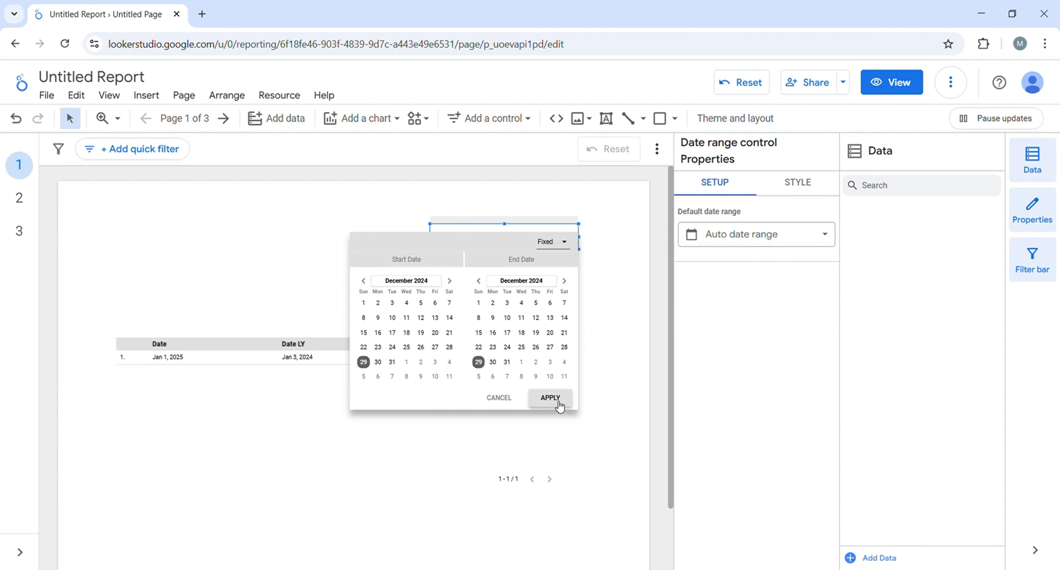
click(550, 398)
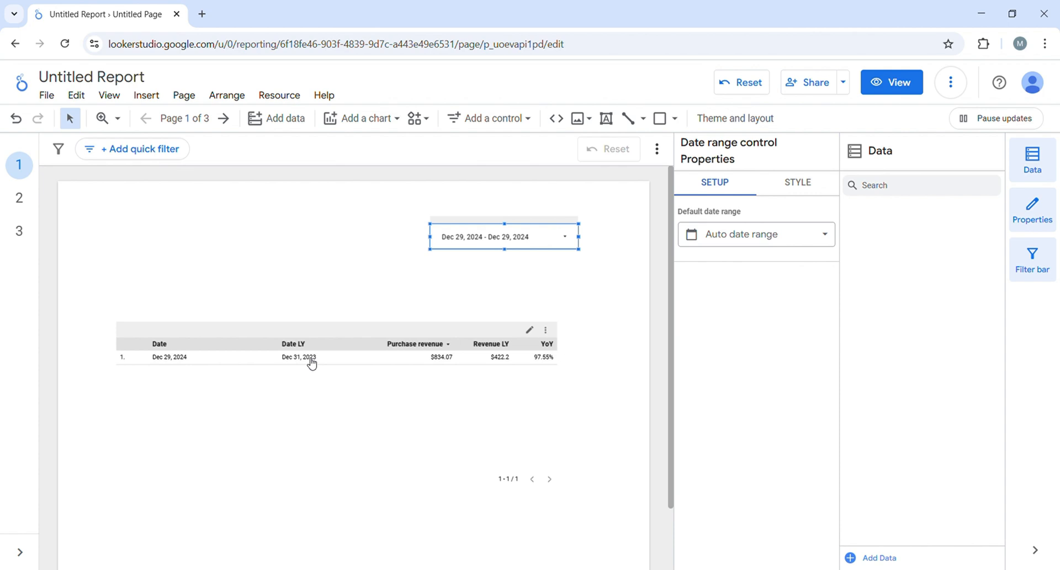
- Move the date range to Dec 30, then Dec 31, 2024, where Date LY, Revenue LY and YoY turn null
click(503, 236)
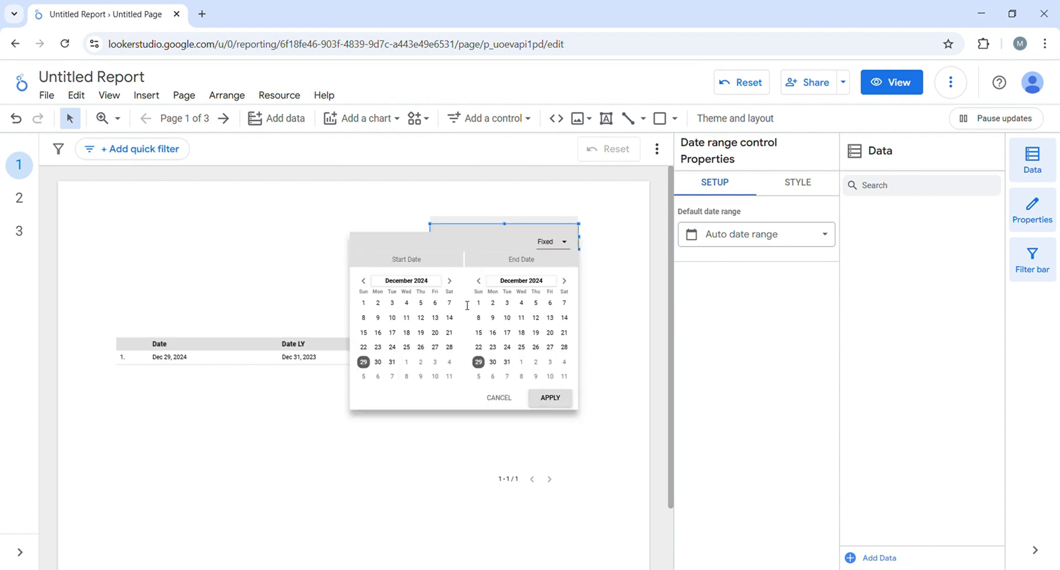
click(377, 361)
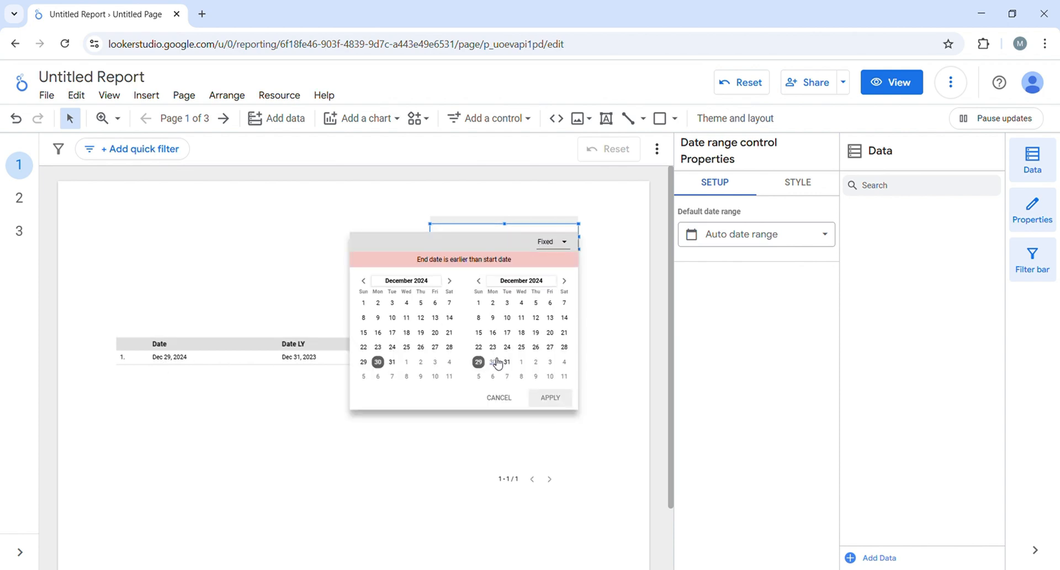
click(550, 398)
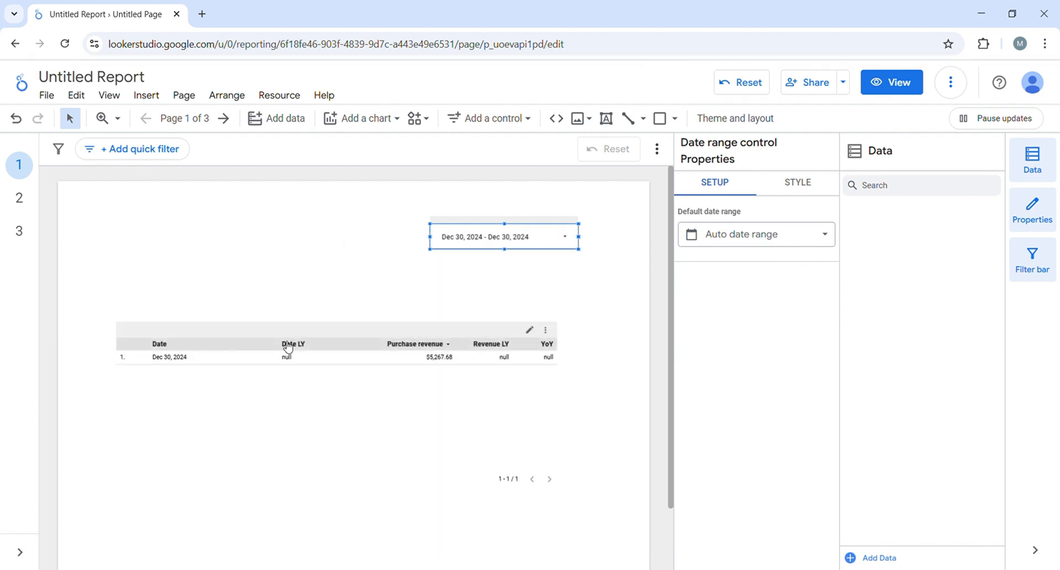
mouse_move(541, 237)
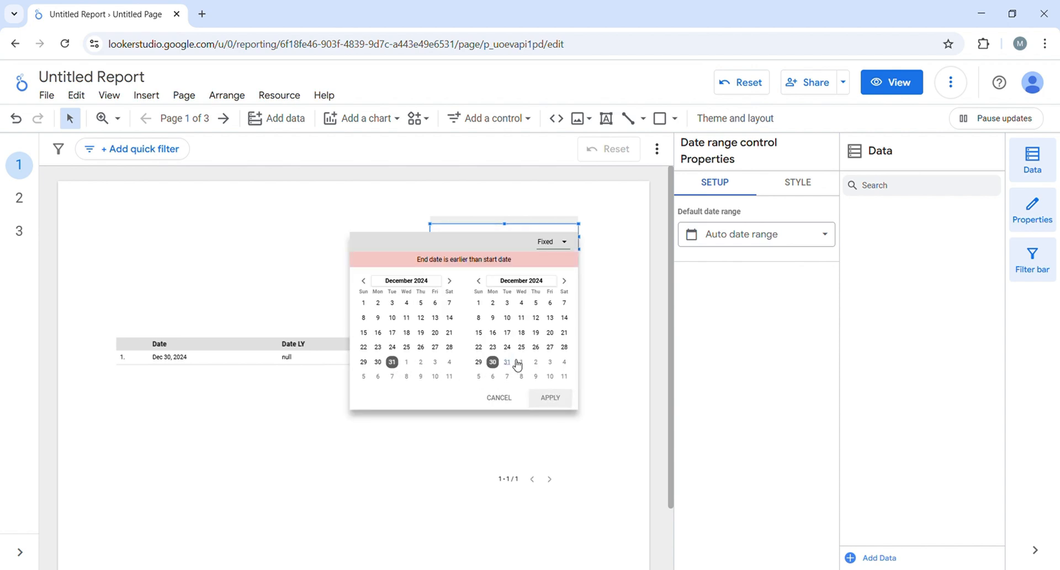
click(507, 361)
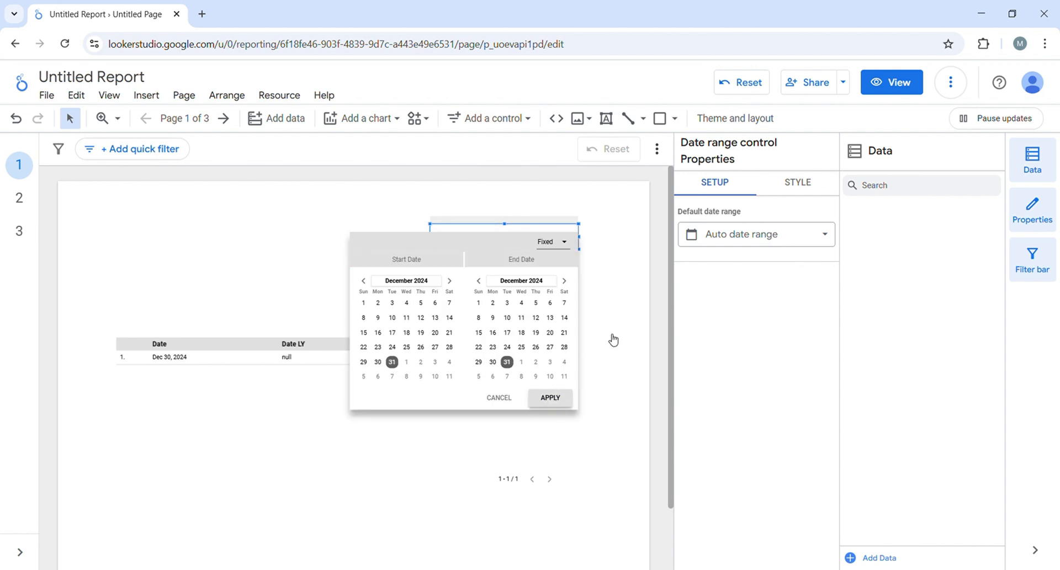
click(550, 397)
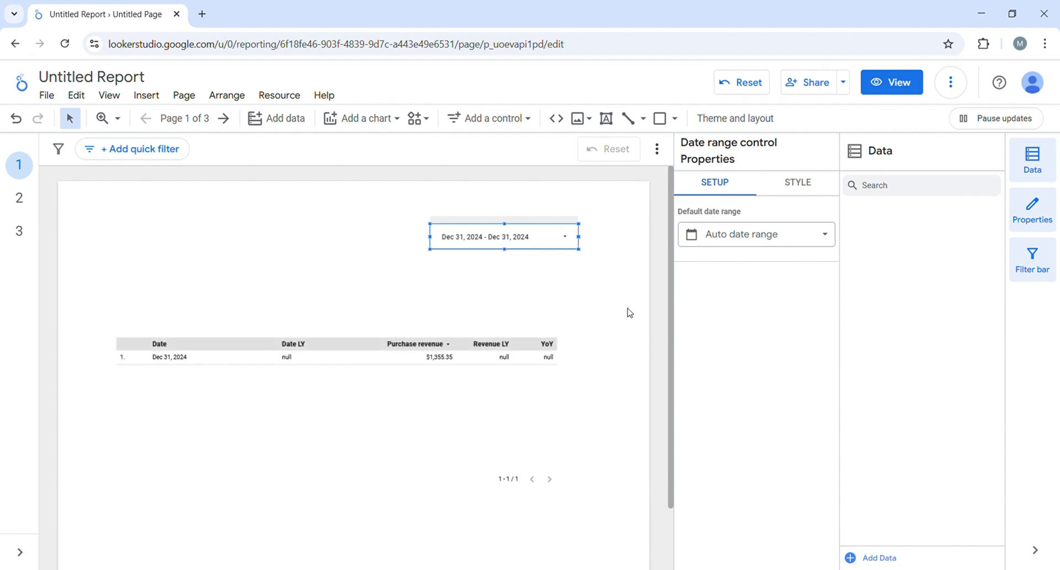
mouse_move(949, 457)
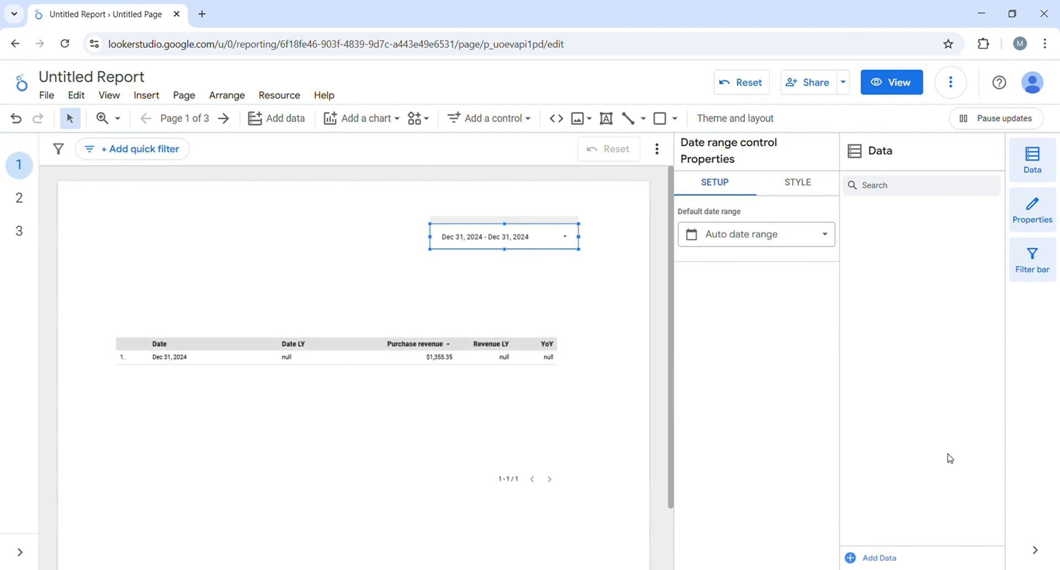
mouse_move(965, 264)
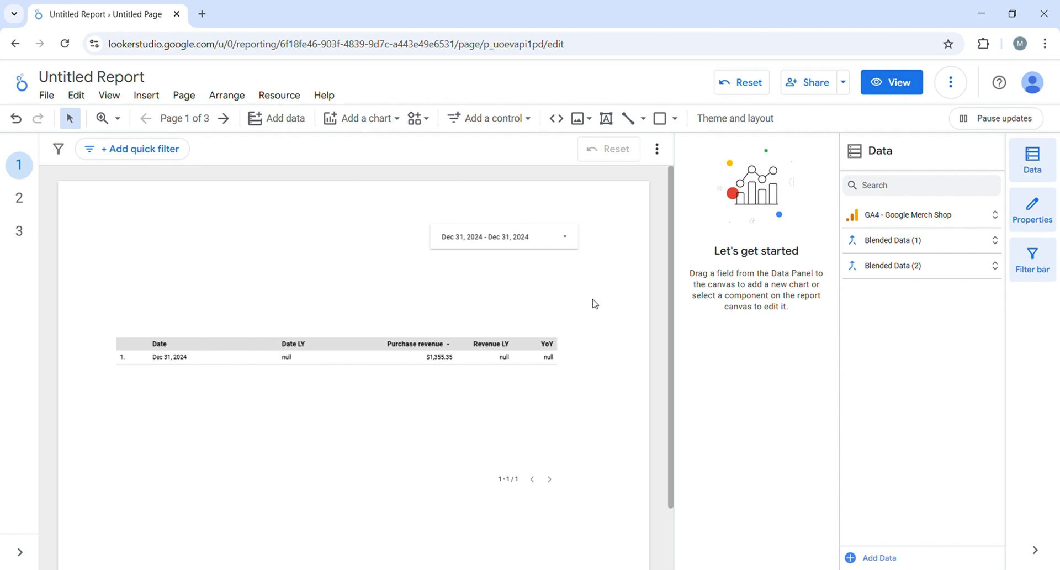
- Select the table and reopen its YoY blended data source for editing
click(919, 239)
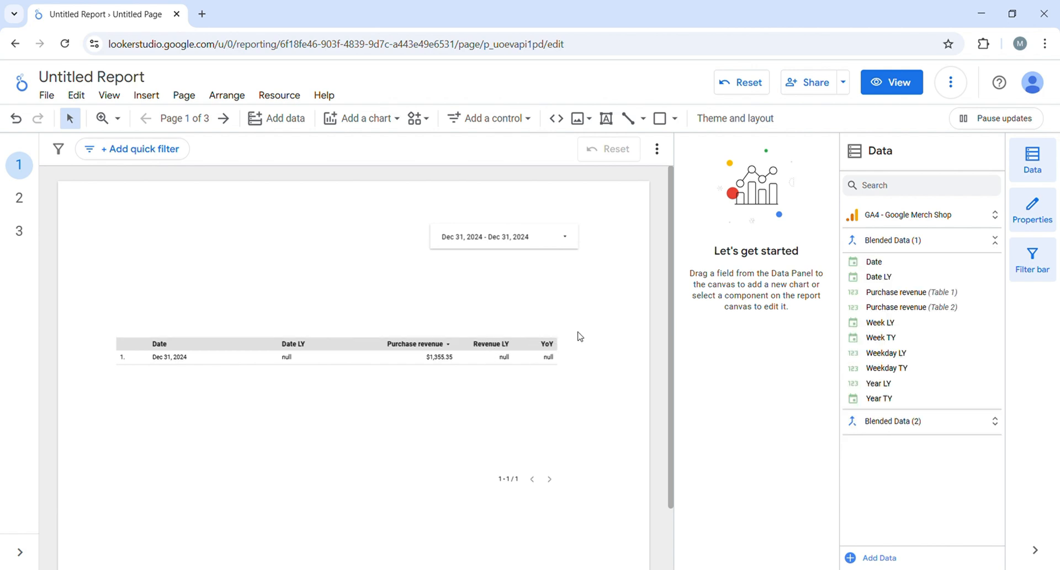
mouse_move(532, 331)
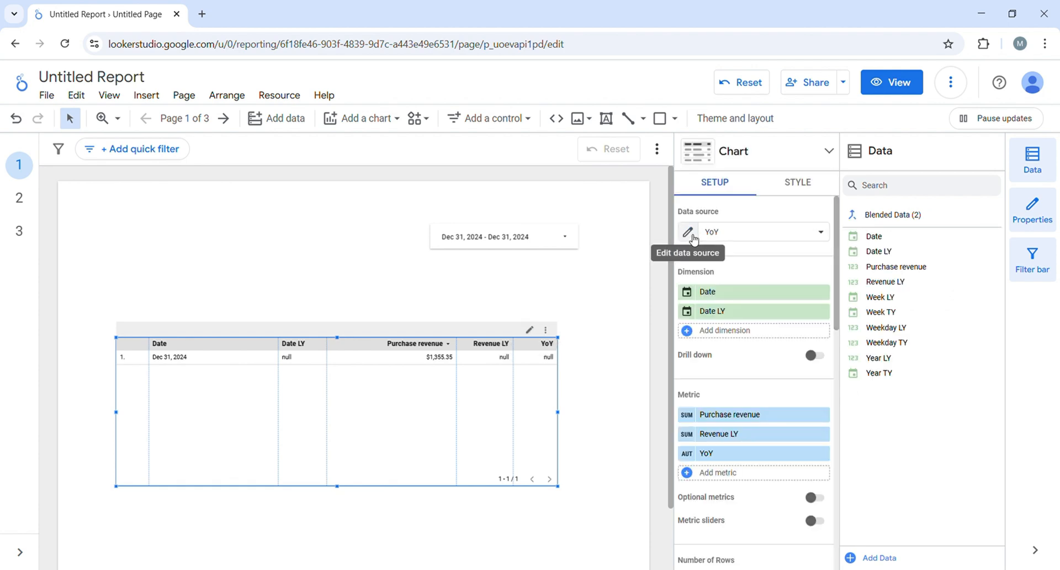
click(688, 230)
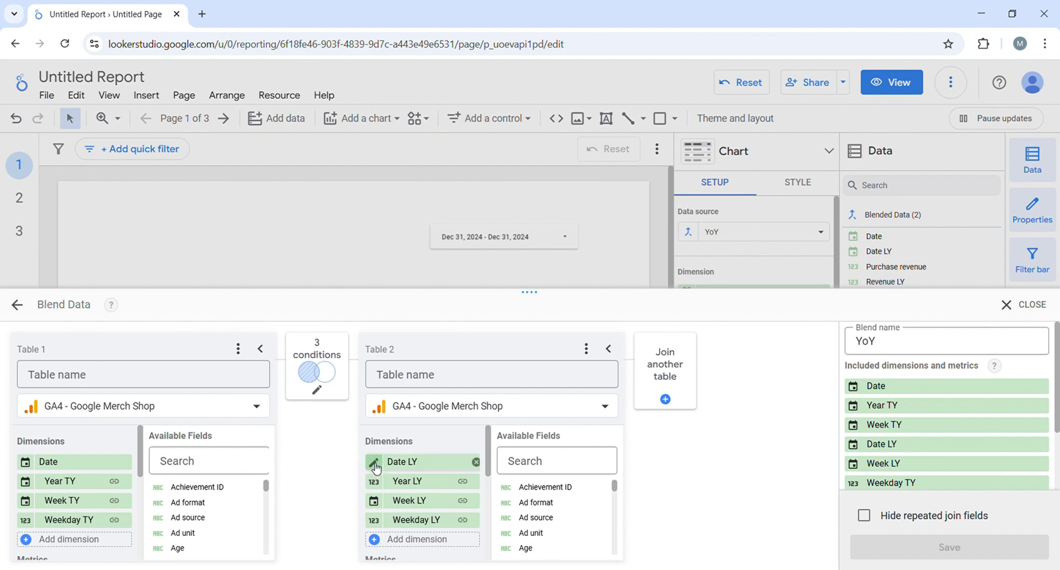
- Start rewriting Year LY as a CASE testing Date against DATE(2024, ...) values
click(376, 466)
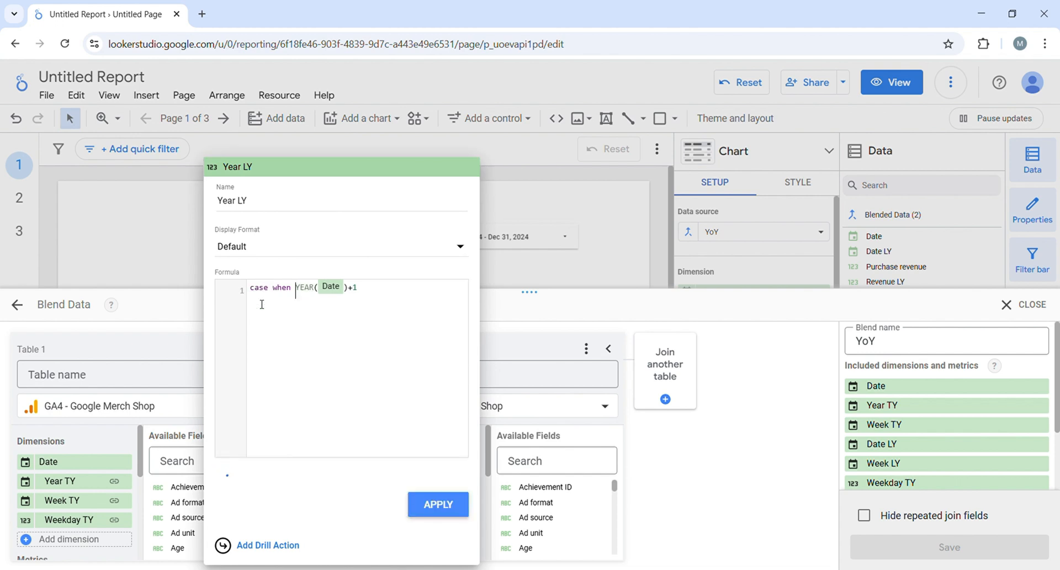
text(dateYear)
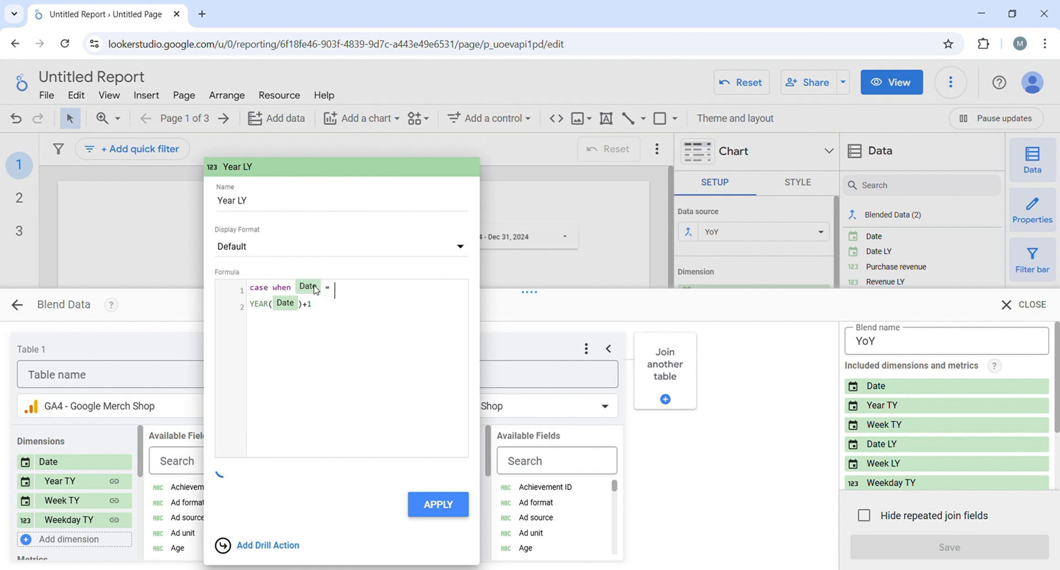
text(da)
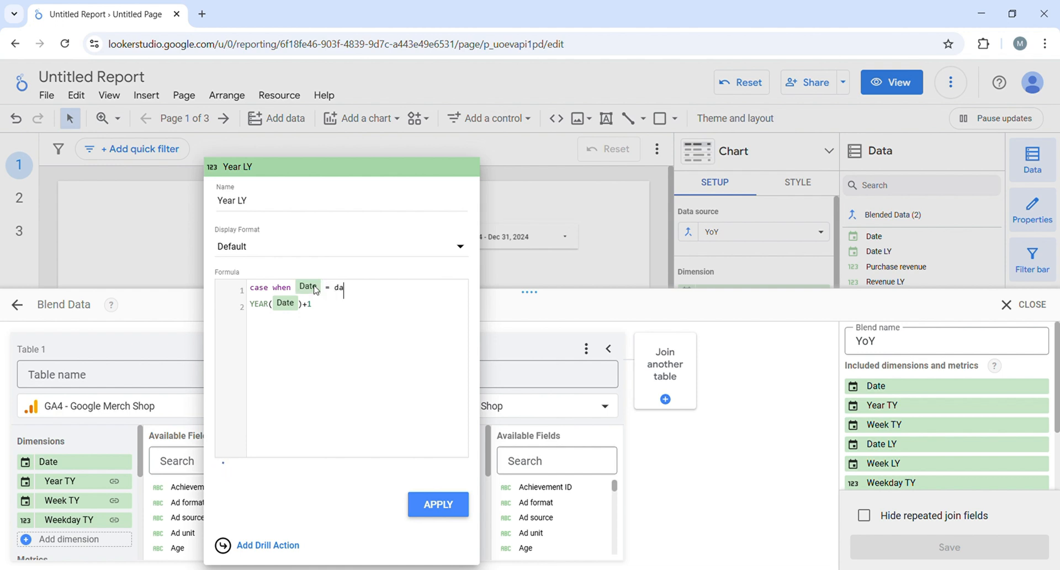
text(DATE(20)
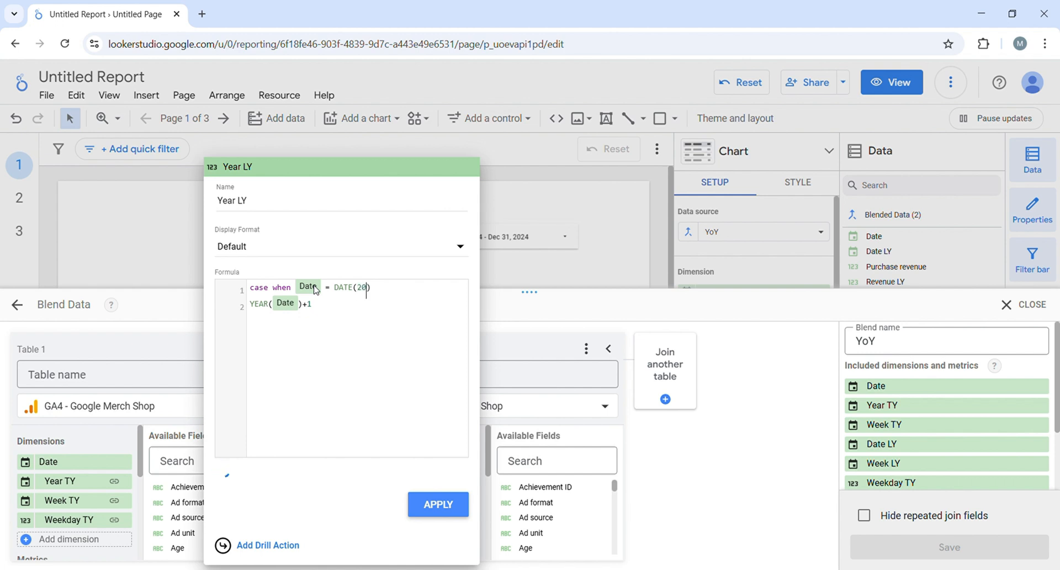
text(24,)
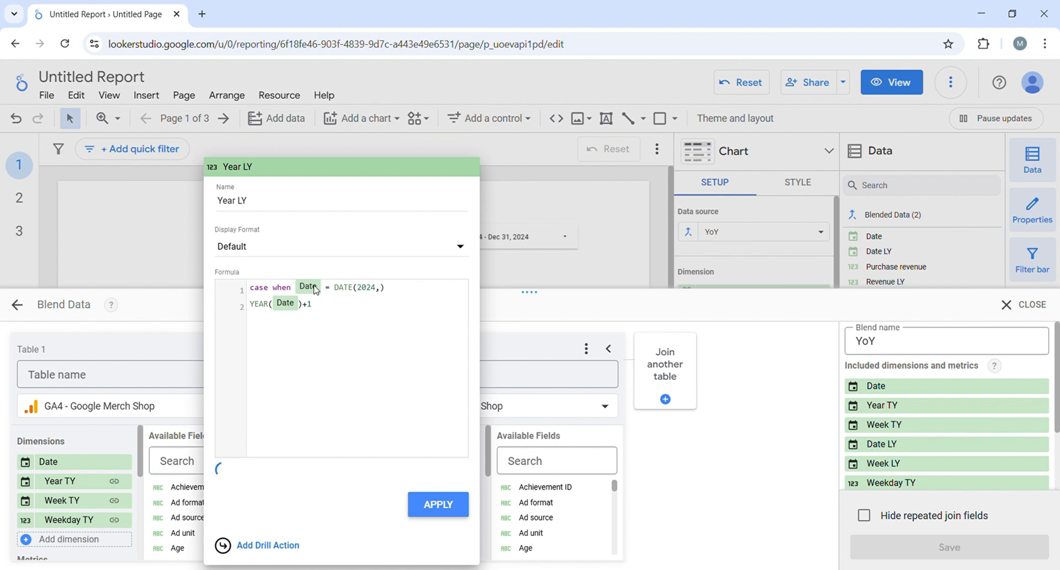
text(01,01)
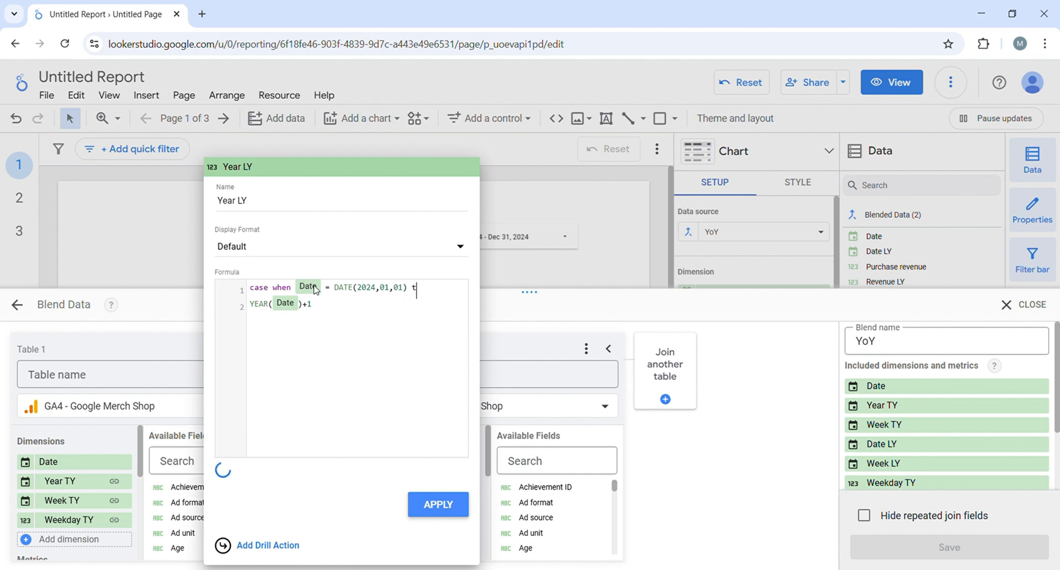
- Finish the CASE branches returning YEAR values and close it with end
text(geb)
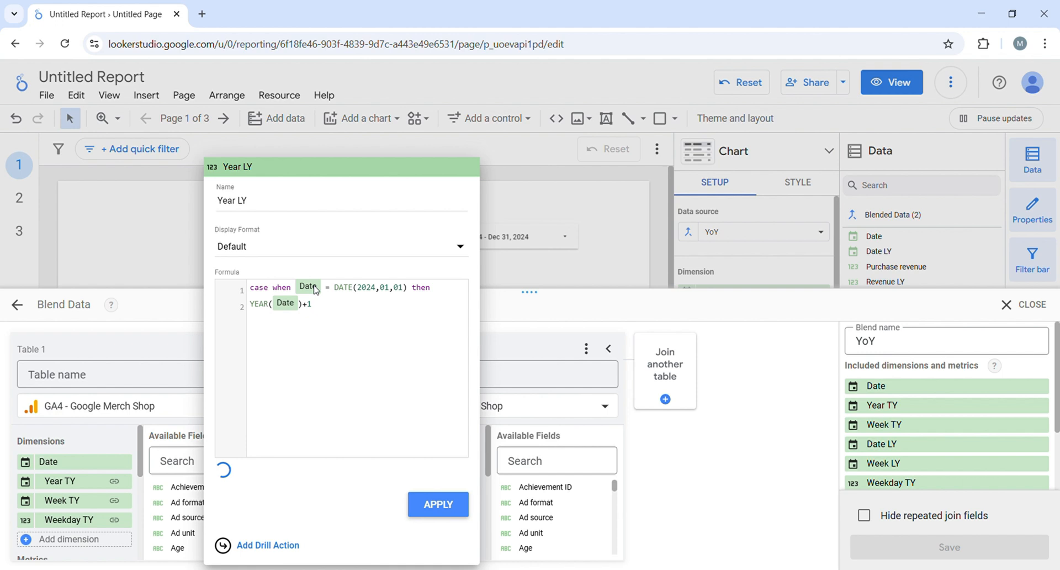
text(Year)
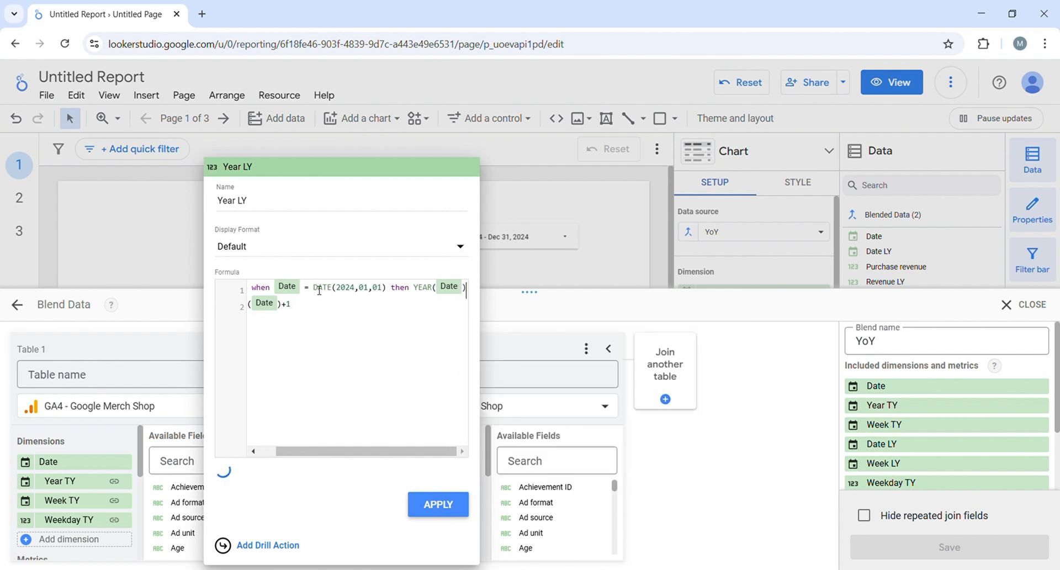
click(437, 504)
text(when Date = DATE(2024,01,02) then YEAR(Date)
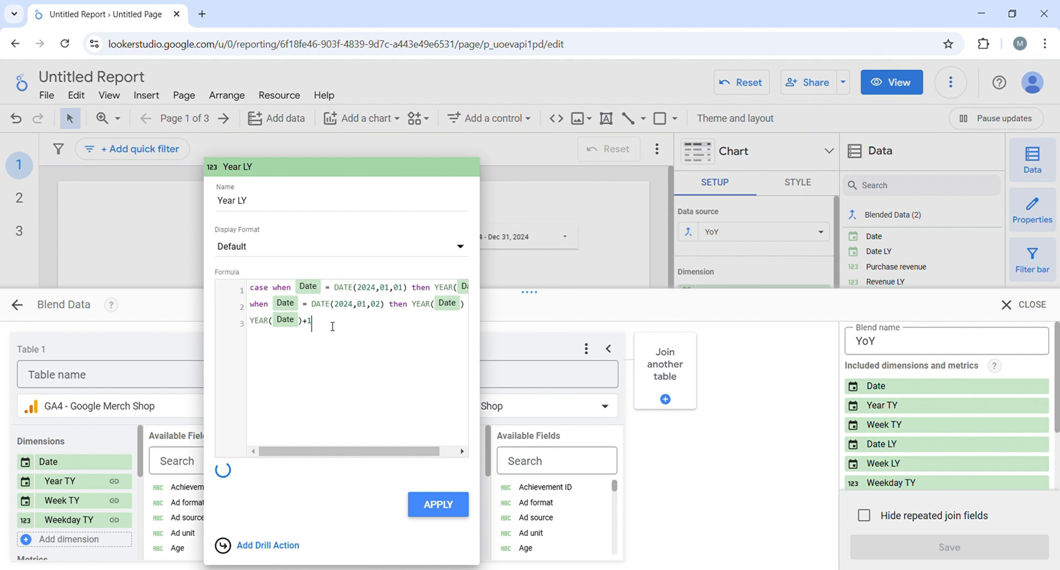
text(end)
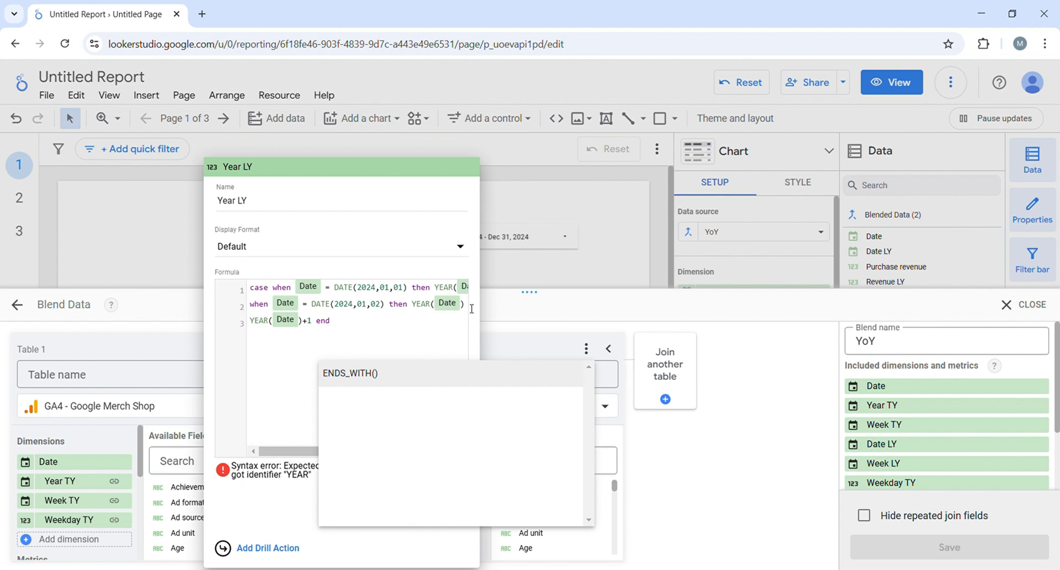
mouse_move(375, 343)
text(else )
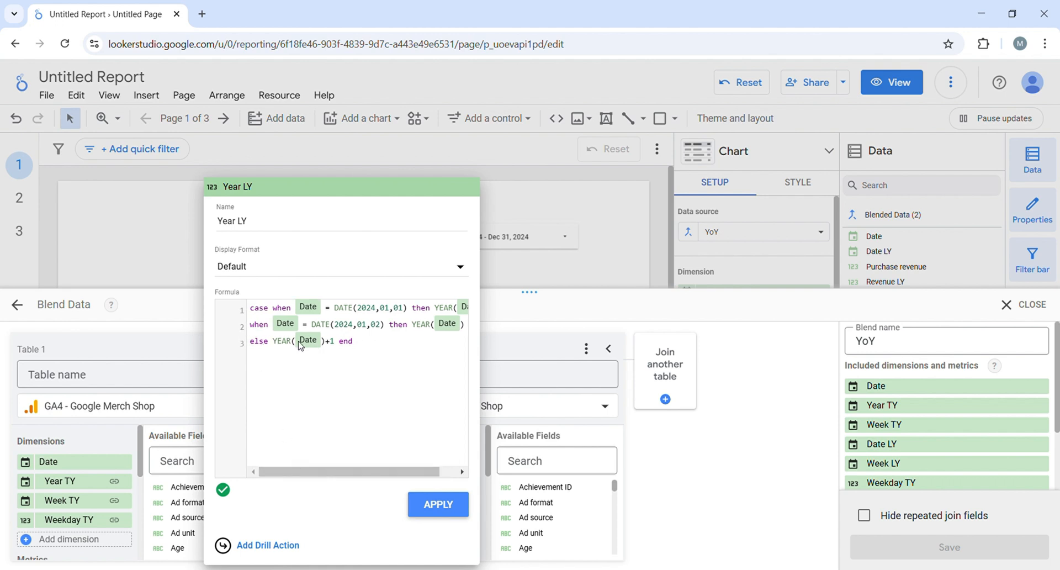
mouse_move(301, 346)
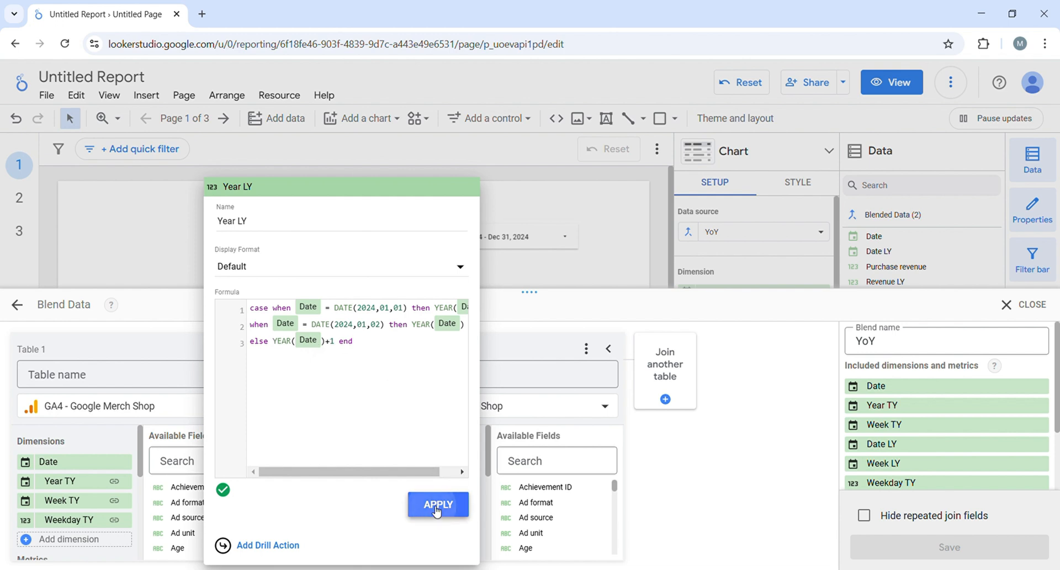
- Apply the corrected Year LY formula, save the YoY blend and return to the report
click(438, 504)
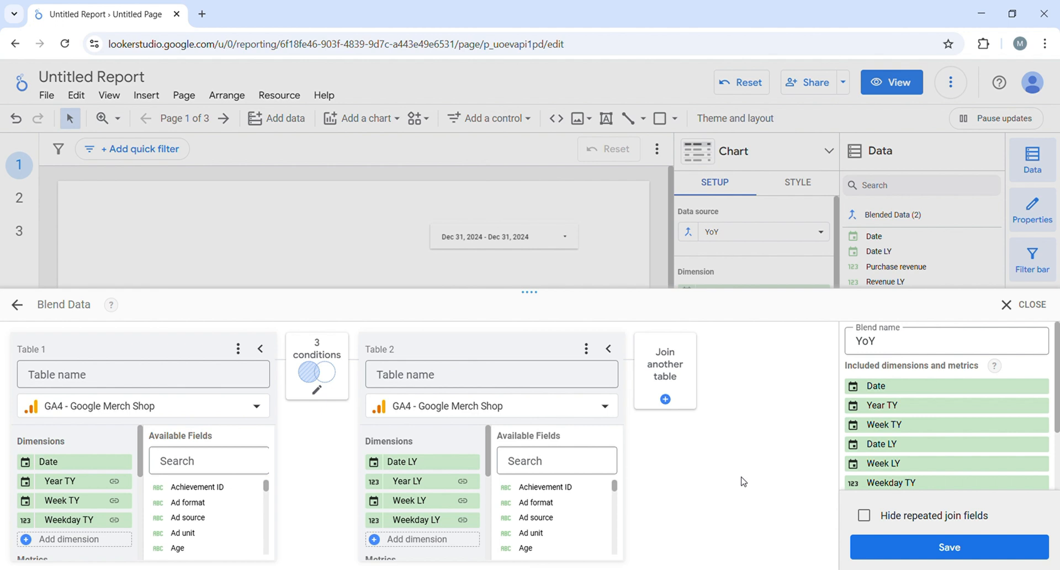
click(950, 546)
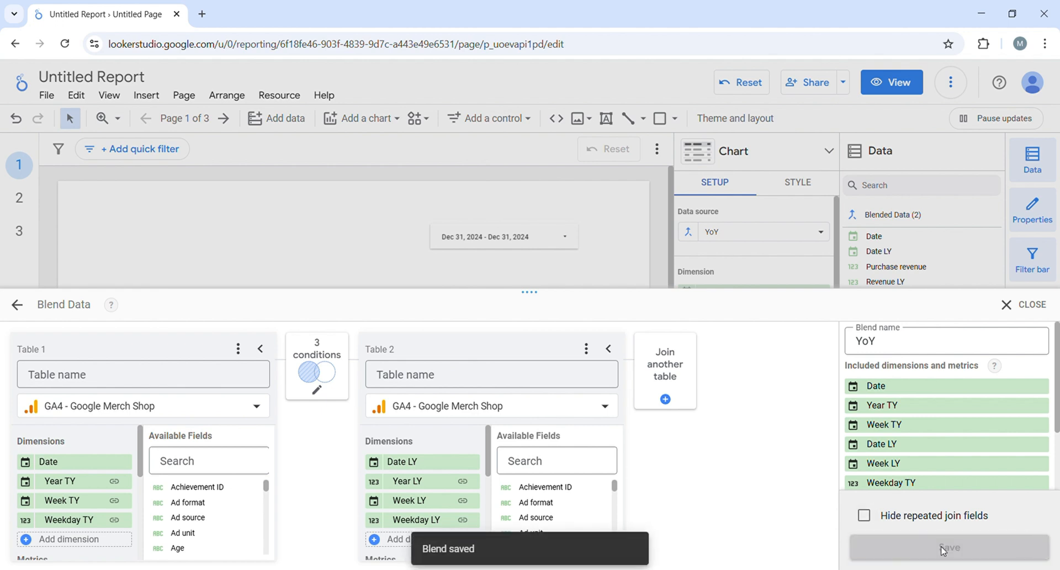
click(948, 547)
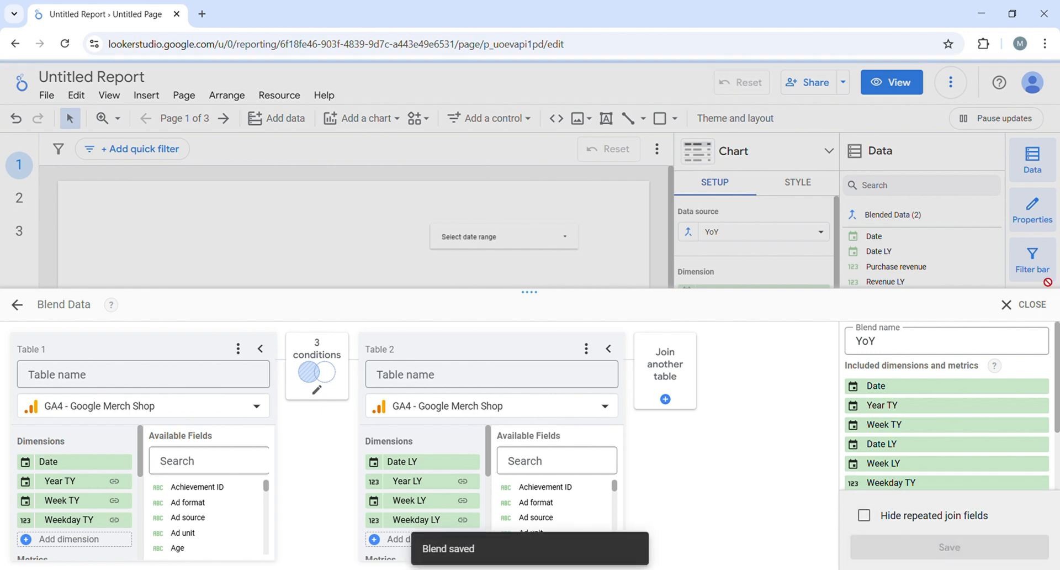
click(1031, 304)
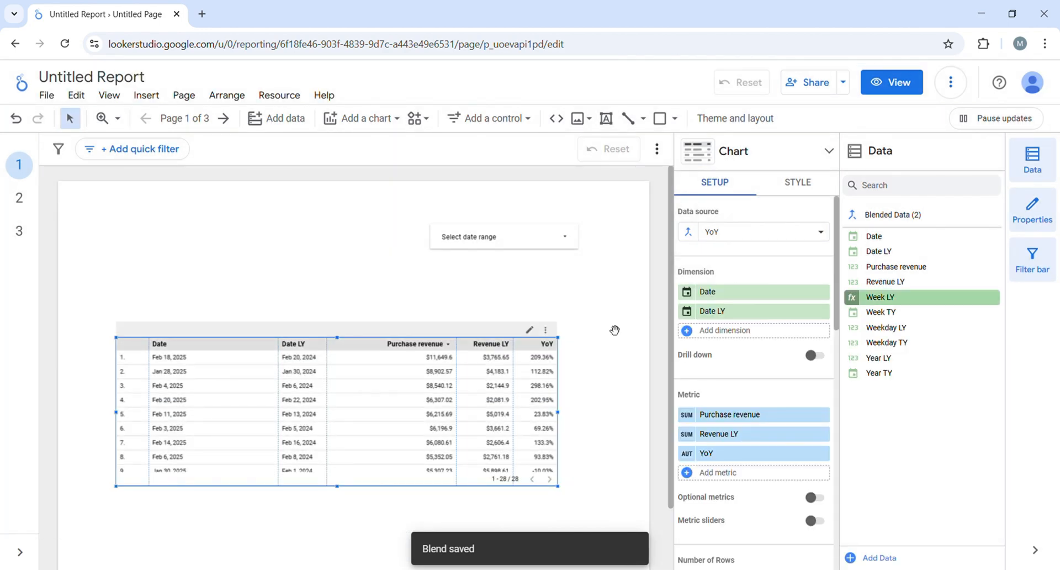
click(504, 237)
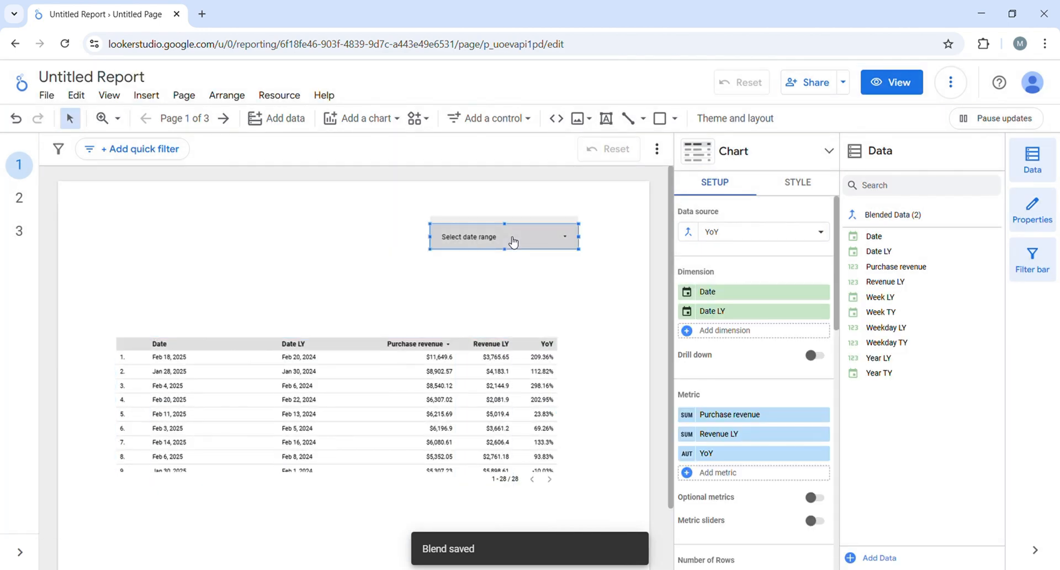
- Filter the report to Dec 31, 2024 to check the last-year match
click(504, 236)
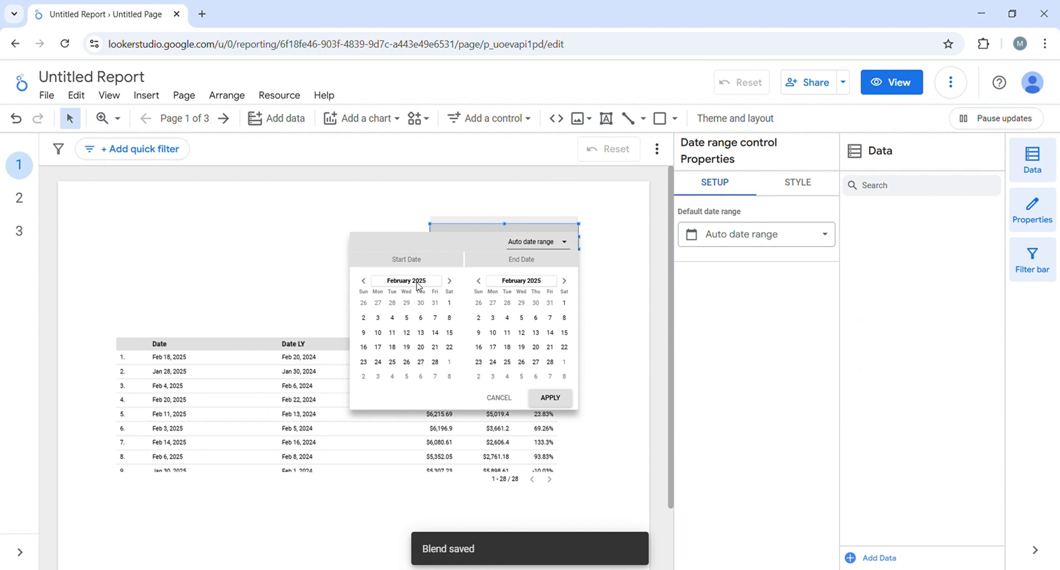
click(363, 280)
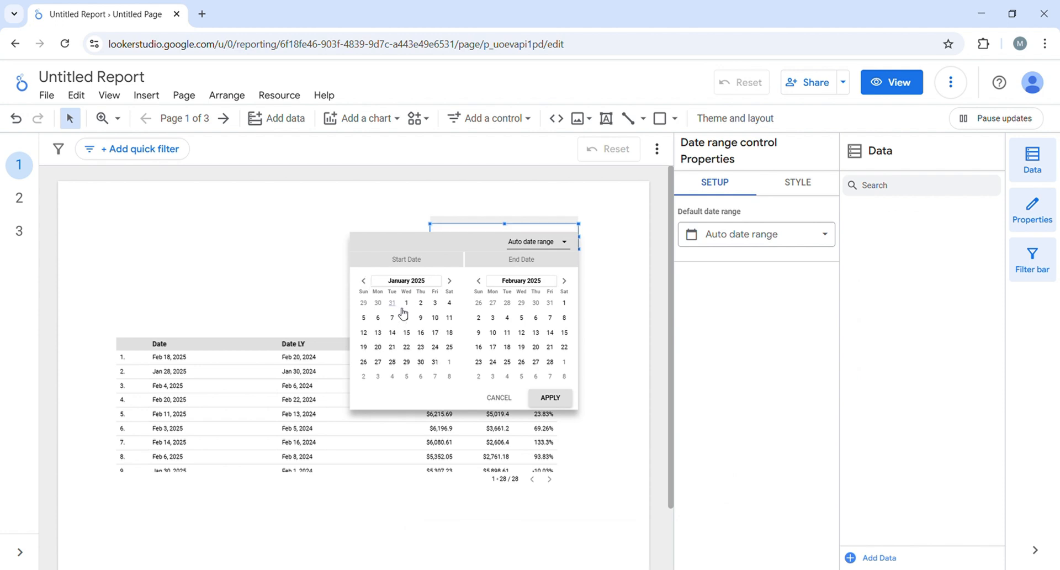
click(521, 280)
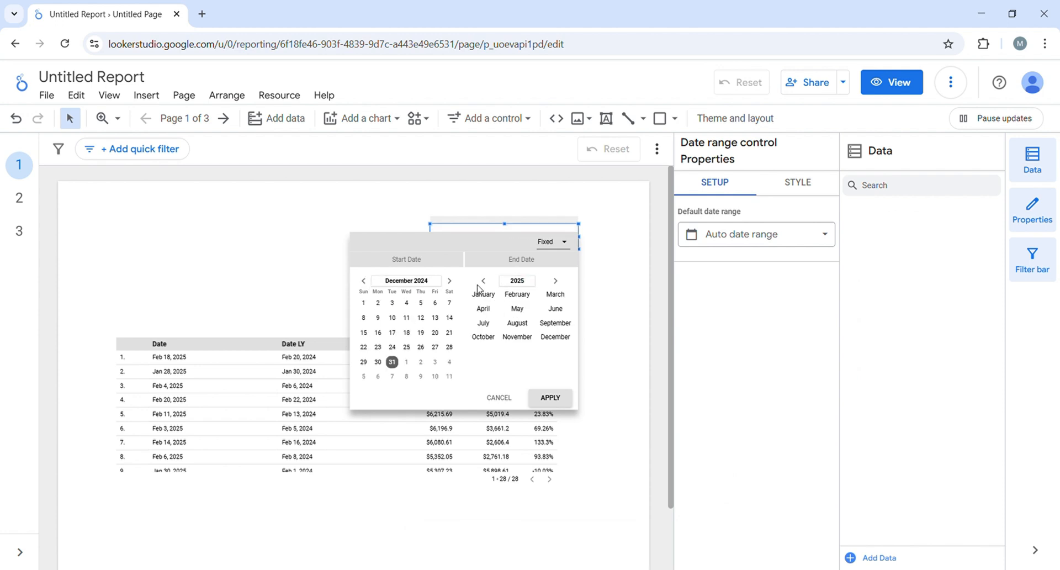
click(483, 281)
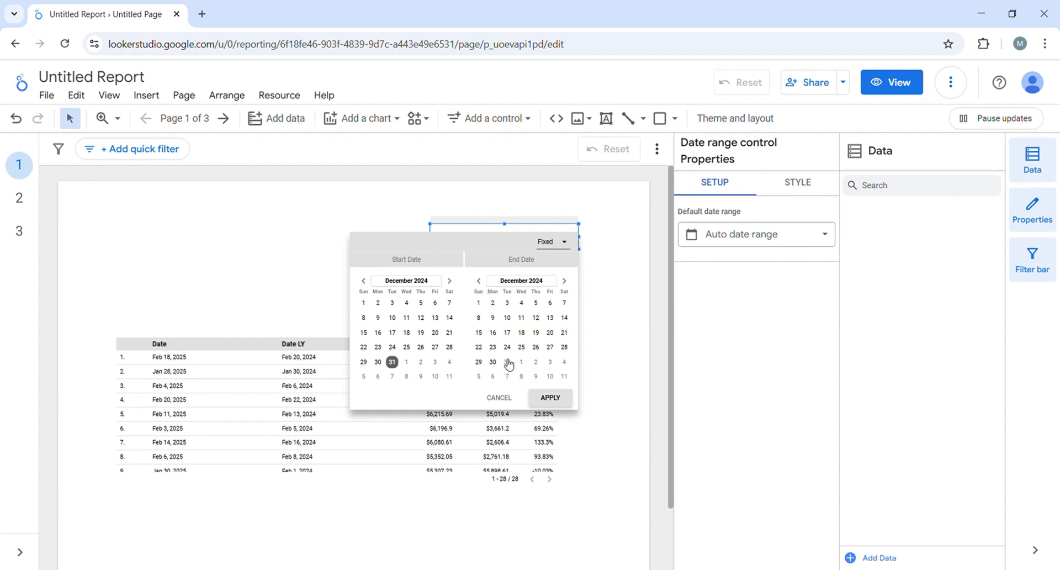
click(550, 397)
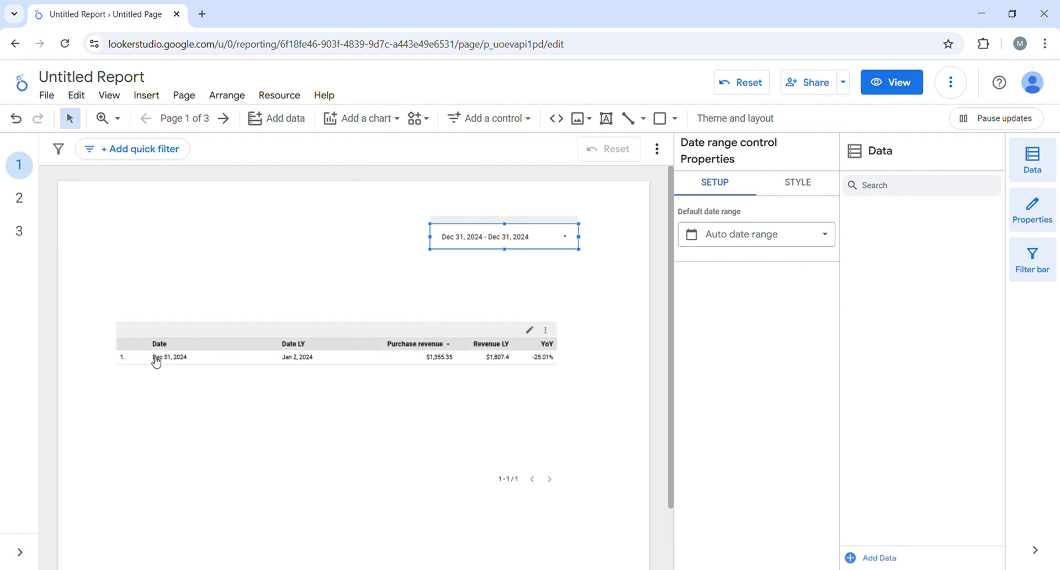
mouse_move(313, 360)
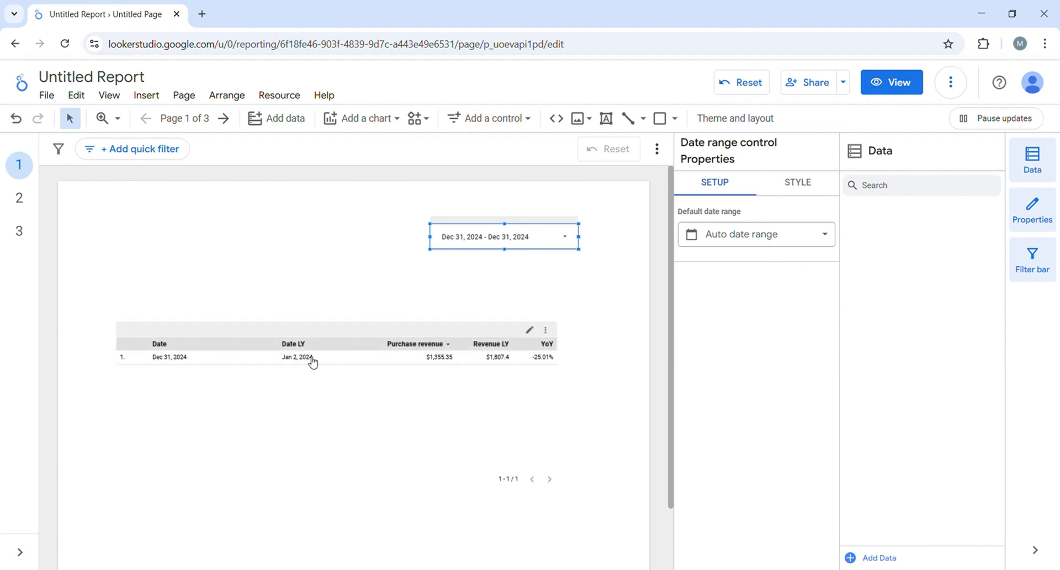
mouse_move(327, 359)
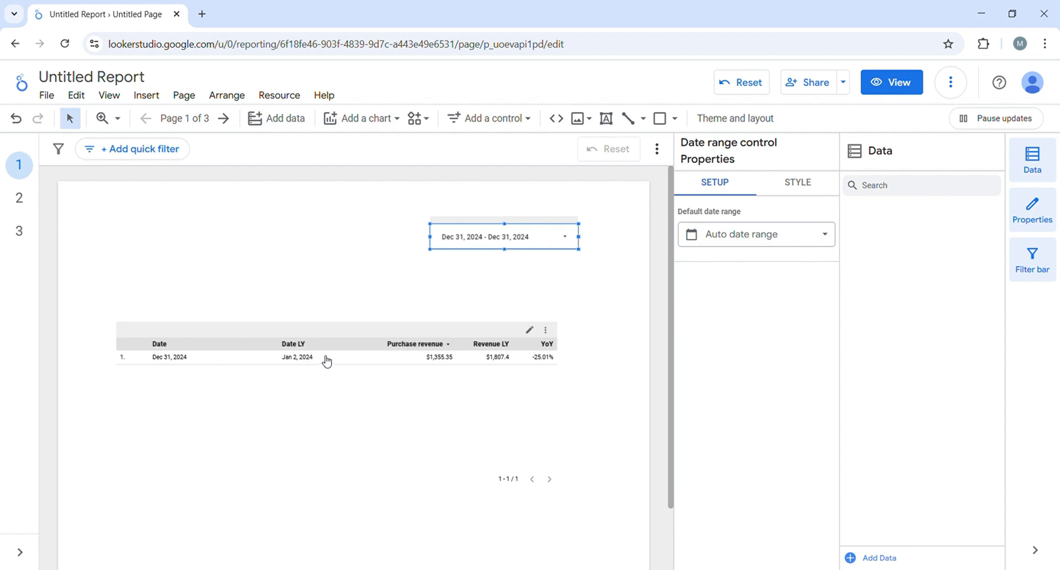
- Change the range to Dec 30, 2024, which now pairs with Jan 1, 2024 at YoY 1,203.56%
click(503, 237)
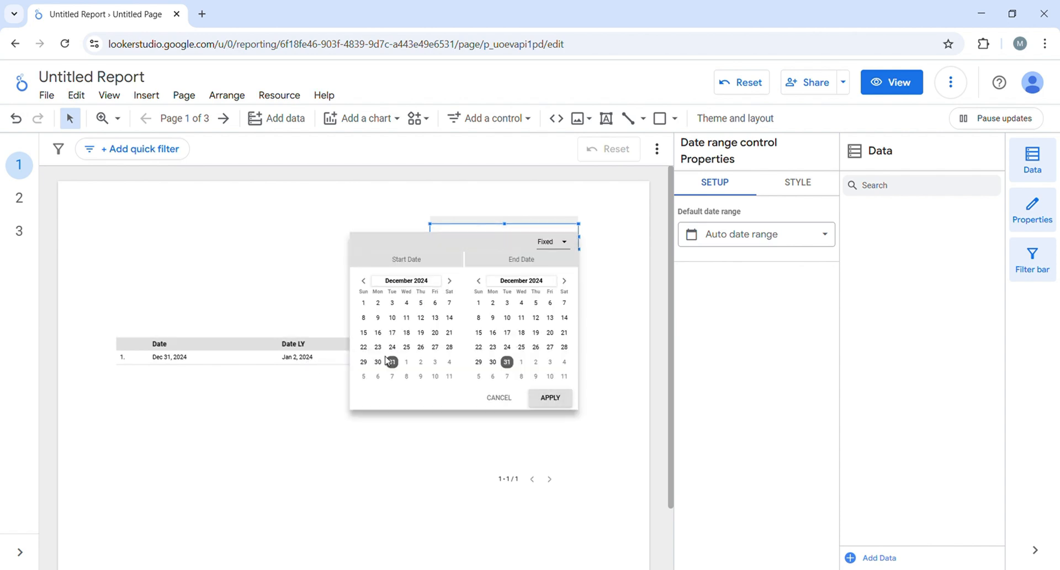
click(378, 361)
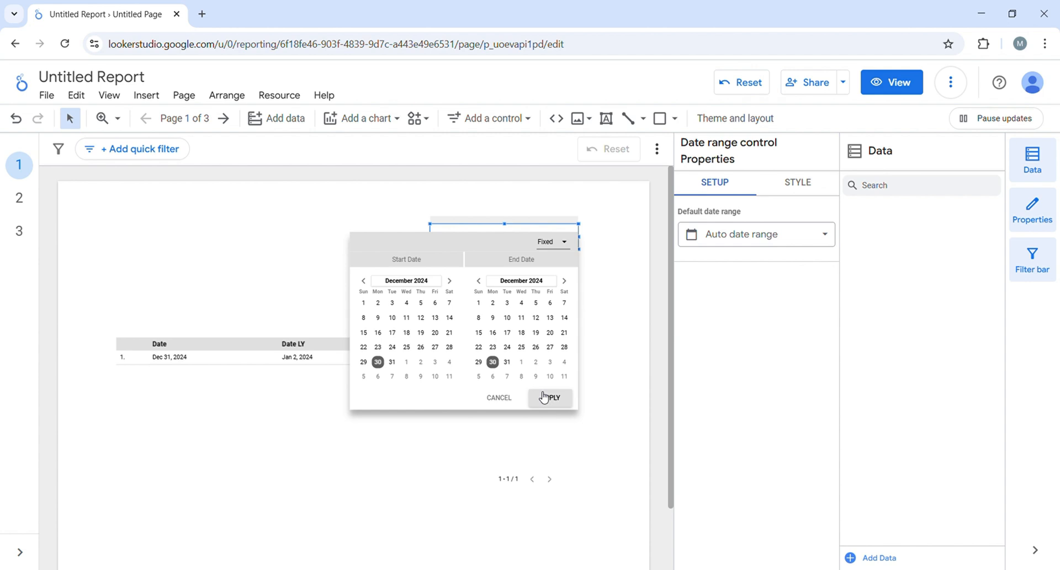
click(550, 397)
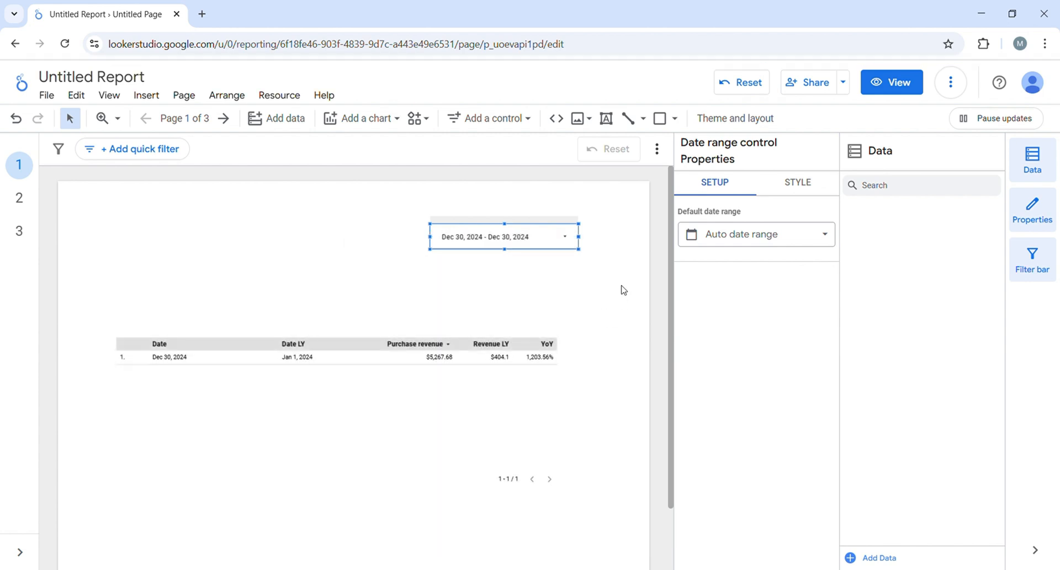
mouse_move(364, 363)
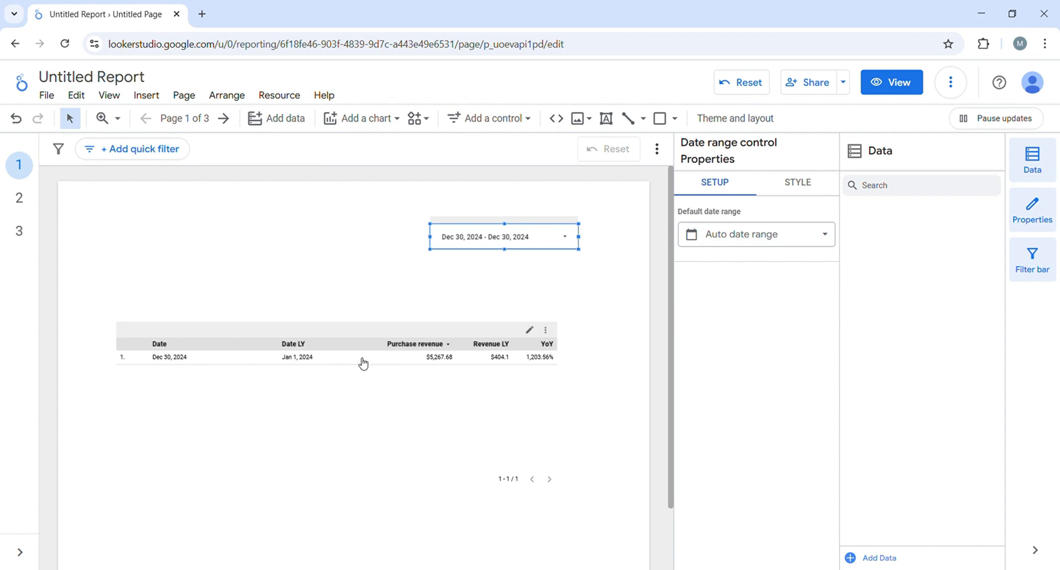
mouse_move(548, 351)
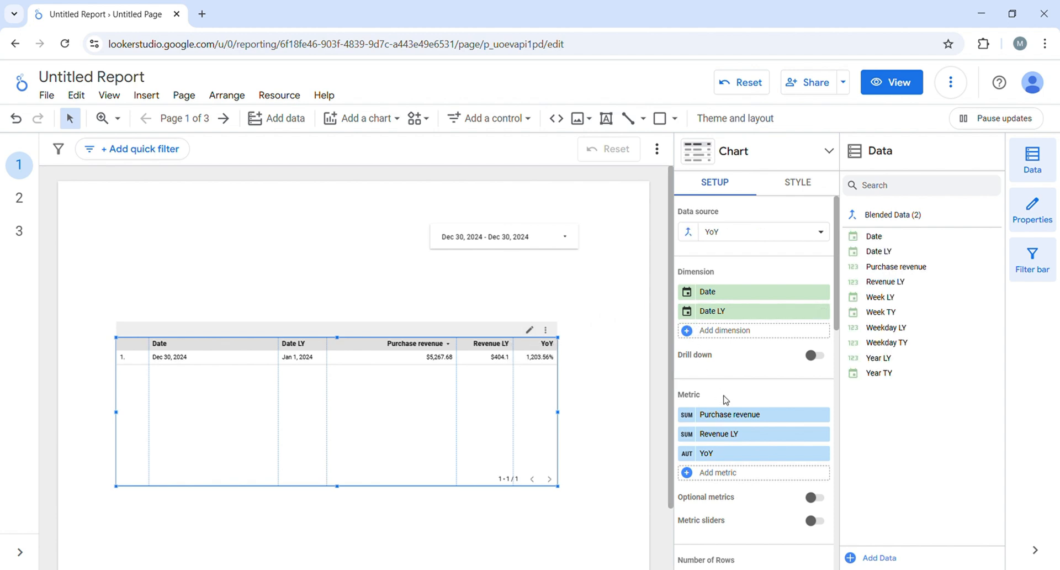
mouse_move(687, 232)
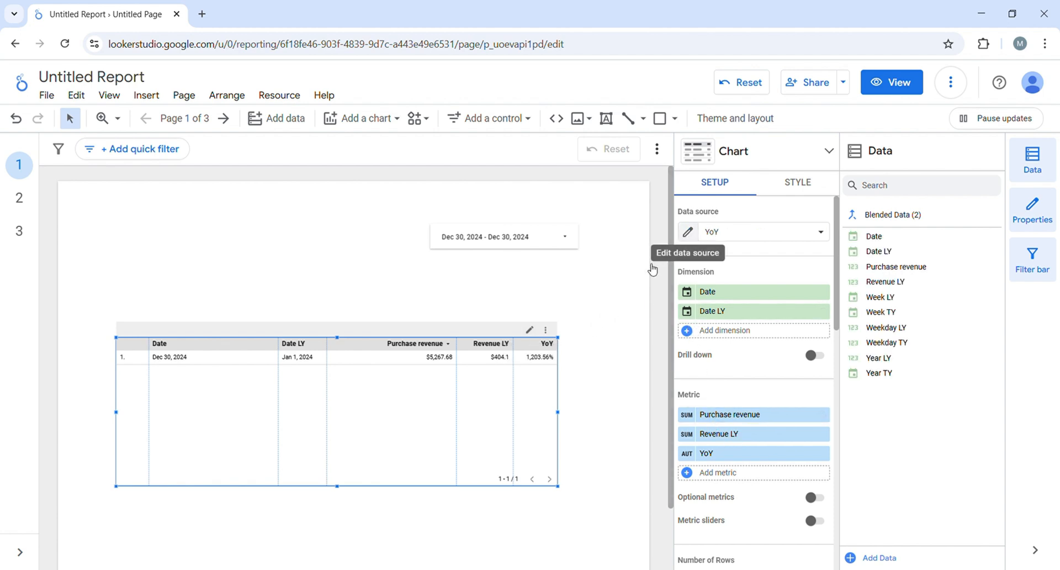
click(688, 231)
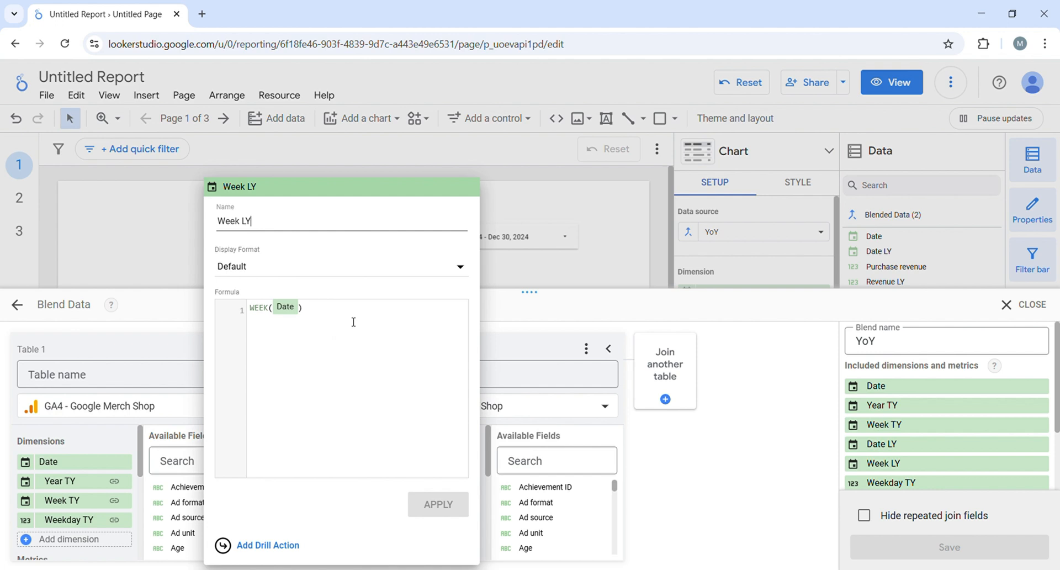
mouse_move(553, 277)
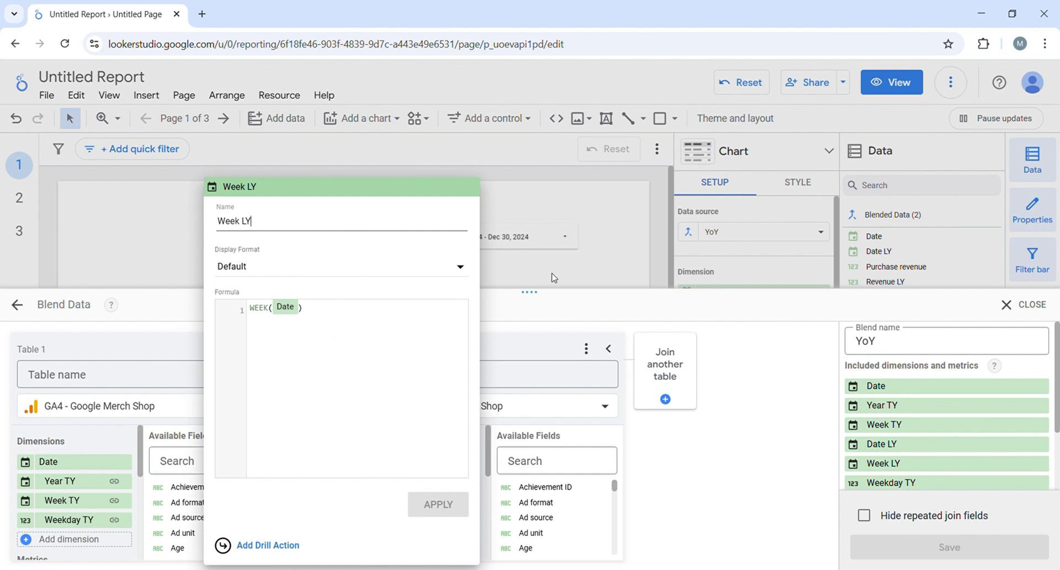
mouse_move(608, 246)
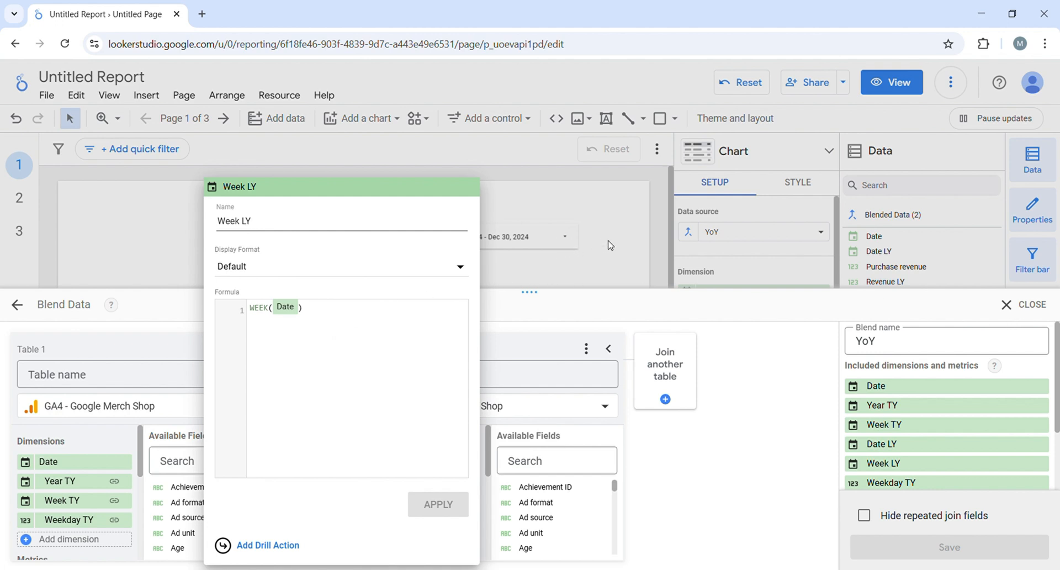
click(437, 505)
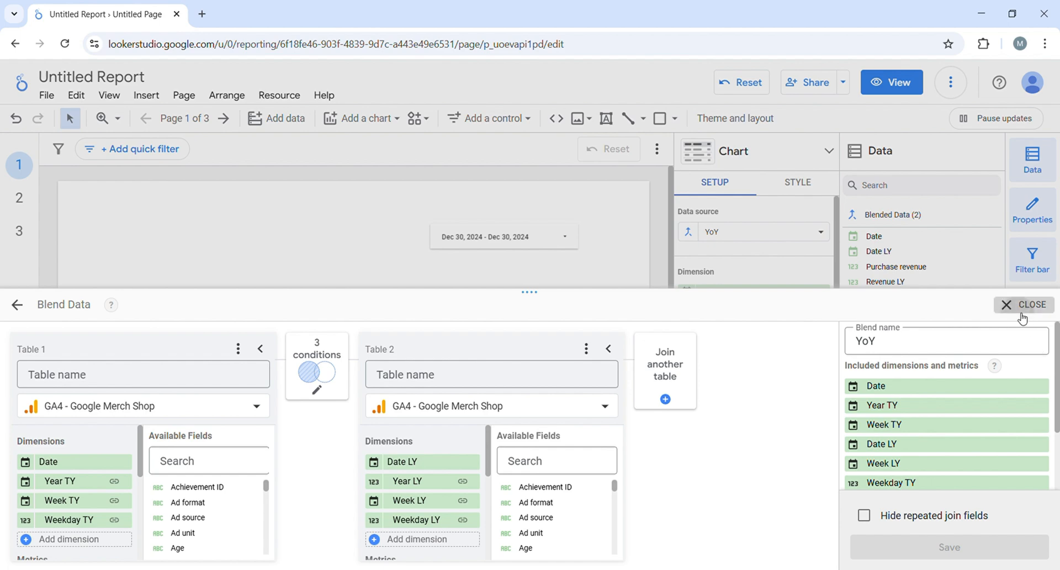
click(1032, 303)
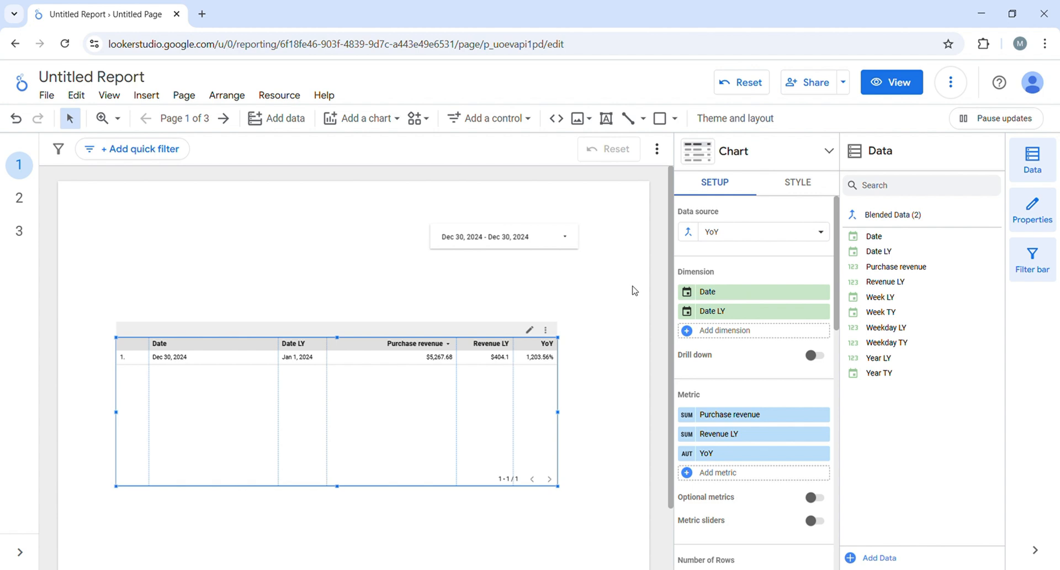
mouse_move(627, 249)
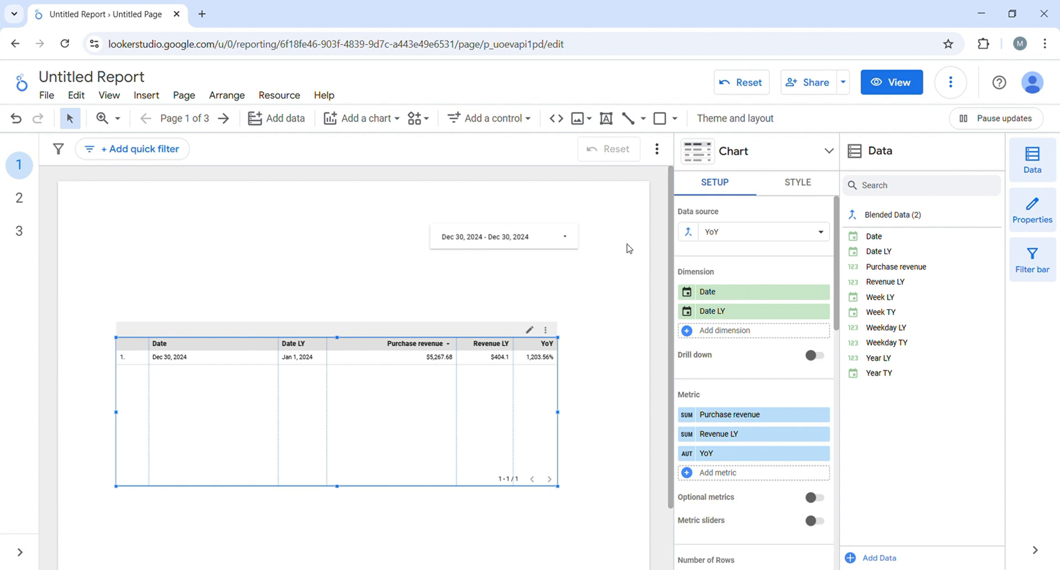
mouse_move(850, 178)
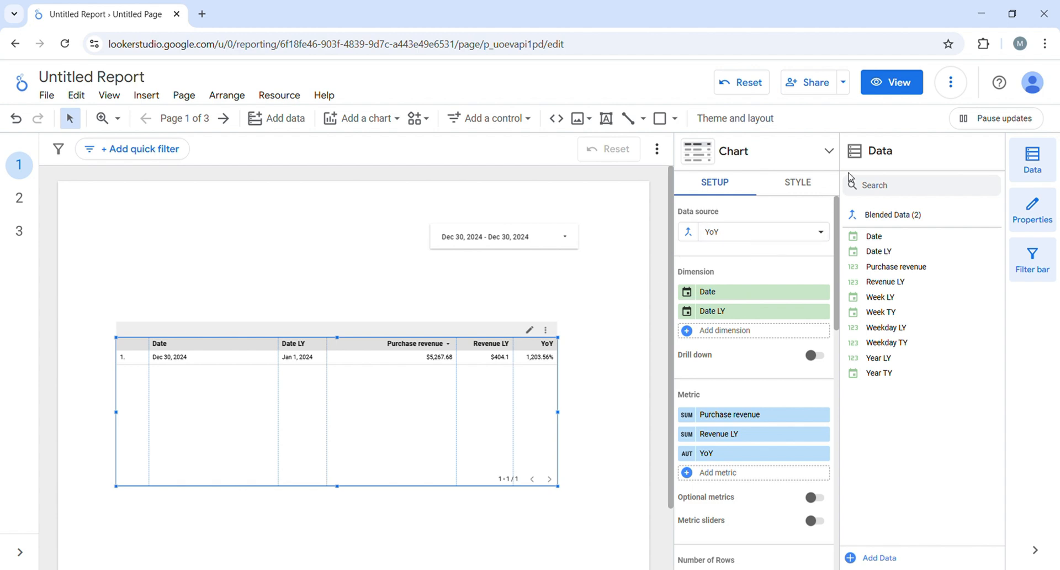